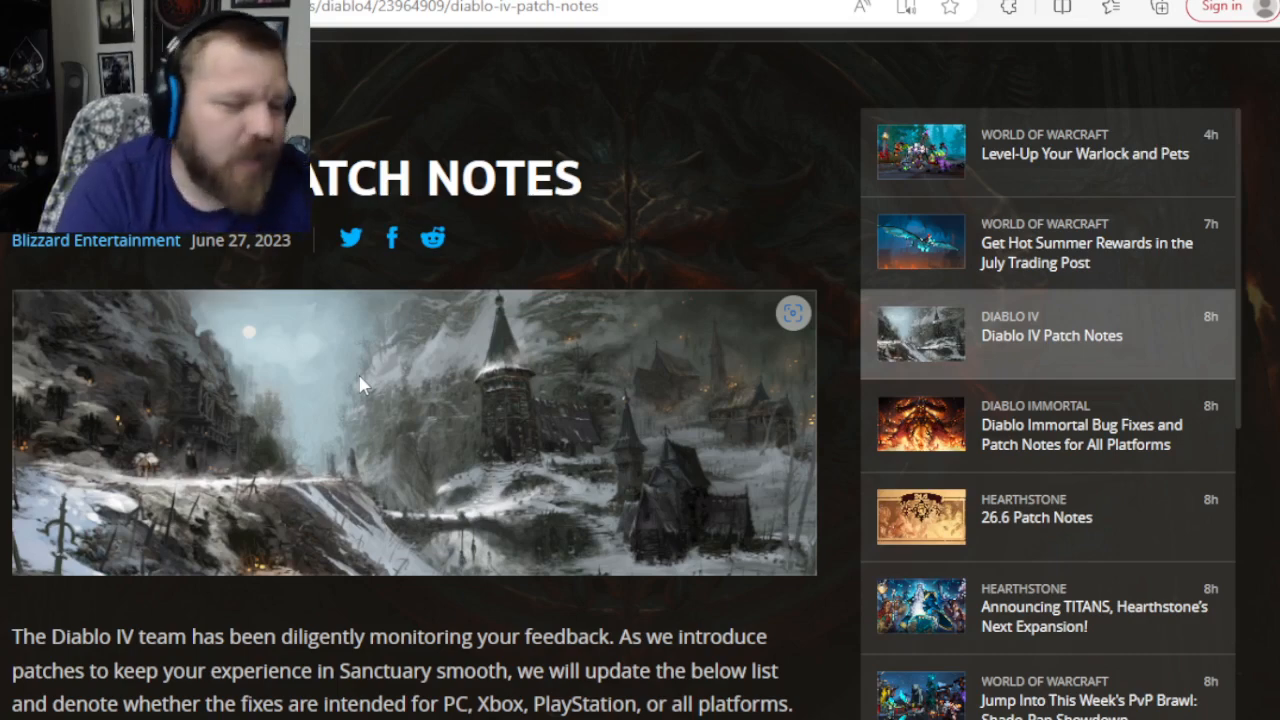
Scroll from the patch notes header image down through Bug Fixes to the Miscellaneous fixes list.
scroll("down", 3)
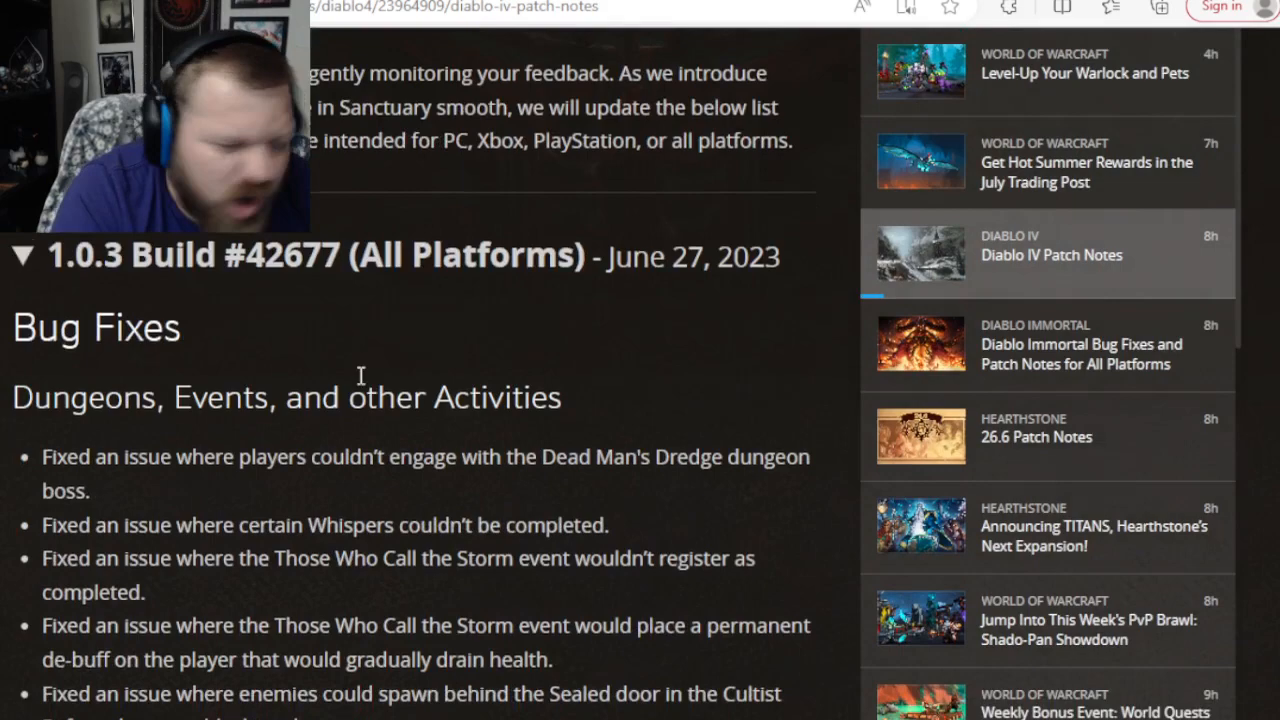
scroll("down", 3)
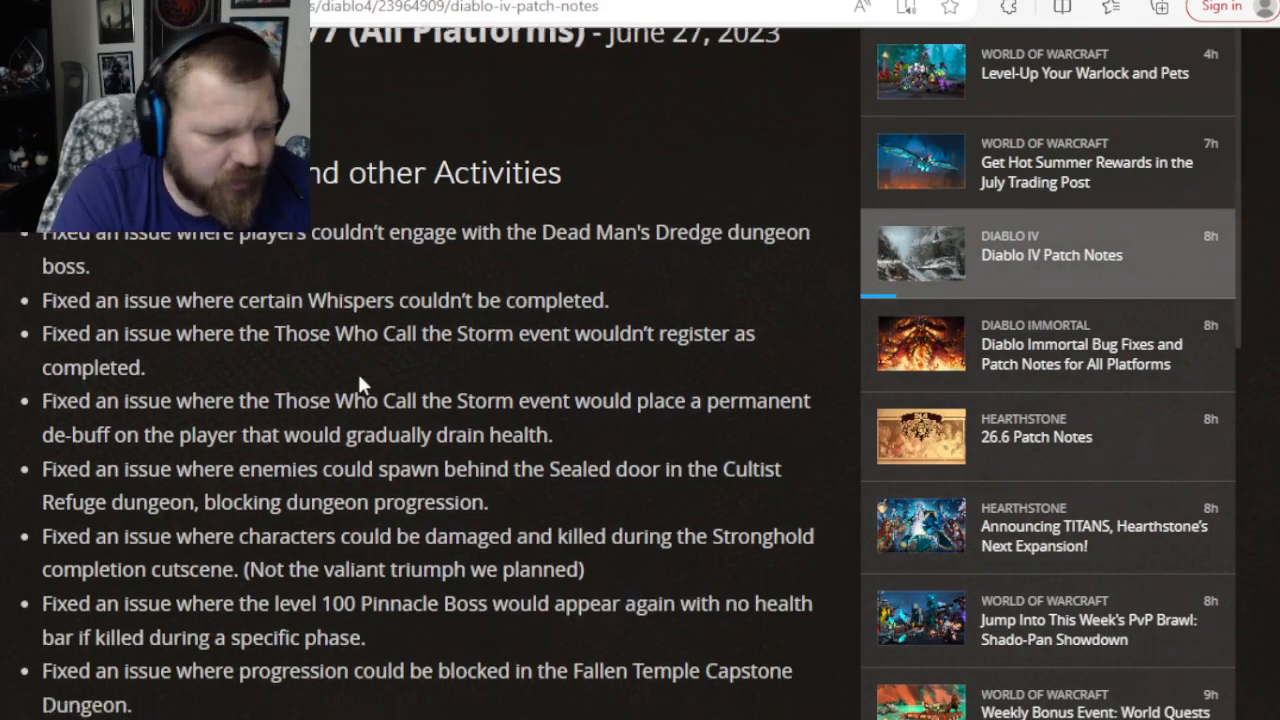
scroll("down", 3)
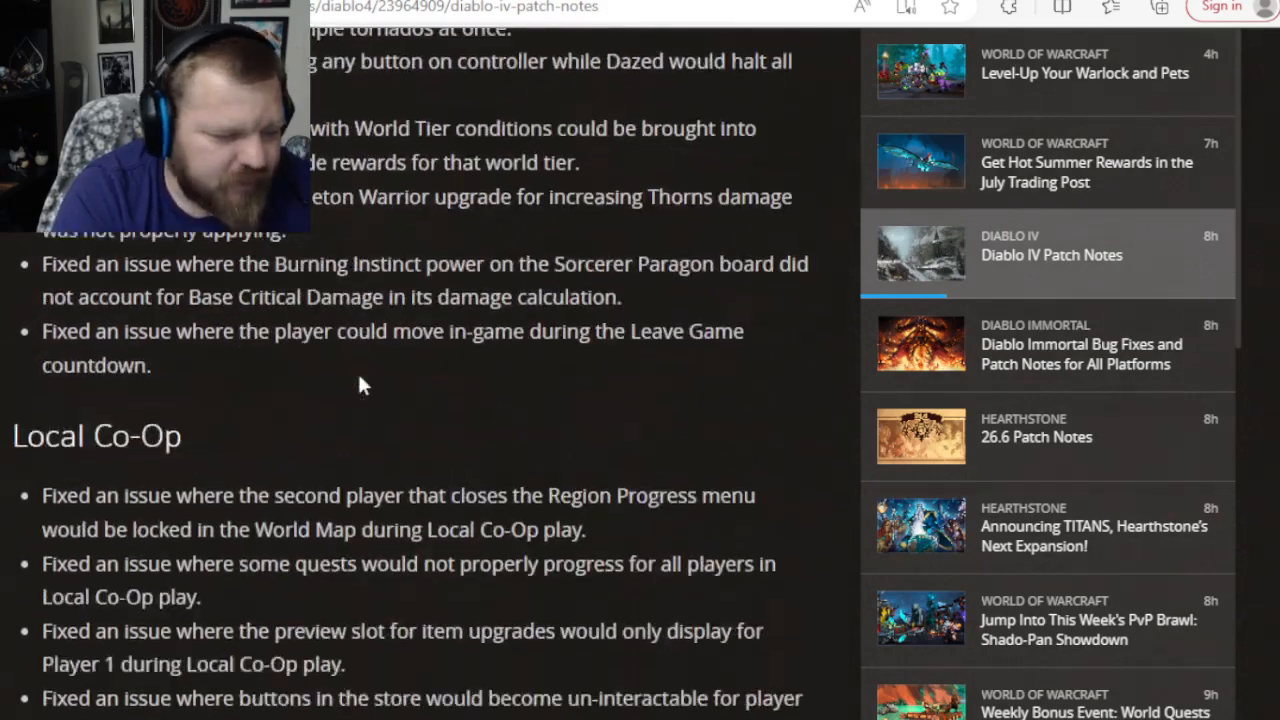
scroll("down", 3)
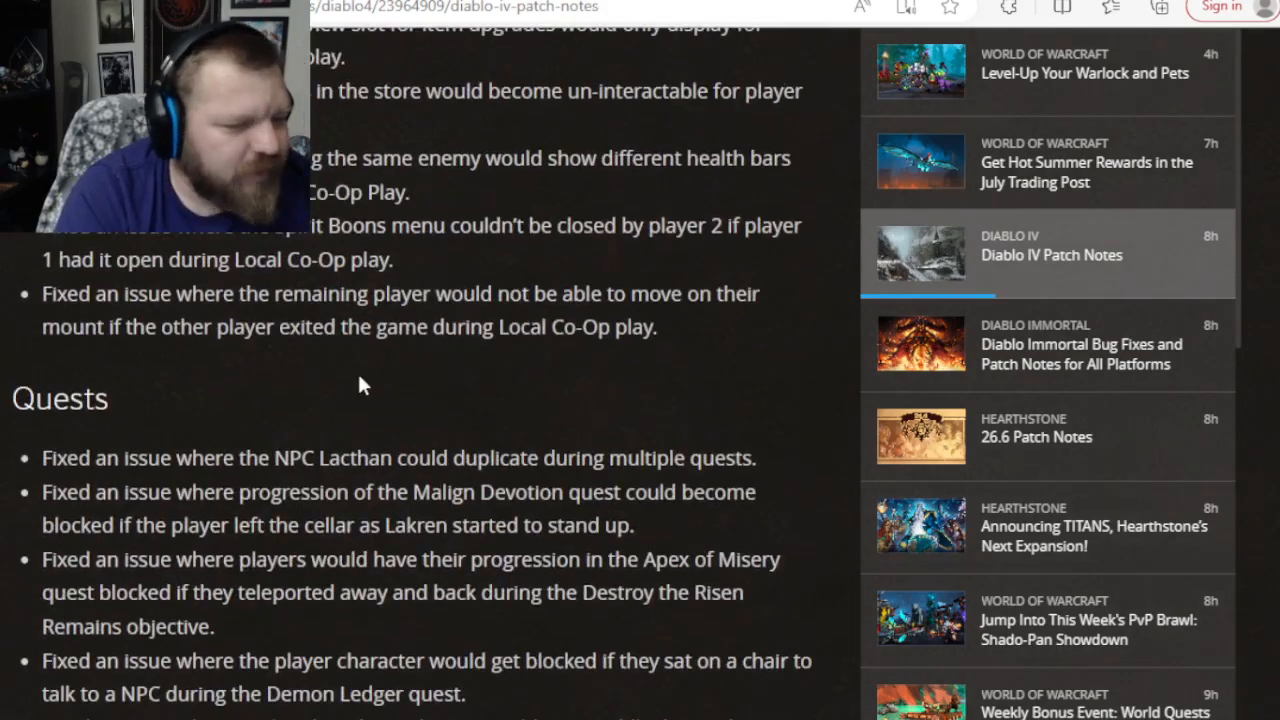
scroll("down", 3)
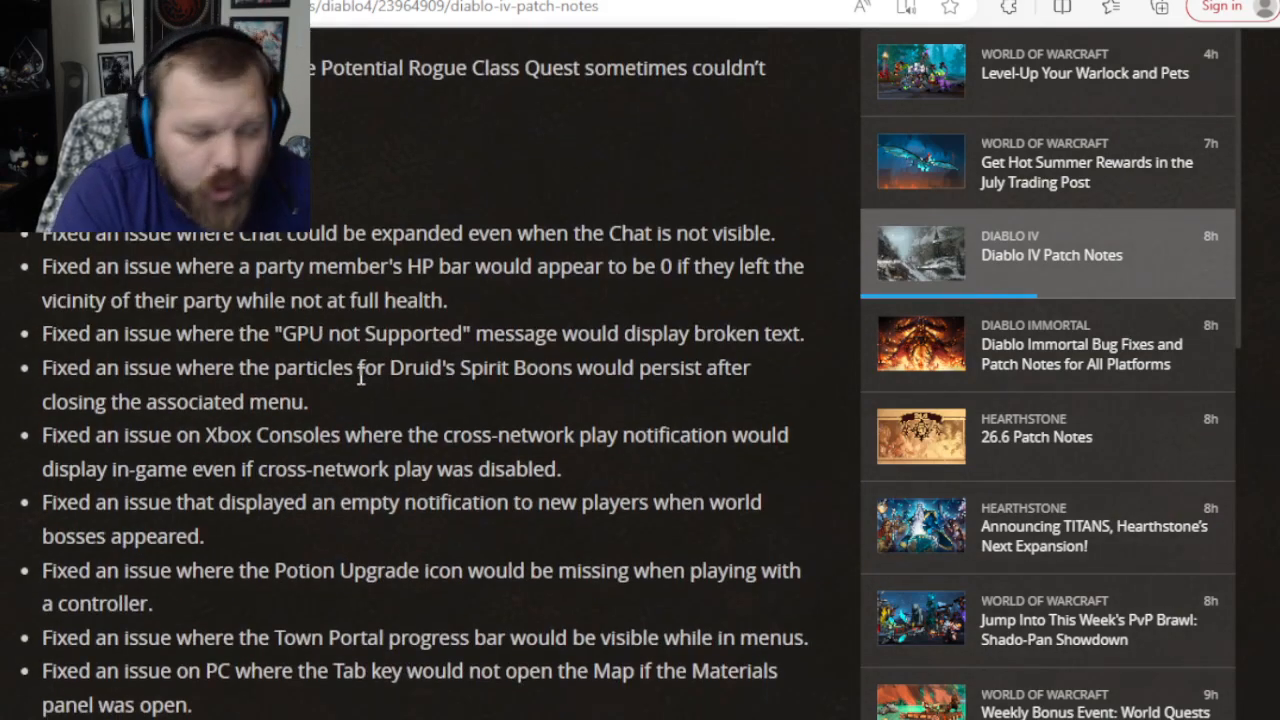
scroll("down", 3)
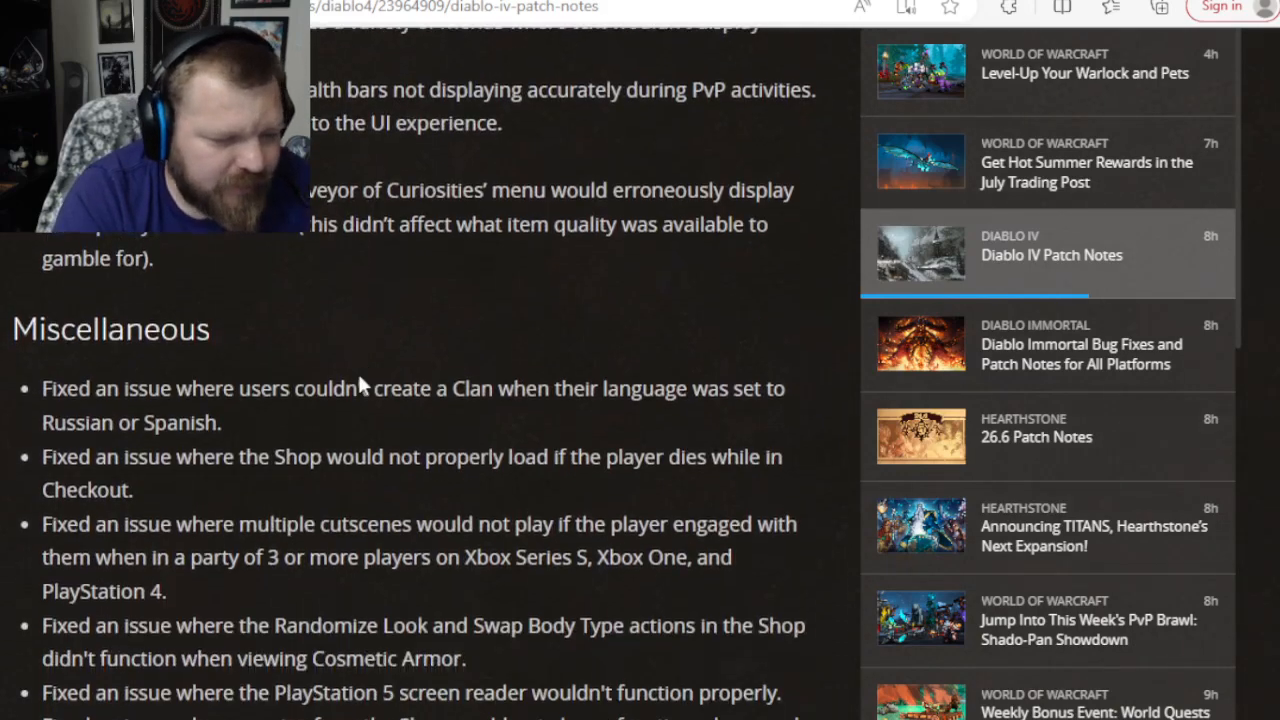
scroll("down", 3)
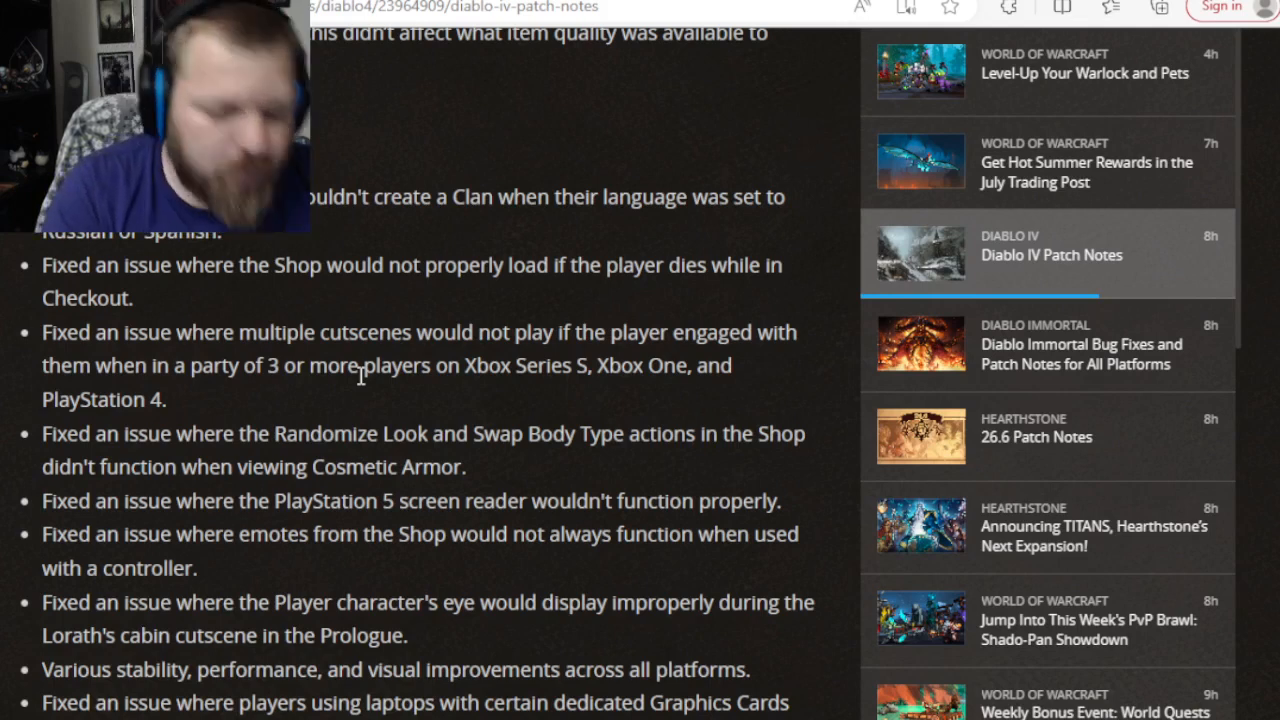
Scroll slightly so the Gameplay Adjustments heading appears below the Miscellaneous list.
scroll("down", 3)
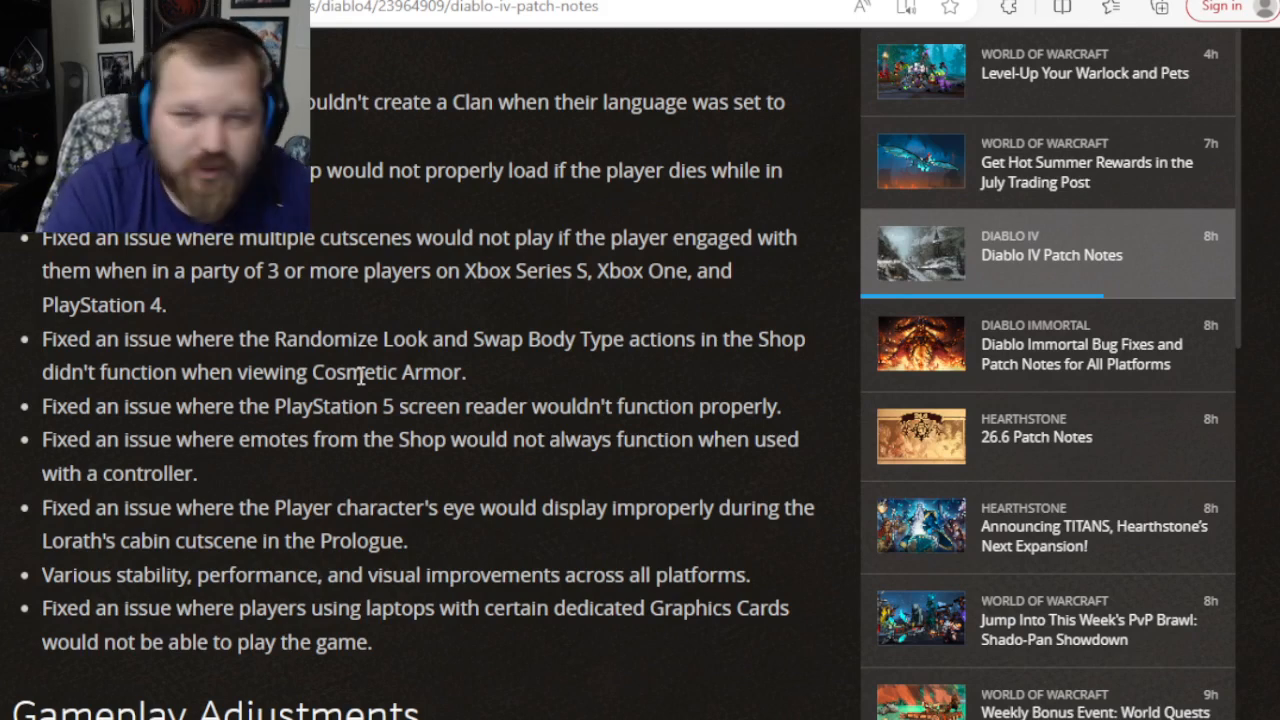
Scroll past Gameplay Adjustments through the Experience Rewards list to the General changes.
scroll("down", 3)
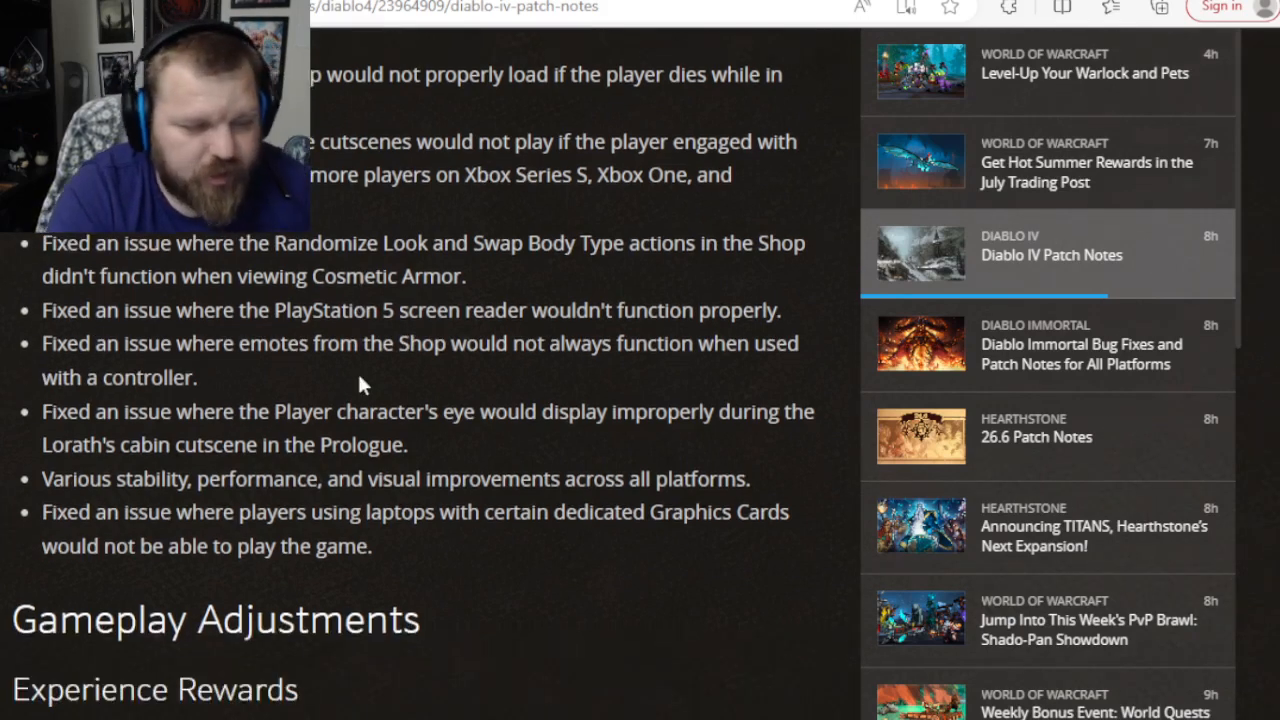
scroll("down", 3)
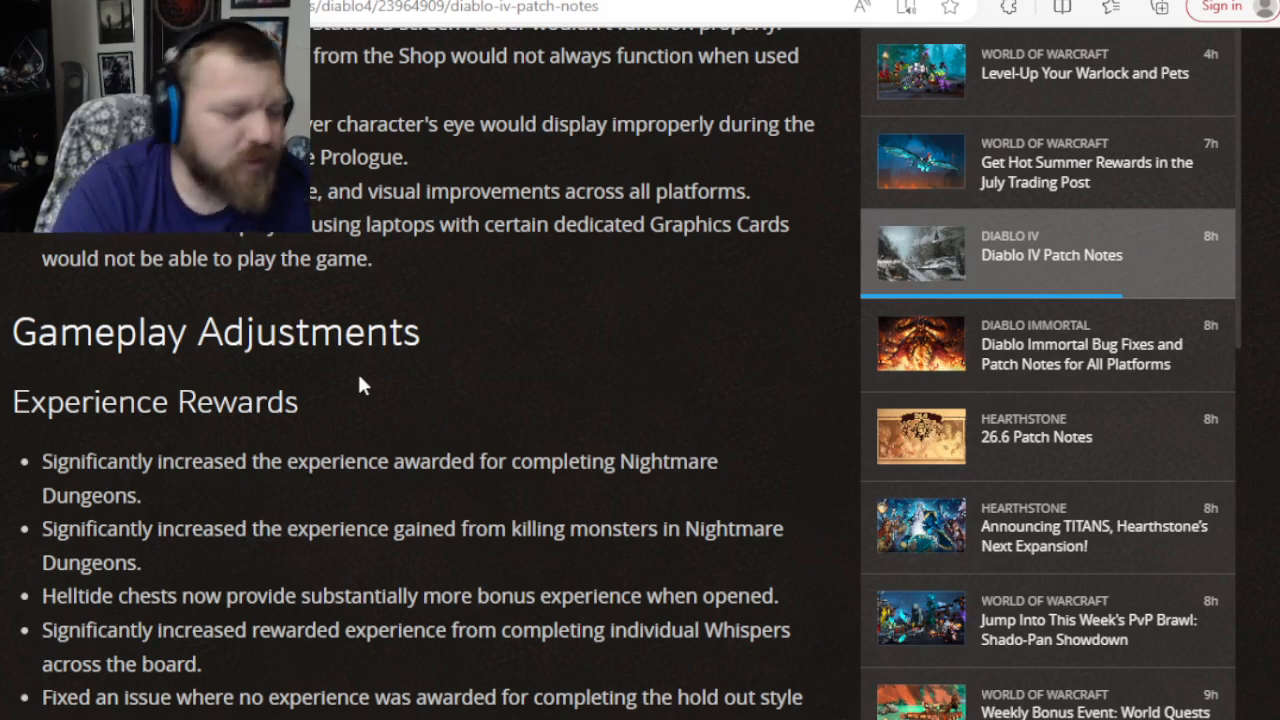
scroll("down", 3)
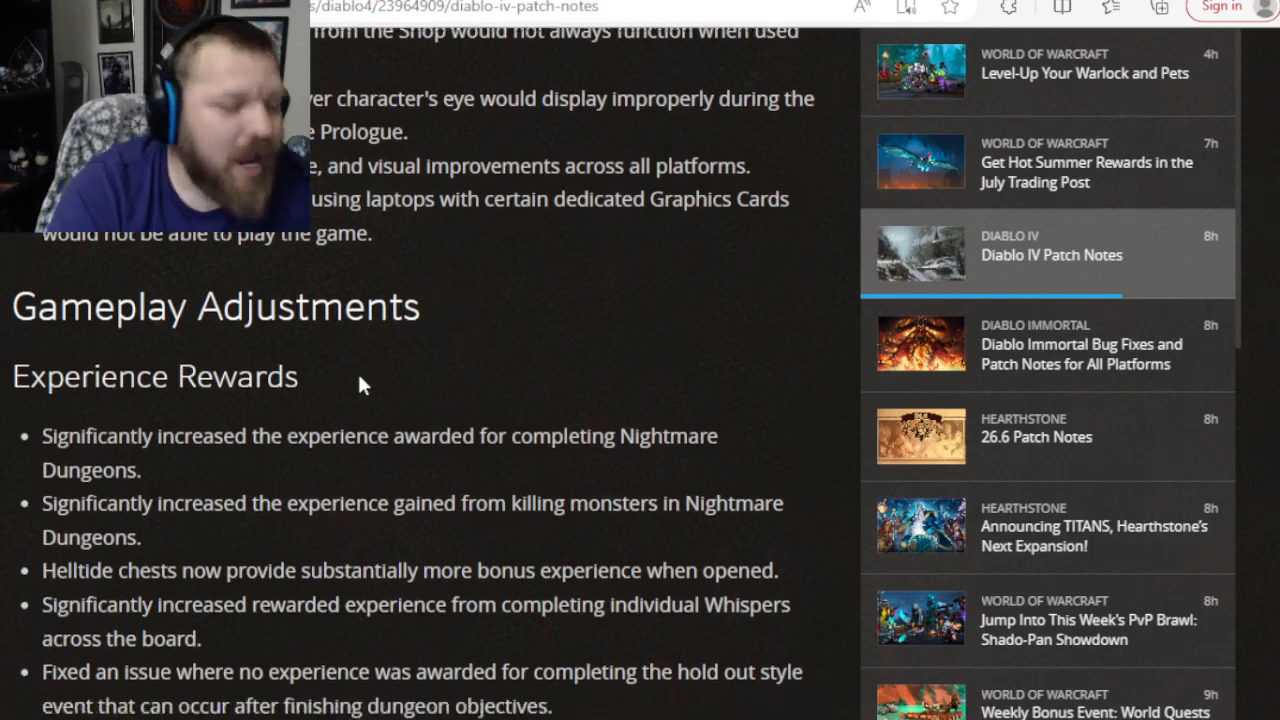
scroll("down", 3)
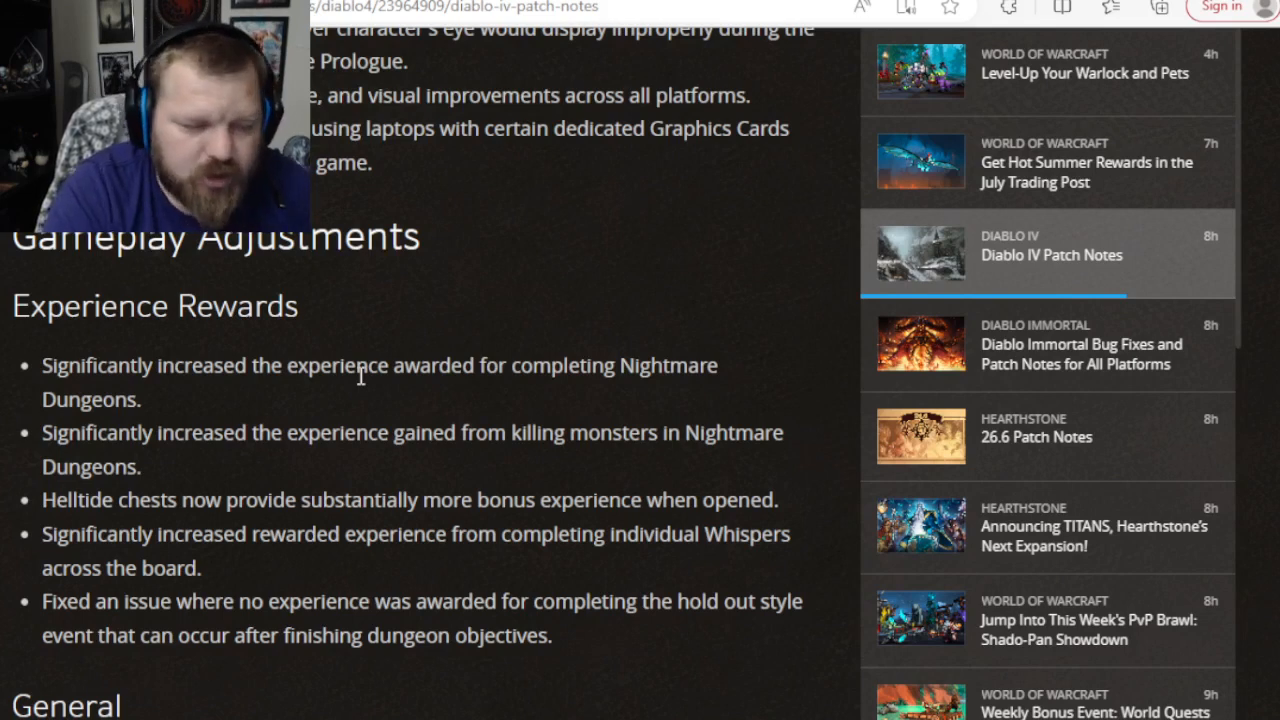
scroll("down", 3)
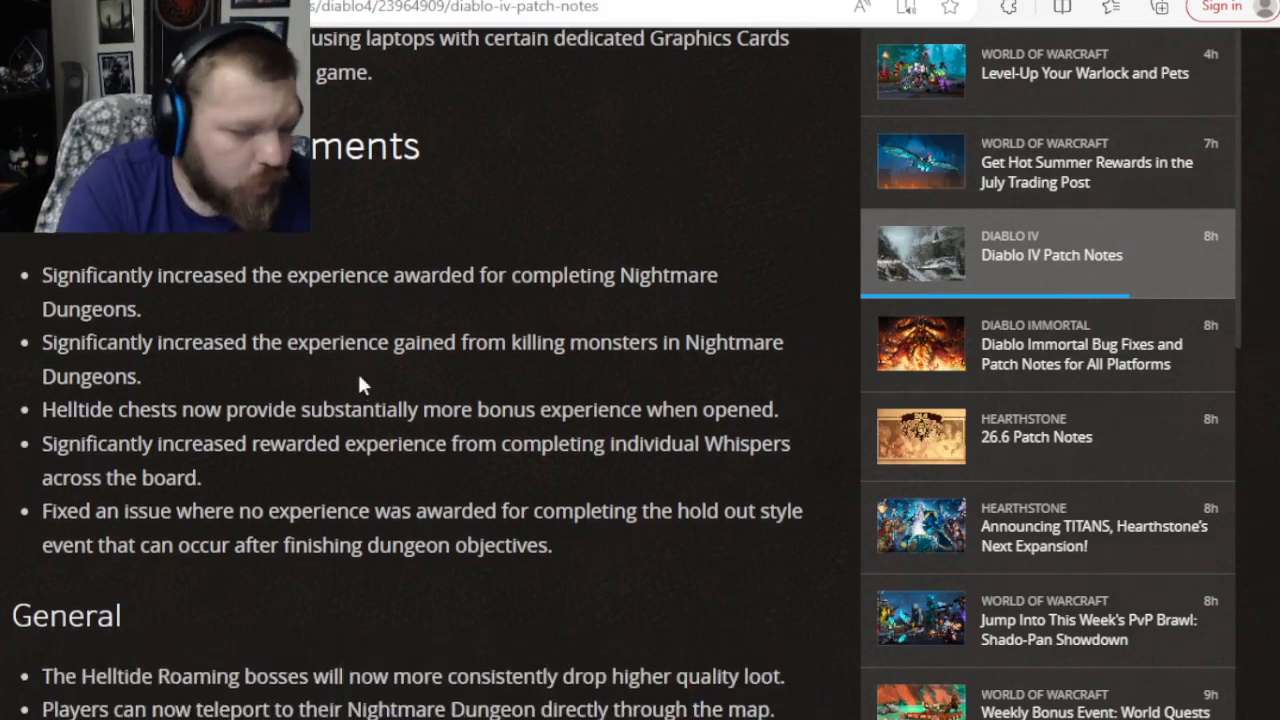
scroll("down", 3)
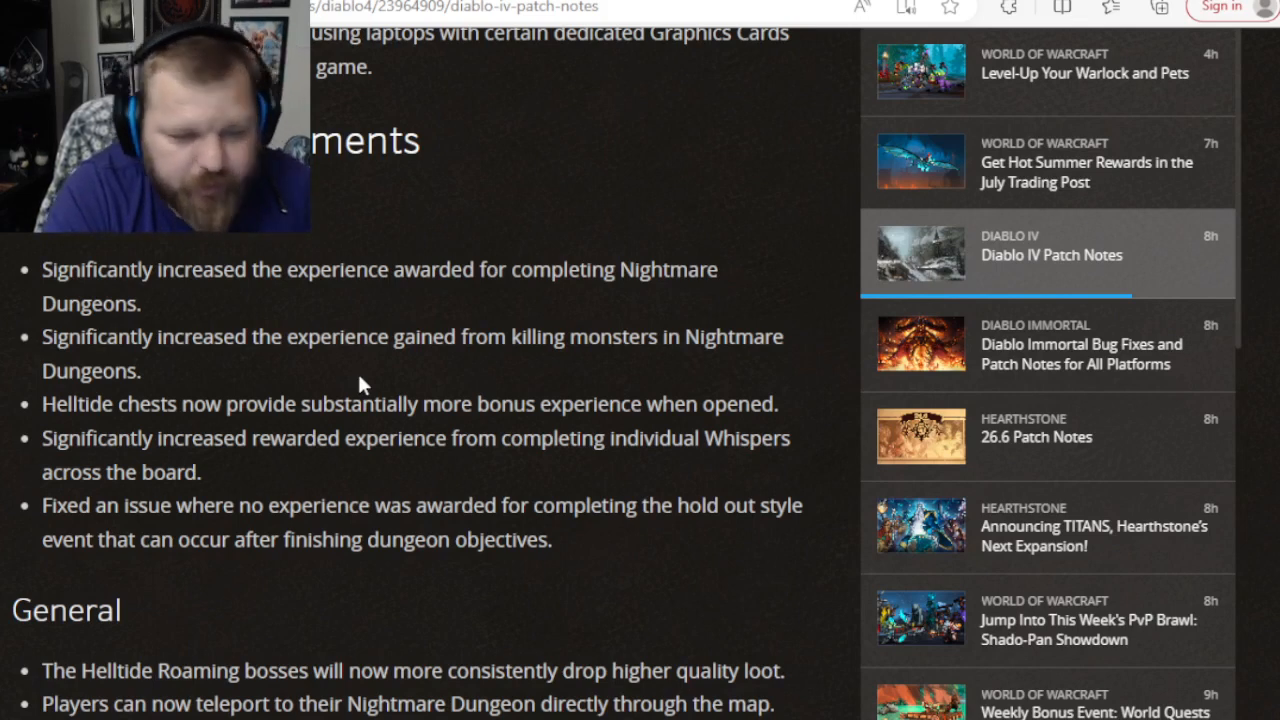
scroll("down", 3)
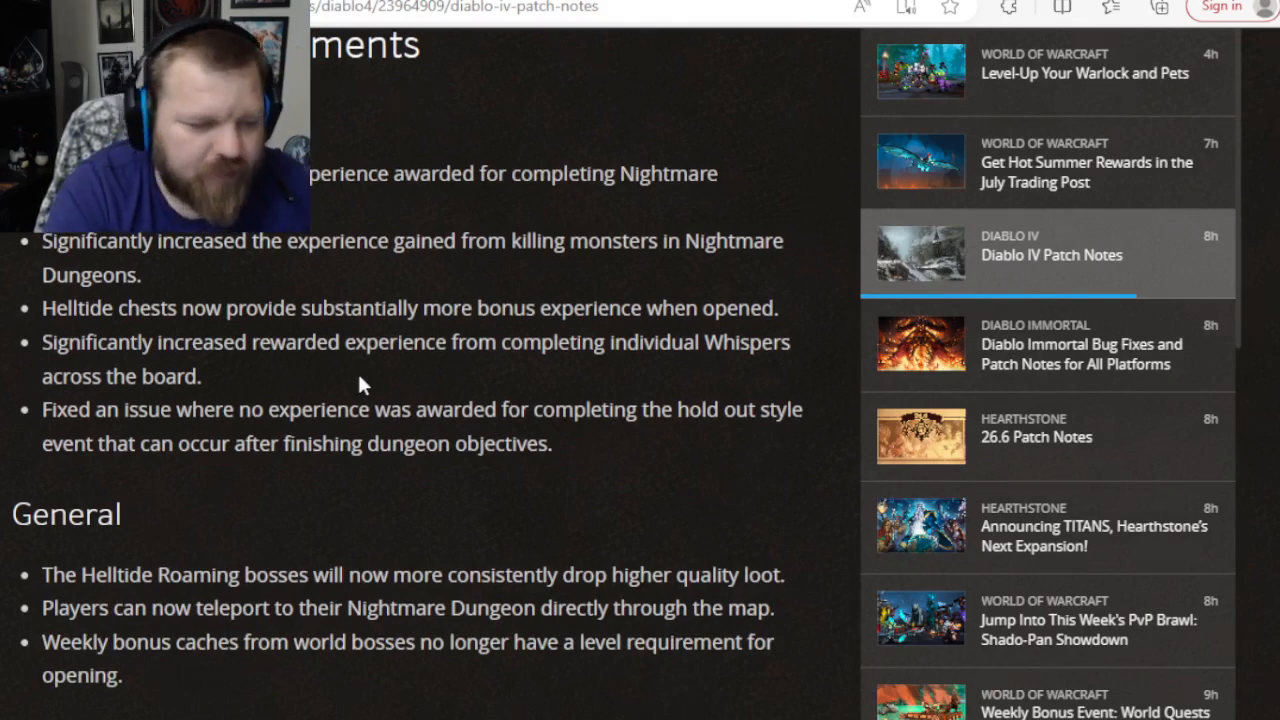
scroll("down", 3)
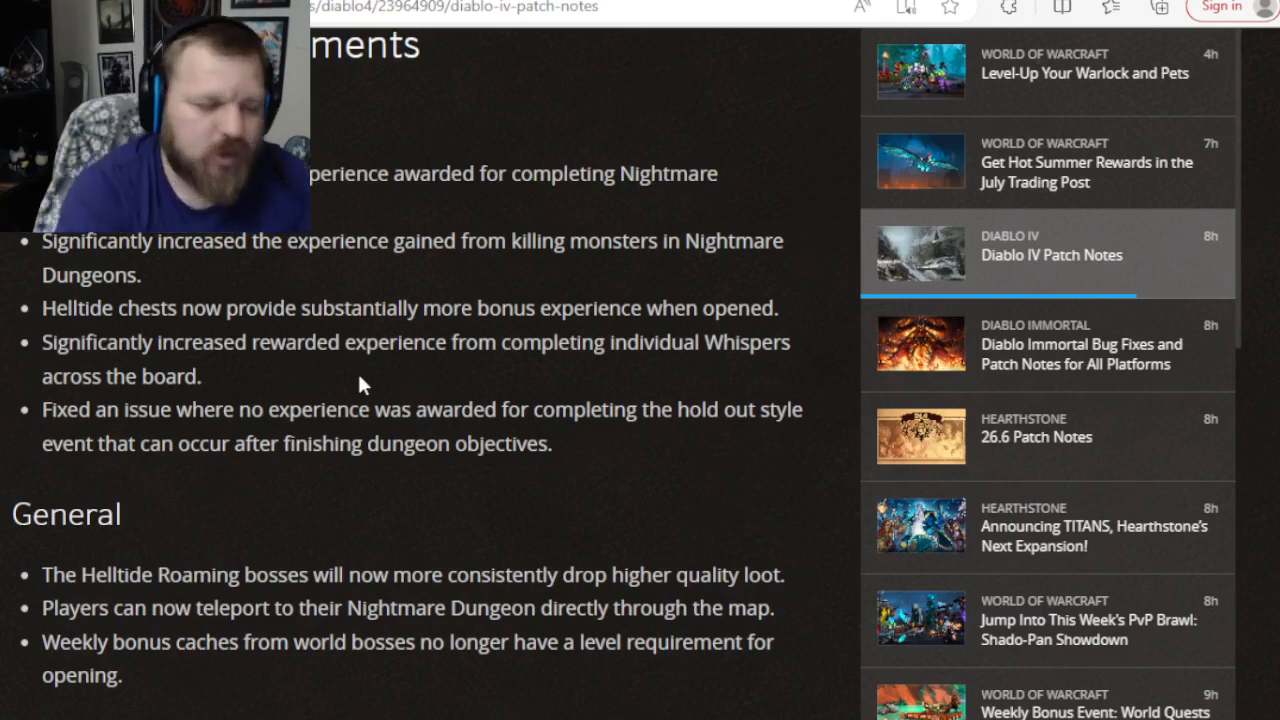
Scroll past the General list to the Season 1 monster density Developer's Note and Balance Changes.
scroll("down", 3)
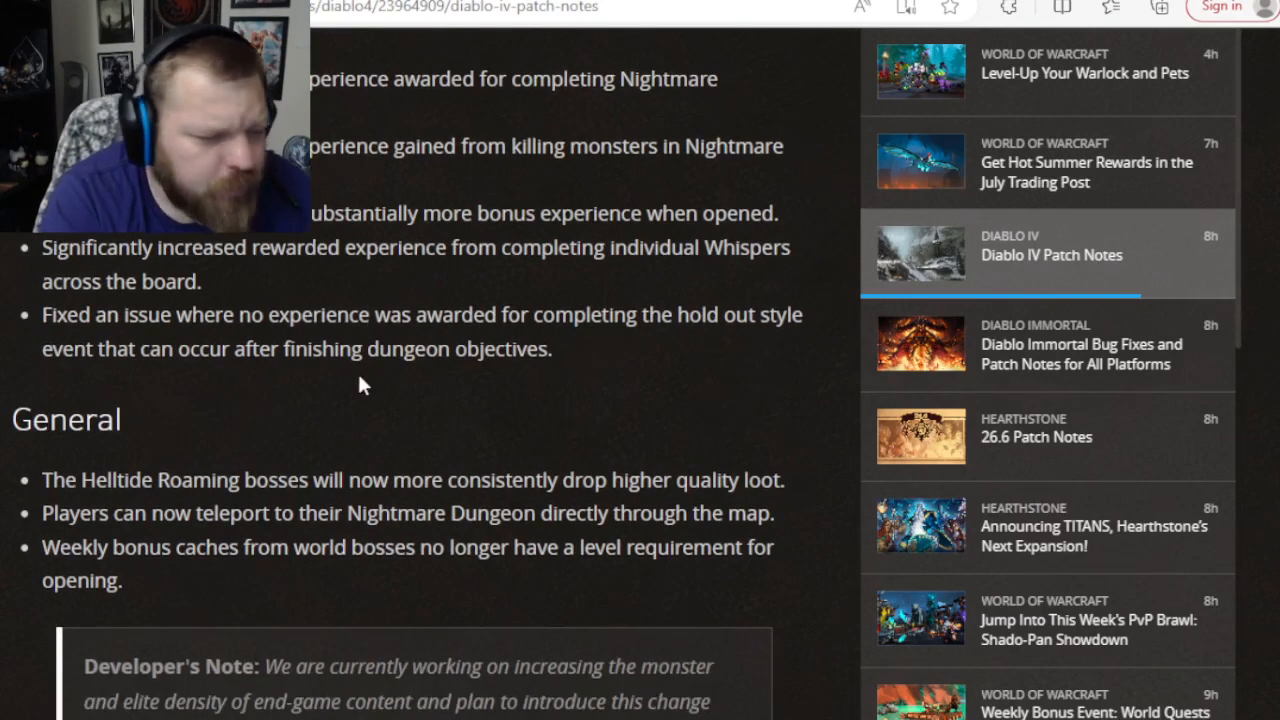
scroll("down", 3)
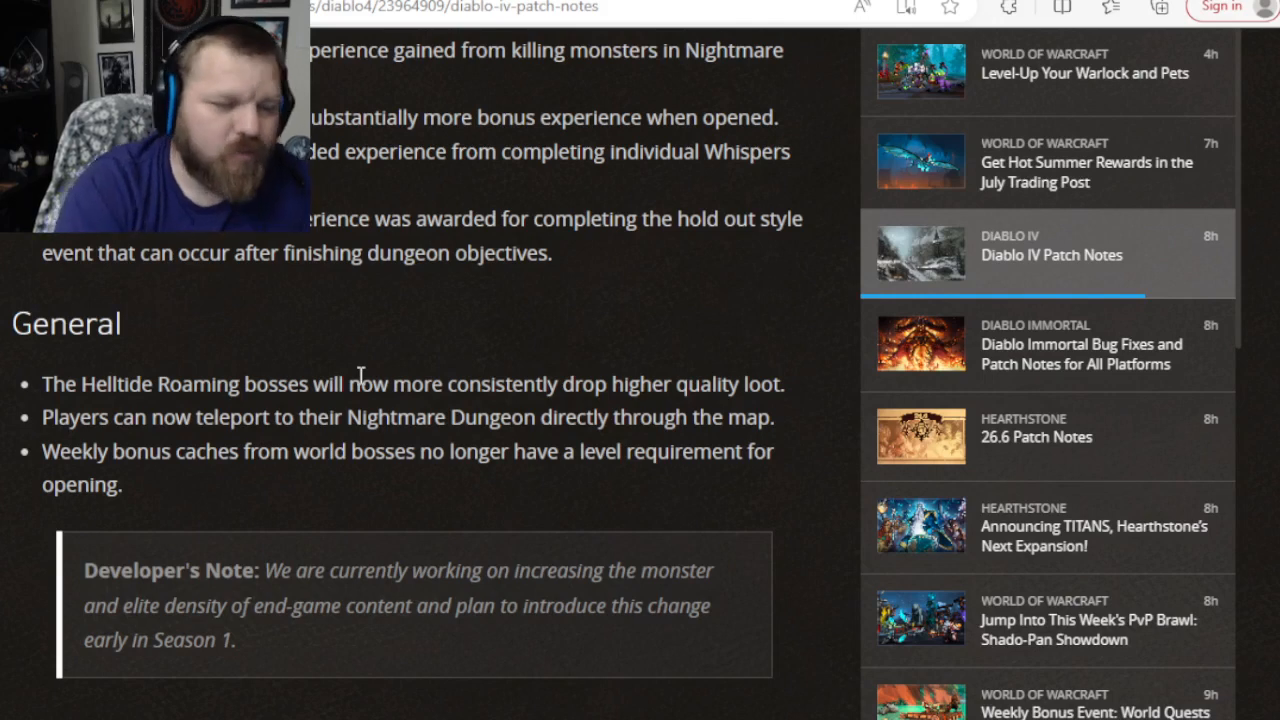
scroll("down", 3)
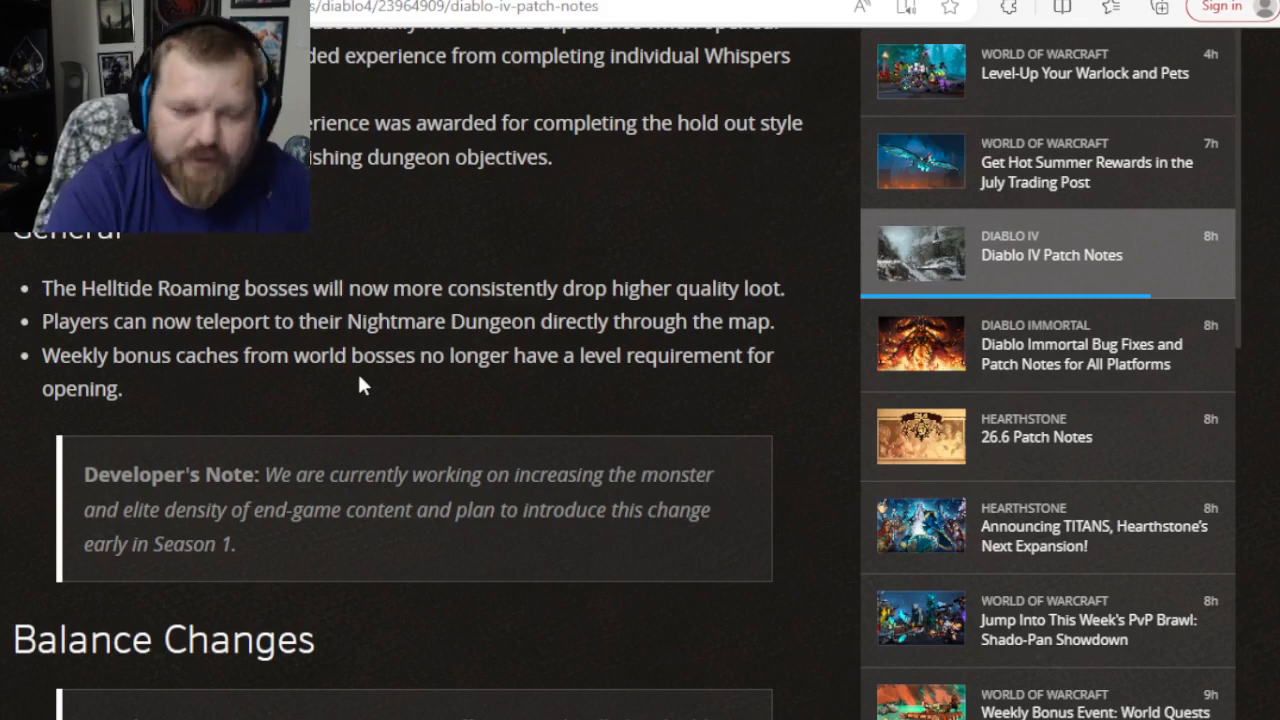
Scroll through the Balance Changes developer note to the collapsed Barbarian–Sorcerer class headers.
scroll("down", 3)
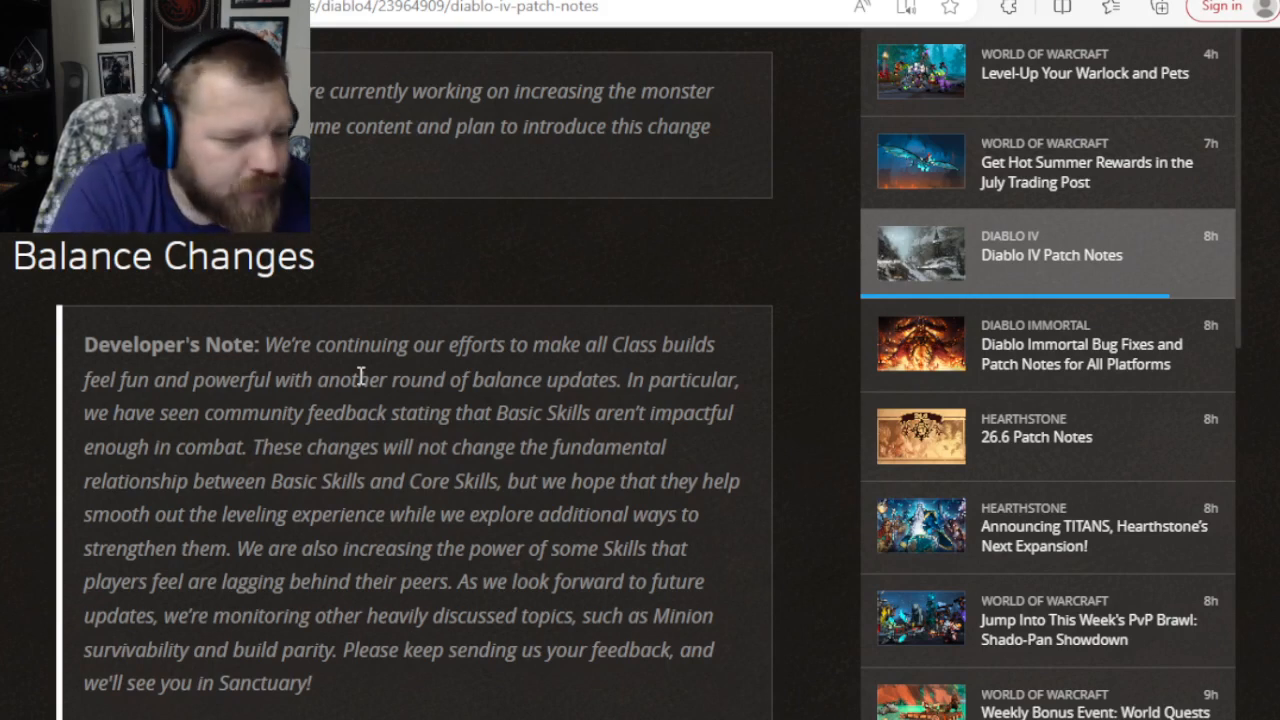
scroll("down", 3)
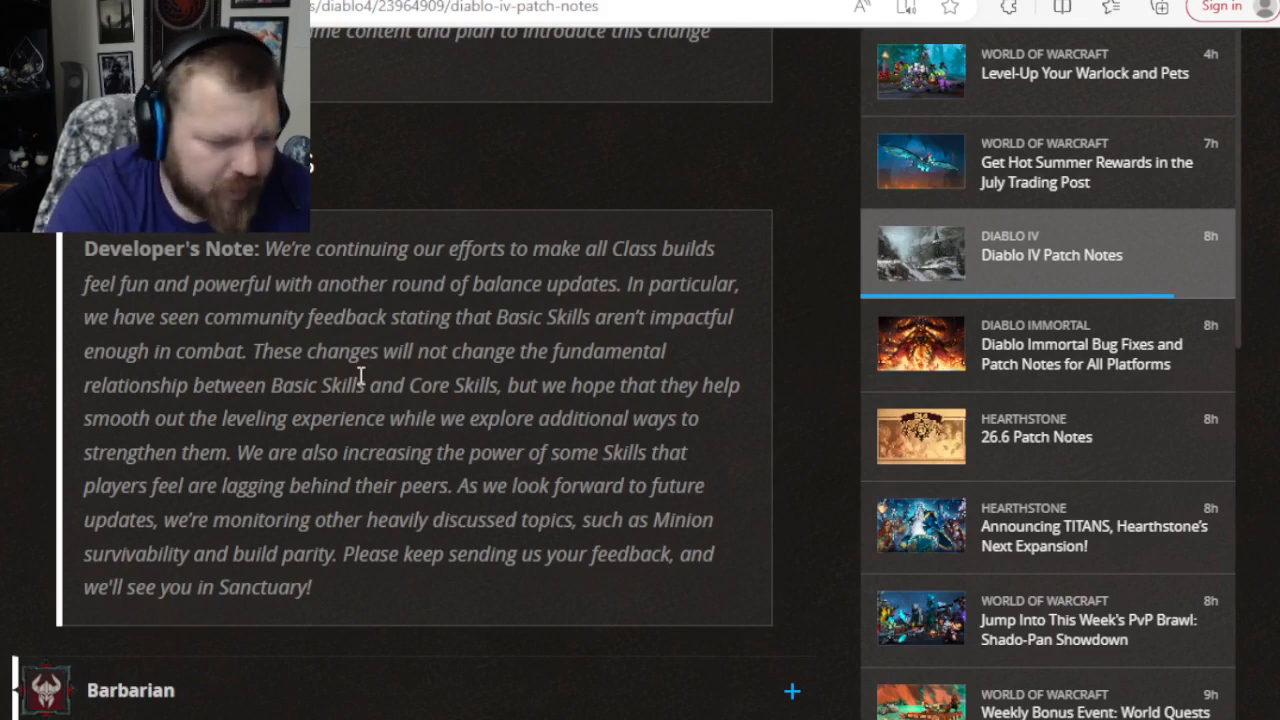
scroll("down", 3)
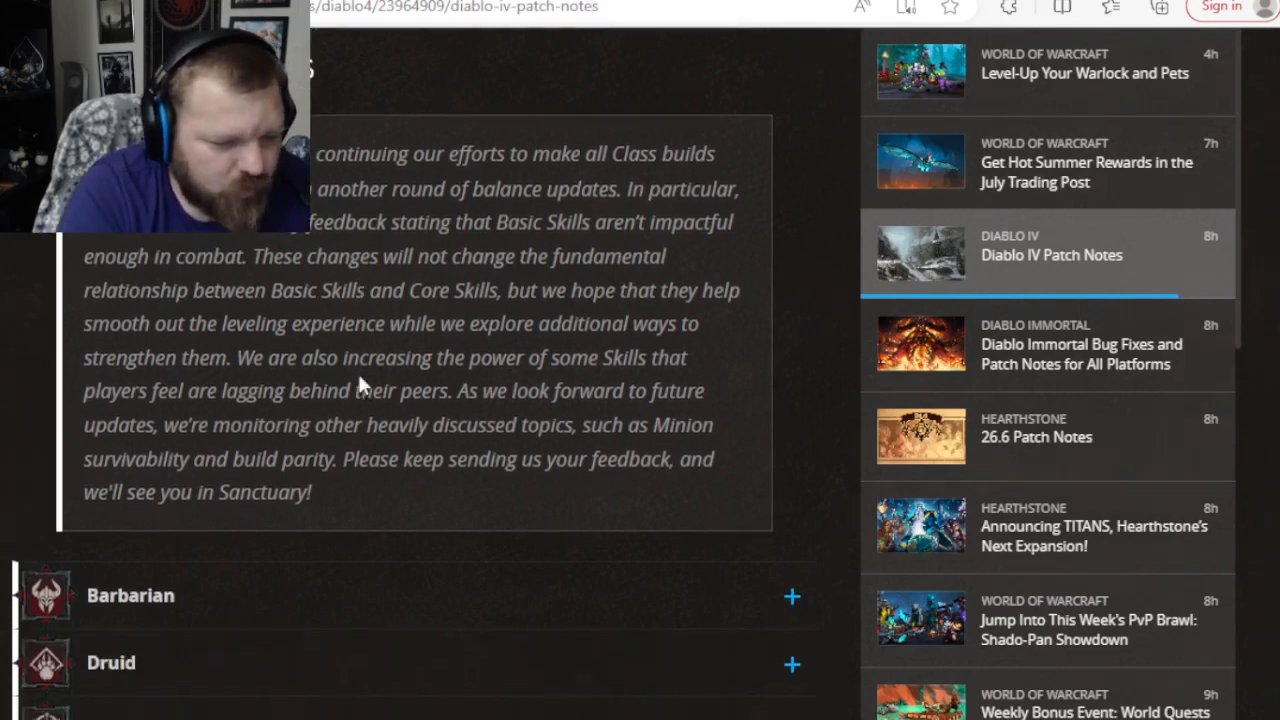
scroll("down", 3)
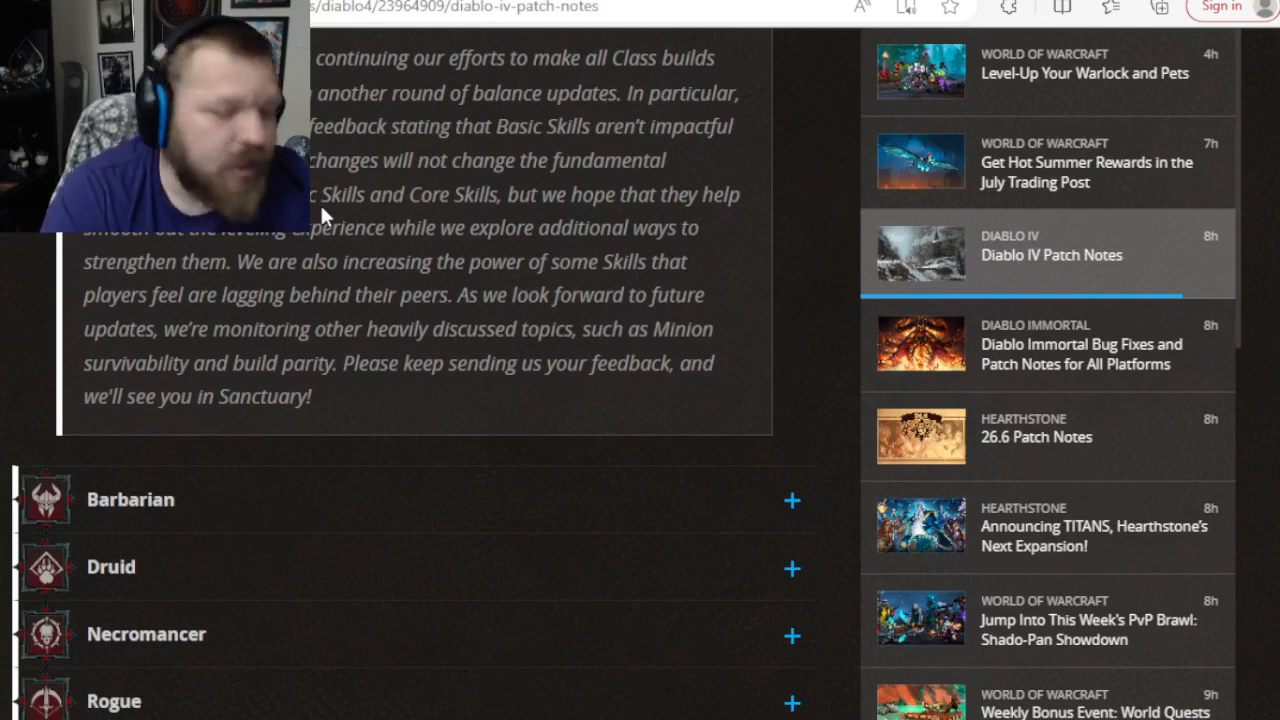
scroll("down", 3)
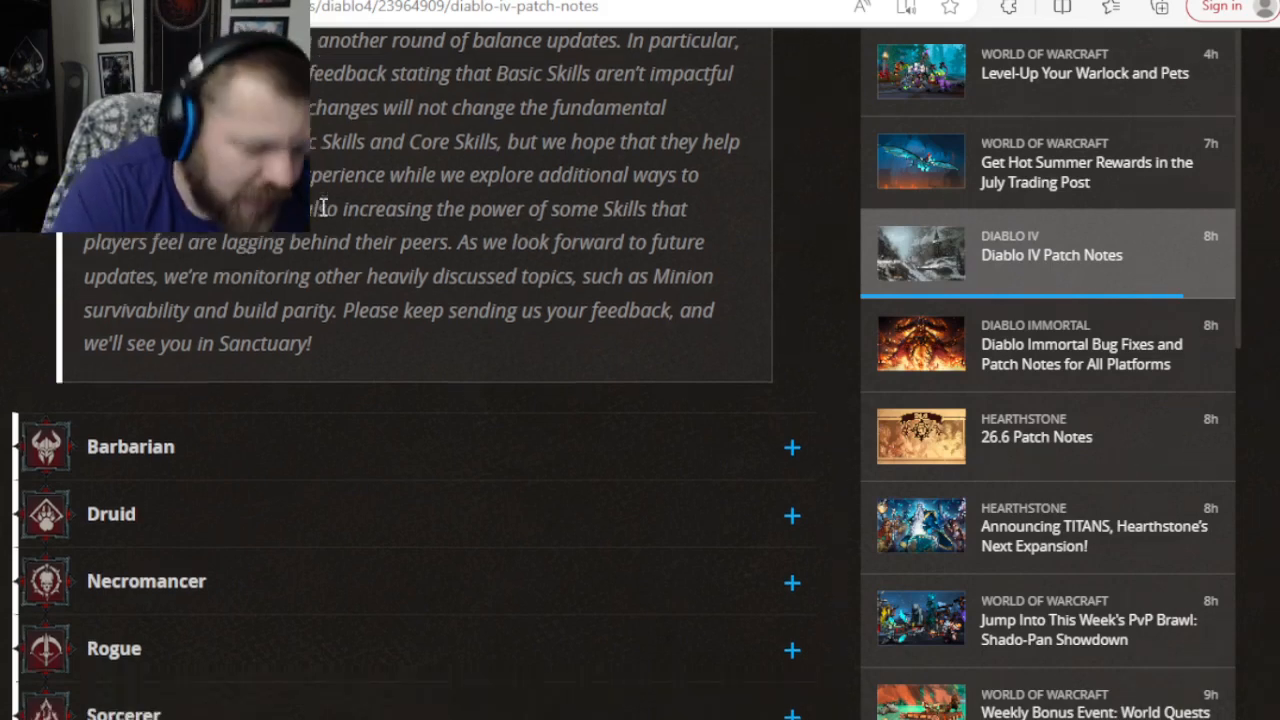
Expand the Barbarian section and scroll into its Skills changes list.
left_click(790, 448)
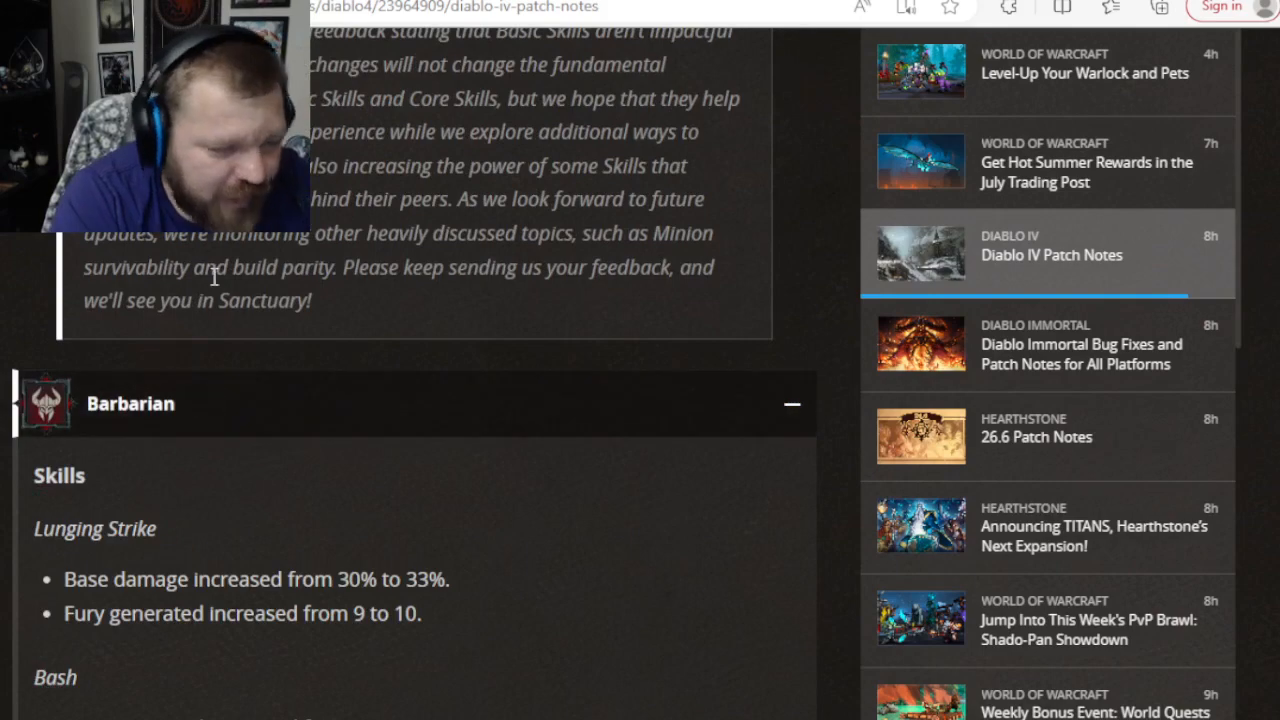
scroll("down", 3)
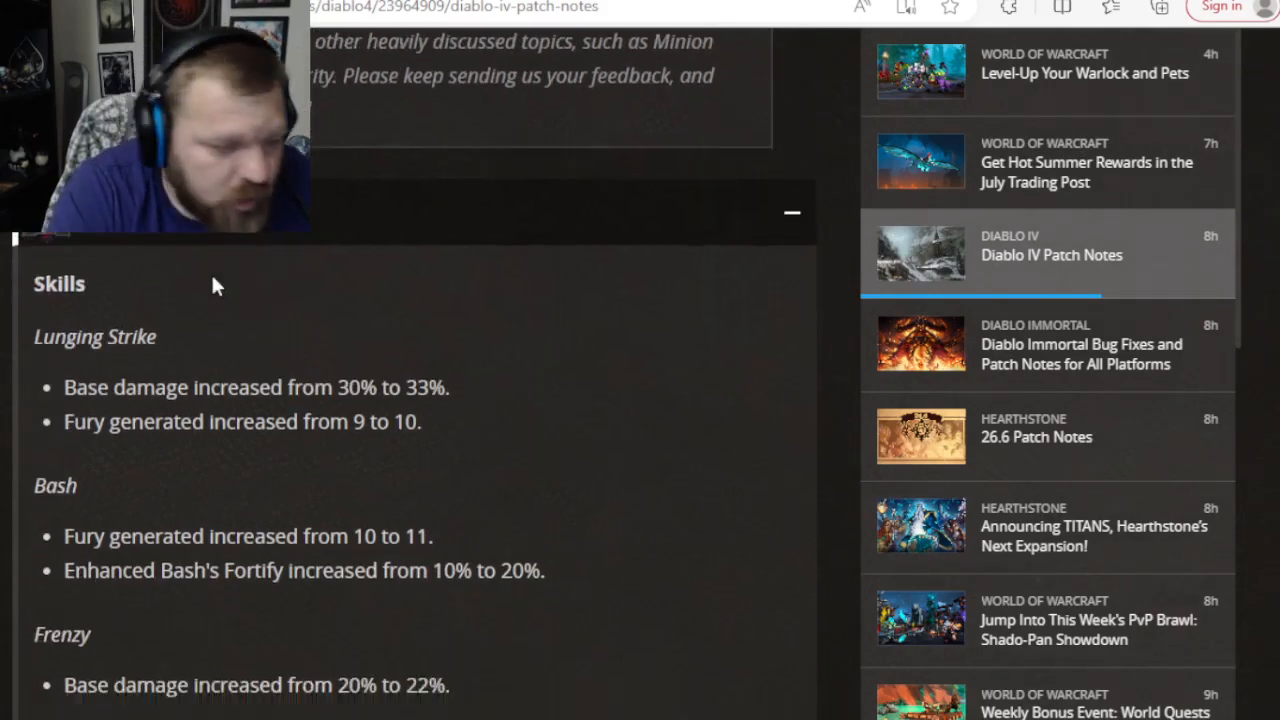
scroll("down", 3)
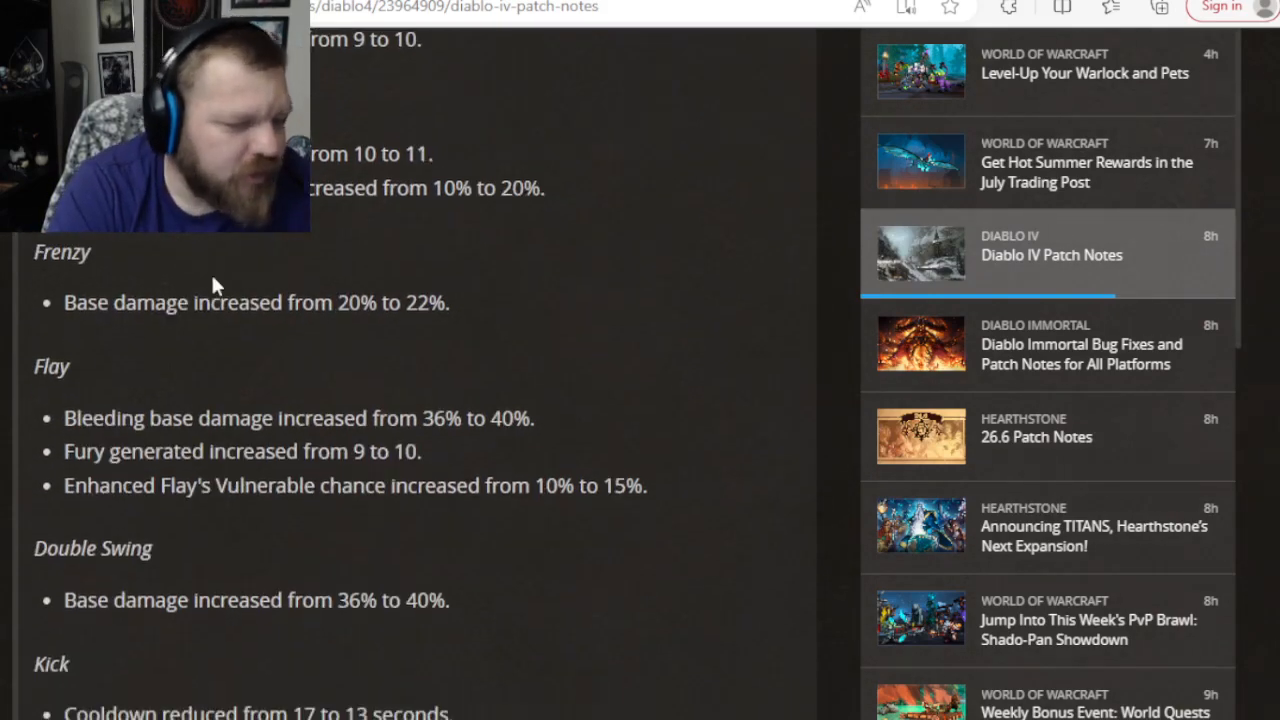
scroll("down", 3)
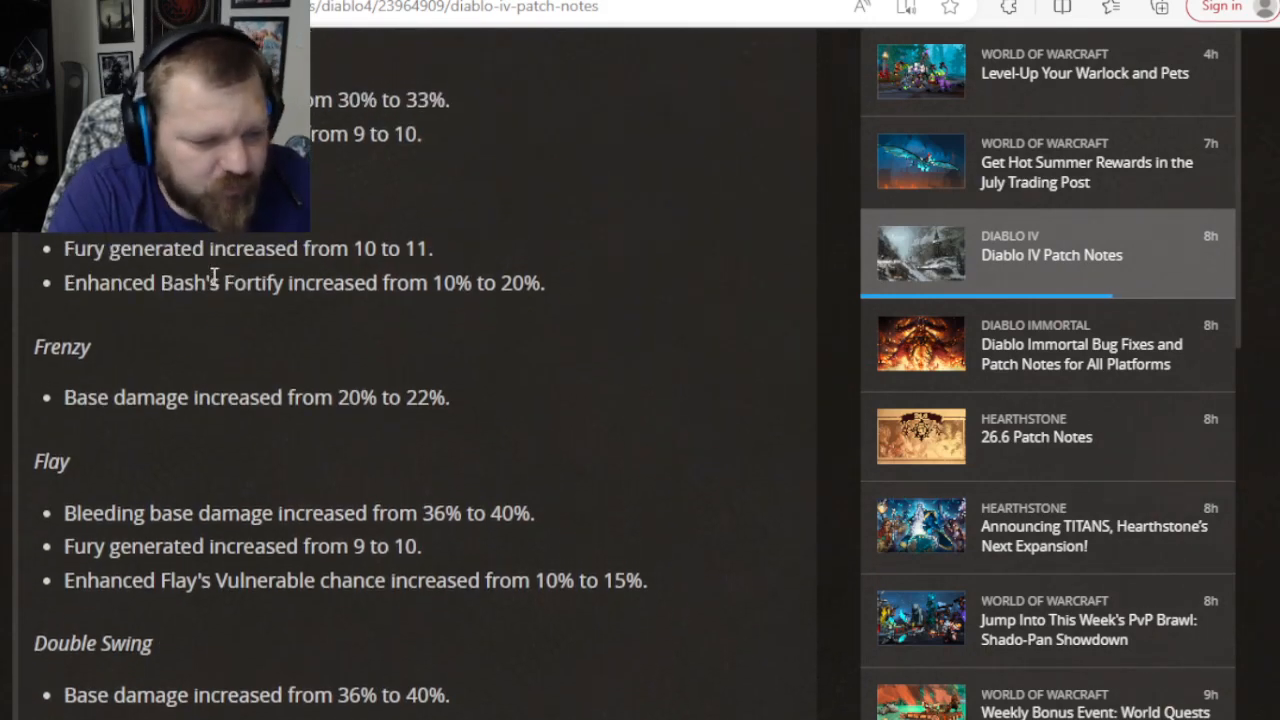
scroll("down", 3)
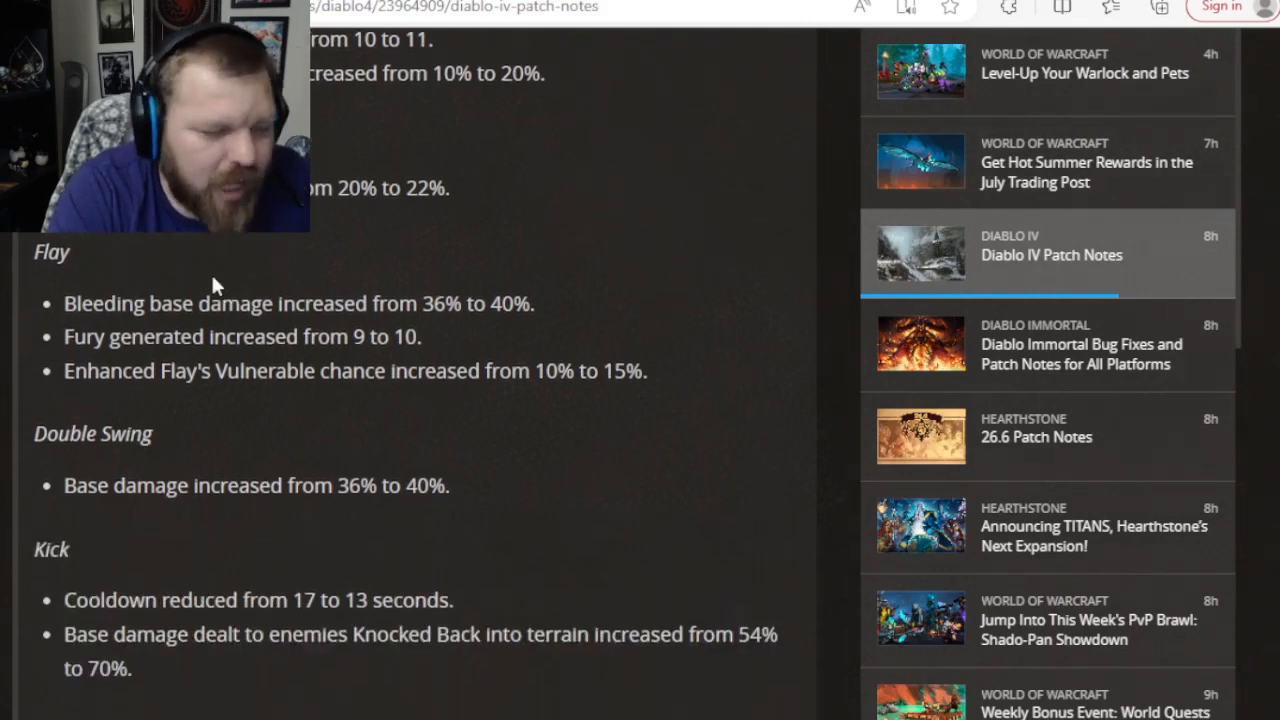
scroll("down", 3)
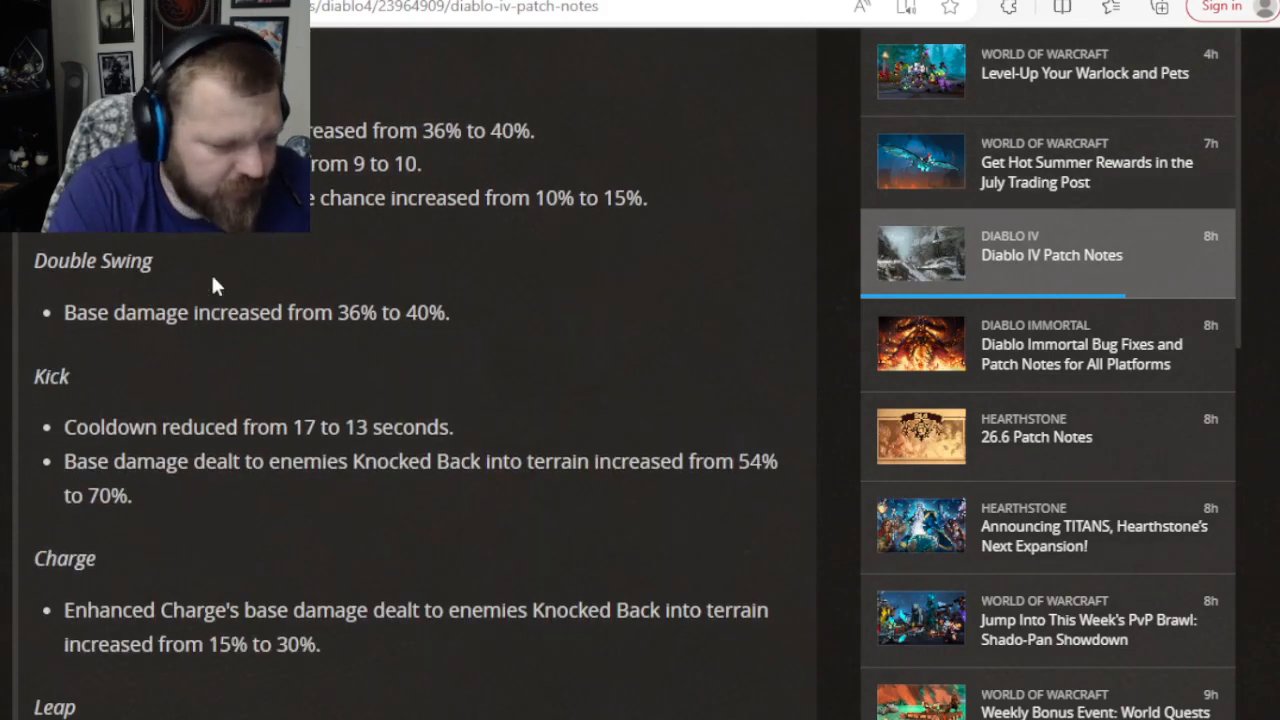
scroll("down", 3)
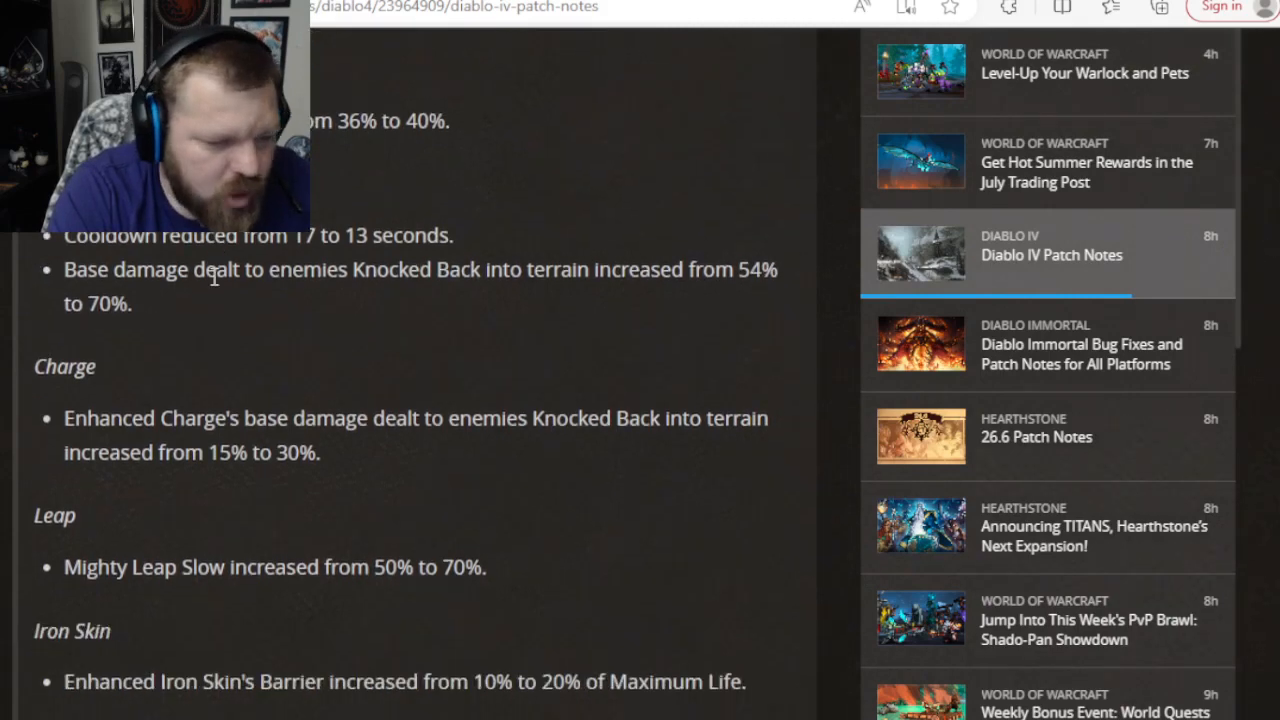
Continue through Barbarian skills past Bounding Slam to the Legendary Aspects note and Bul-Kathos.
scroll("down", 3)
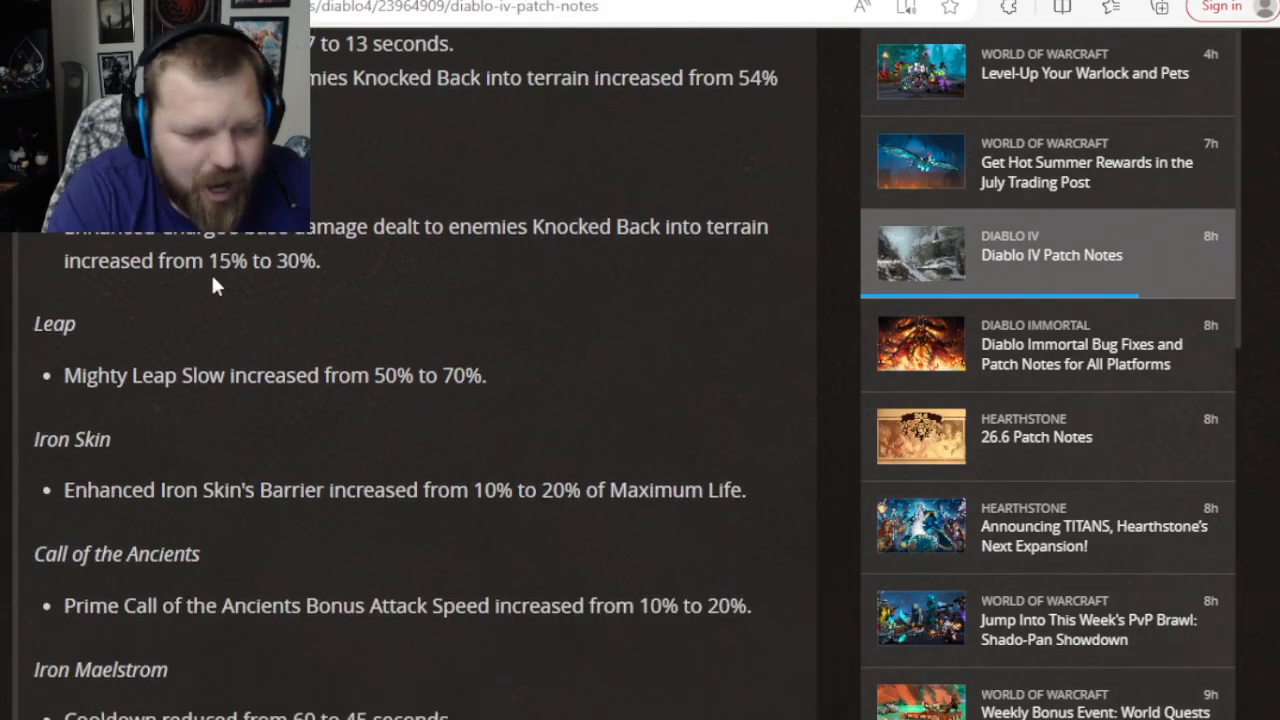
scroll("down", 3)
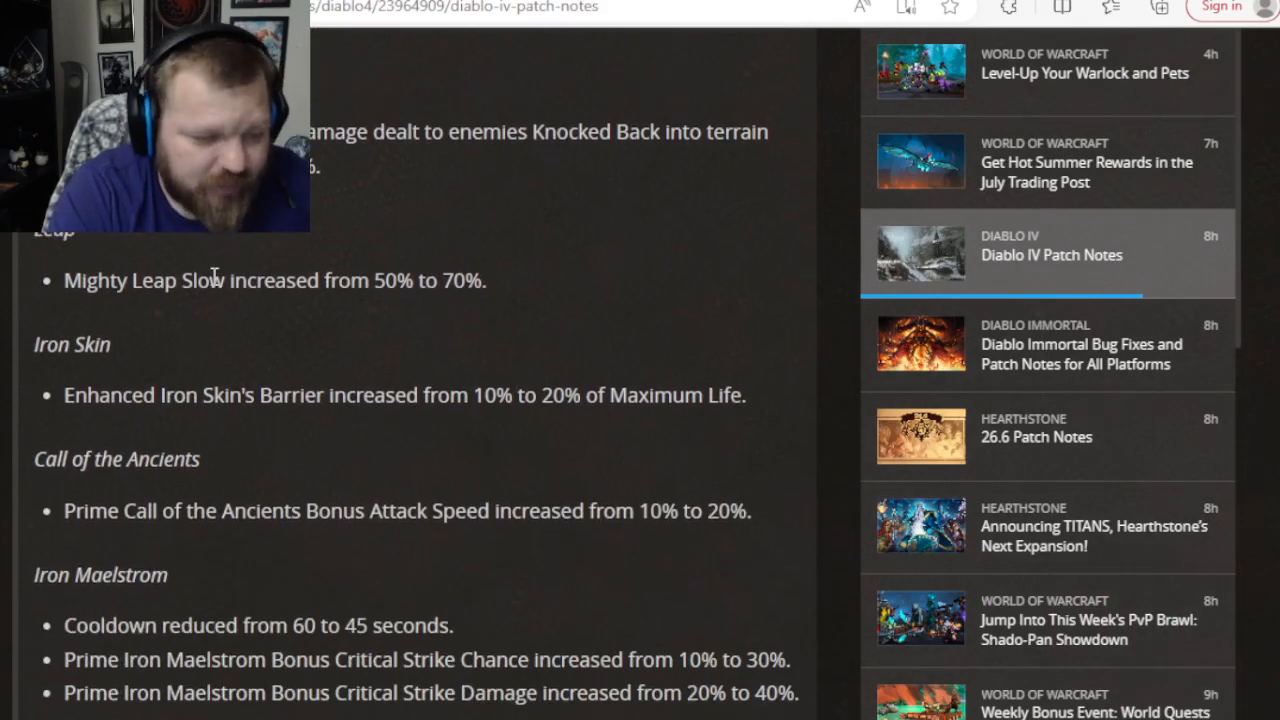
scroll("down", 3)
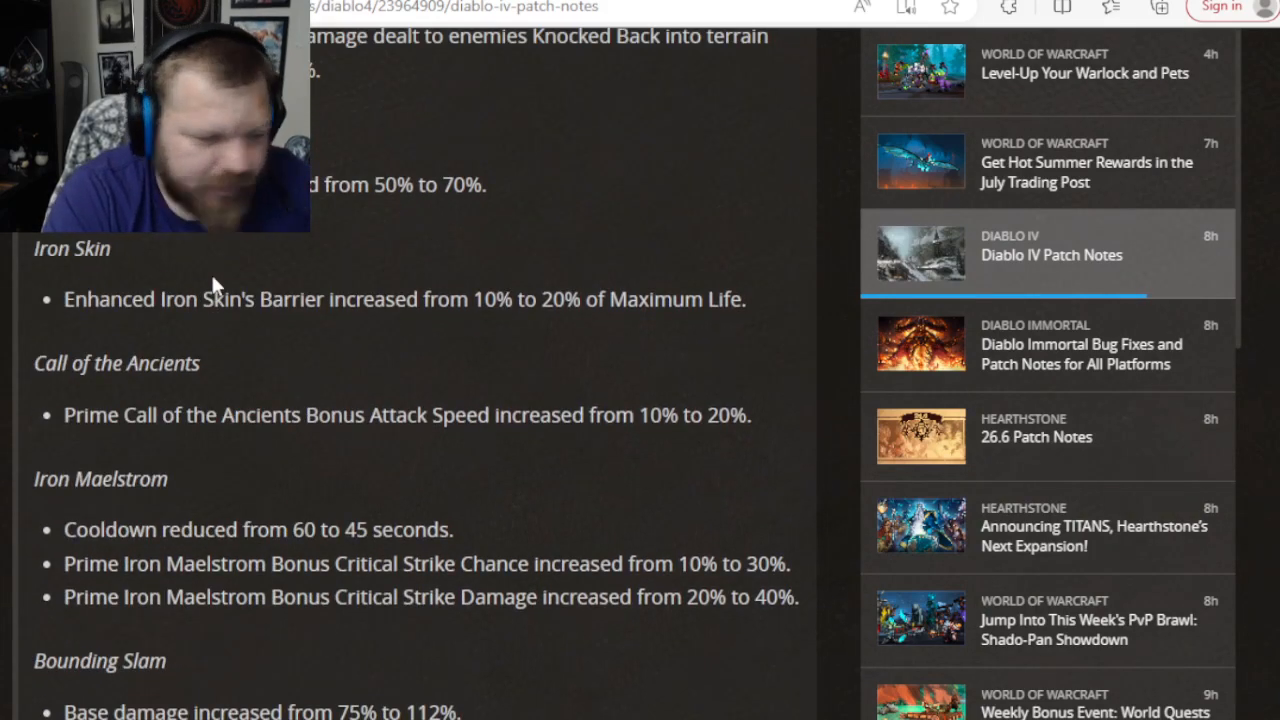
scroll("down", 3)
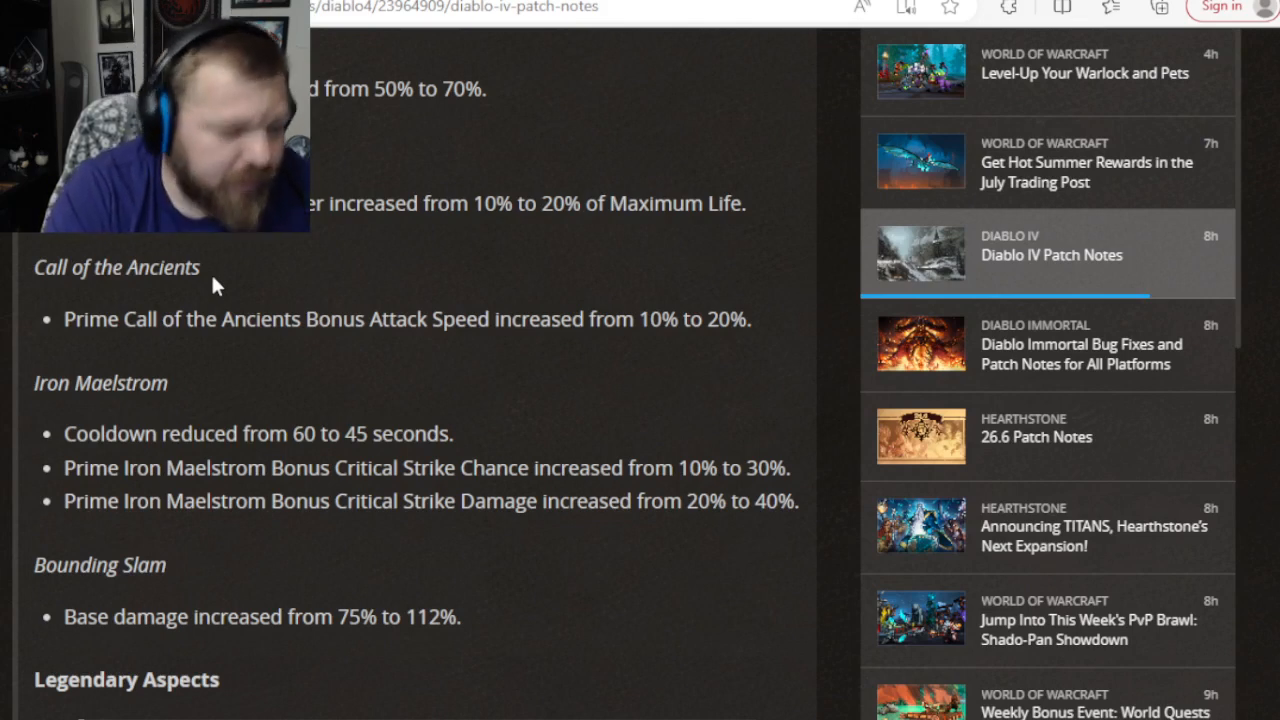
scroll("down", 3)
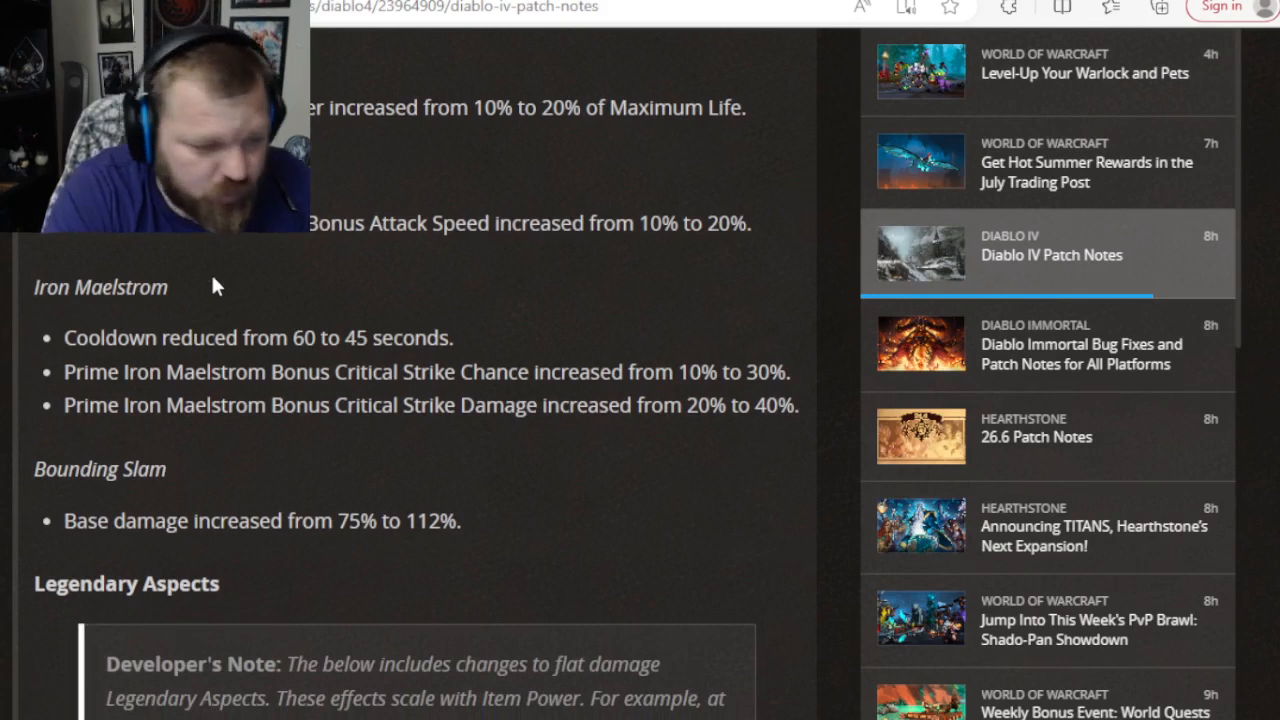
scroll("down", 3)
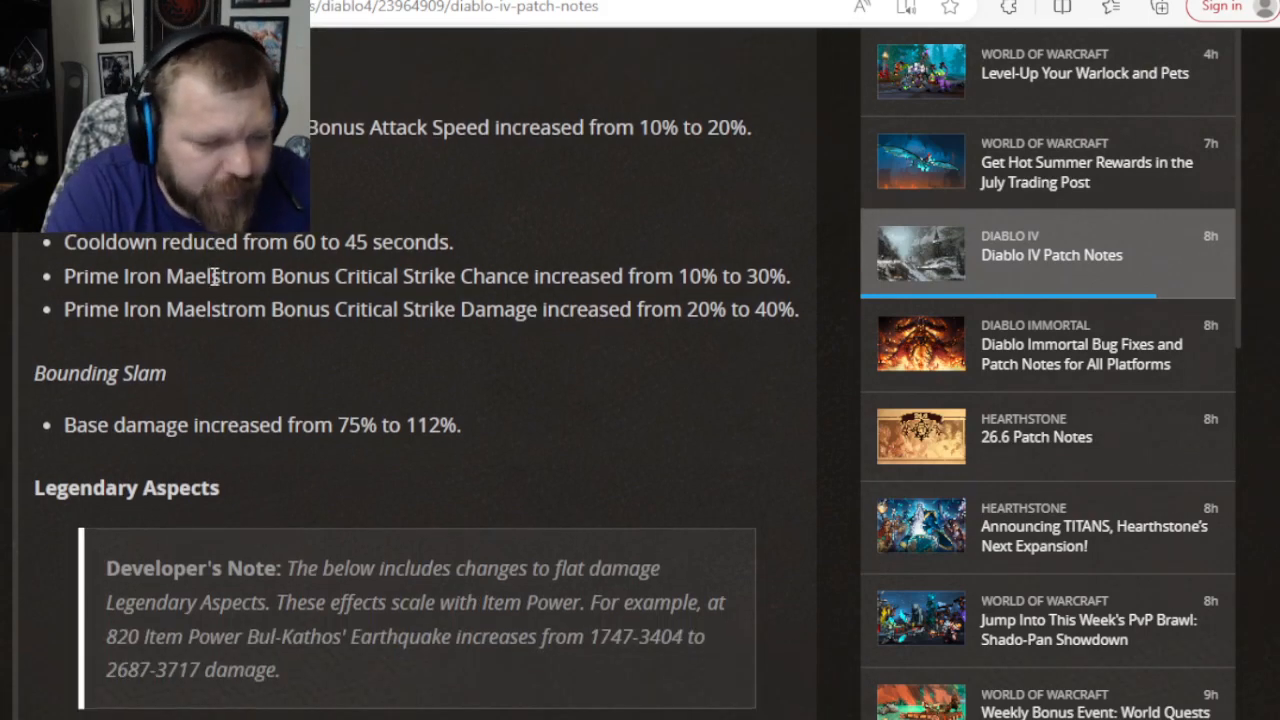
scroll("down", 3)
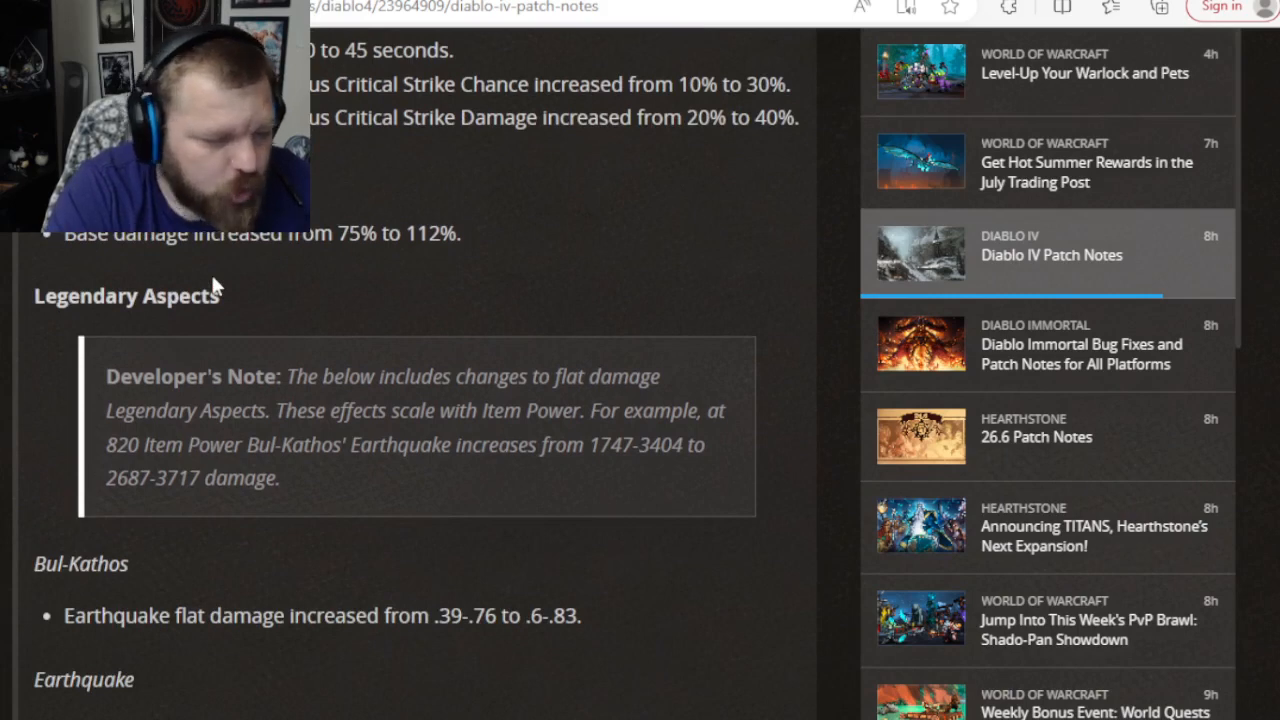
Scroll through Barbarian Legendary Aspects and Items to Hellhammer and the Druid header.
scroll("down", 3)
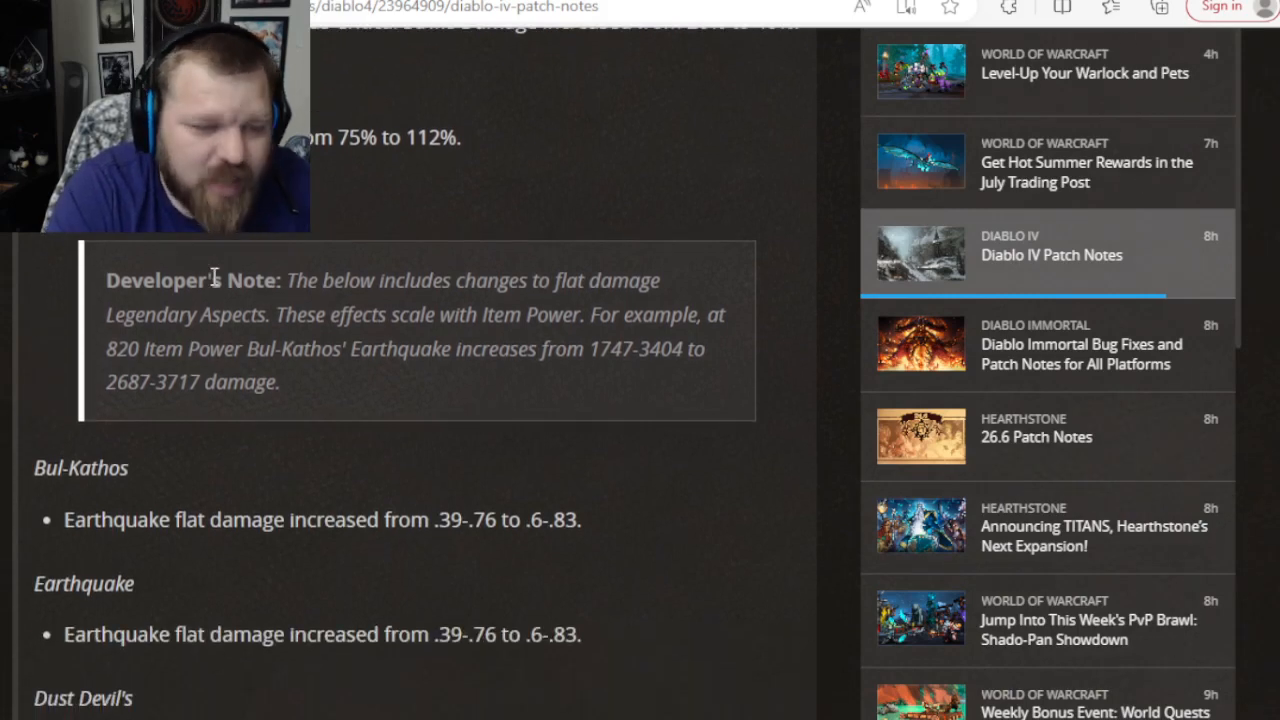
scroll("down", 3)
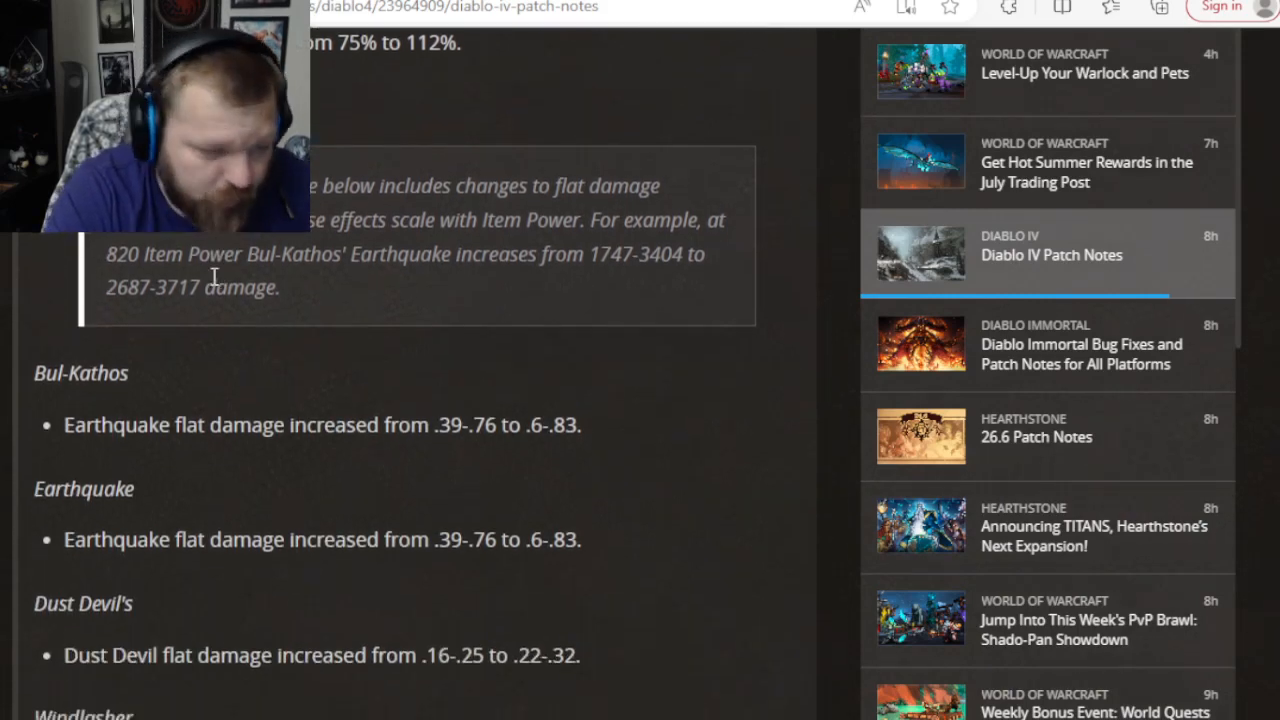
scroll("down", 3)
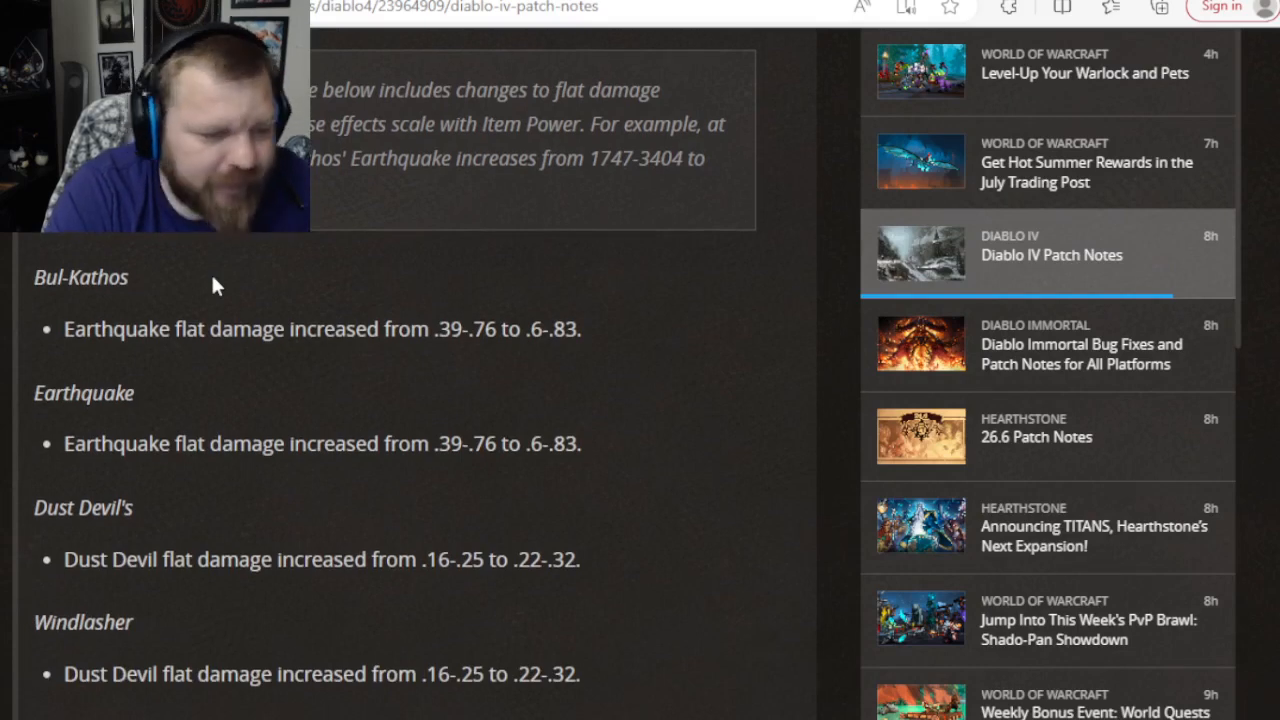
scroll("down", 3)
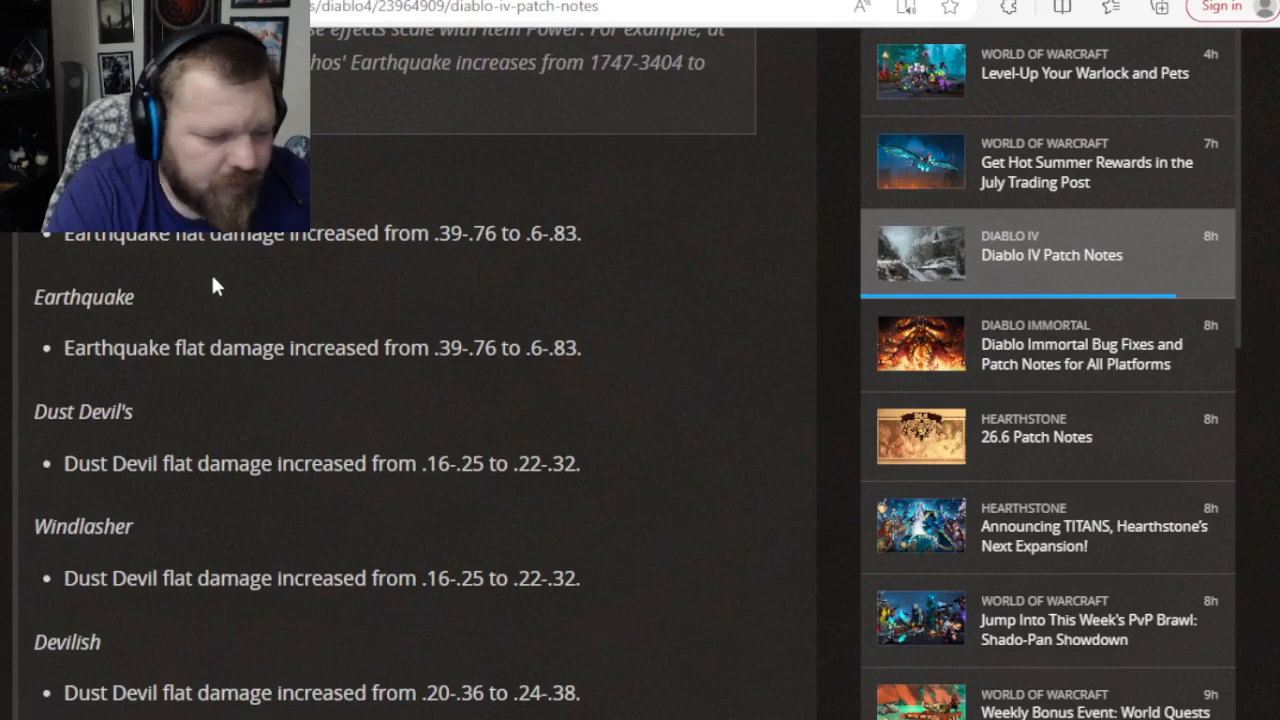
scroll("down", 3)
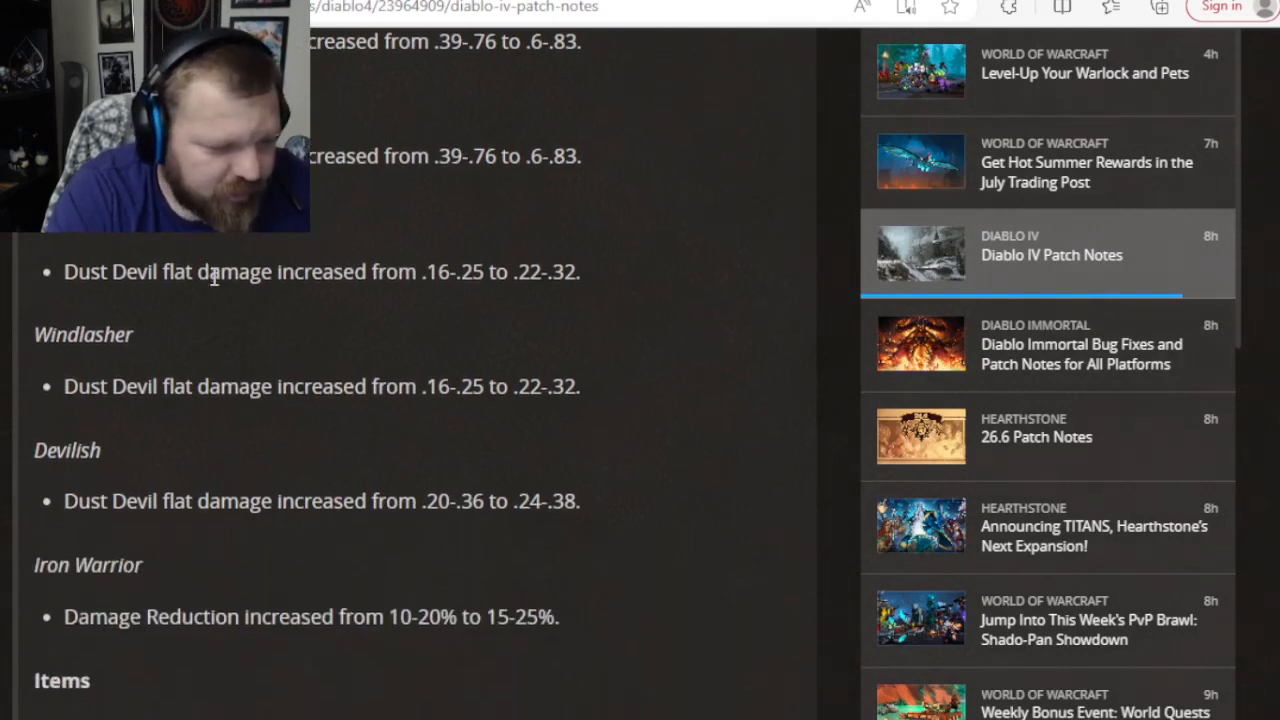
scroll("down", 3)
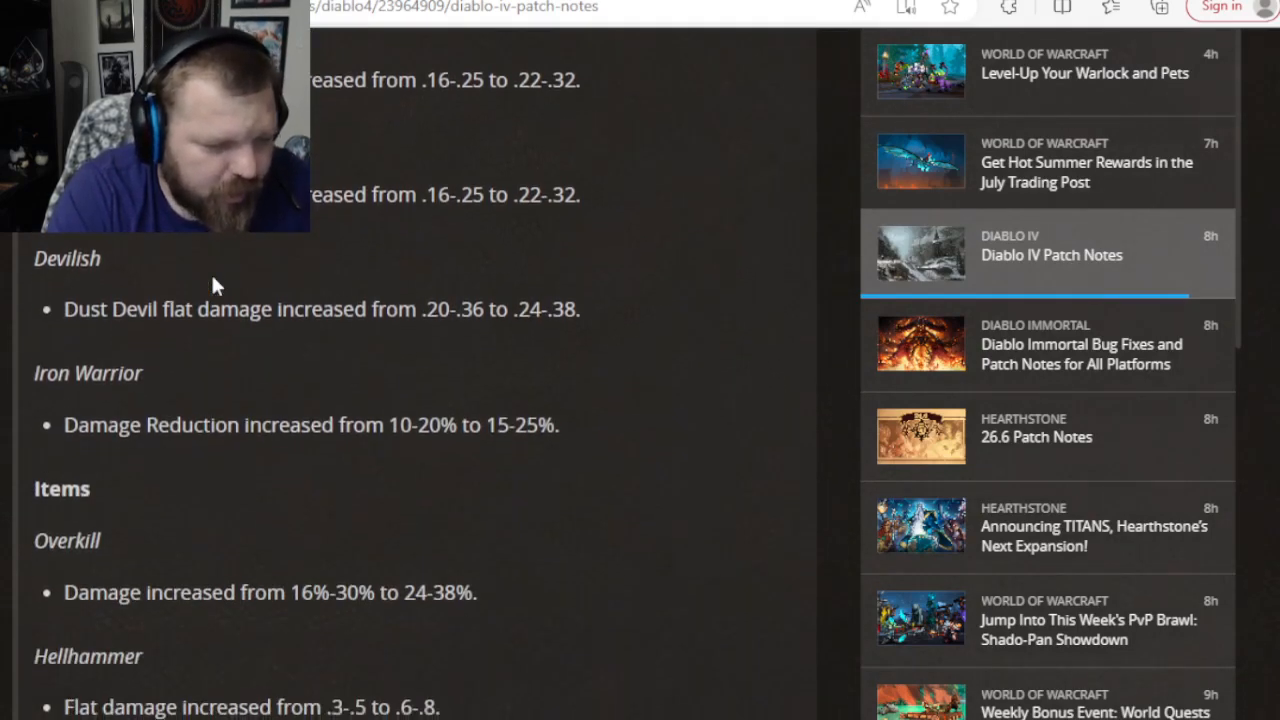
scroll("down", 3)
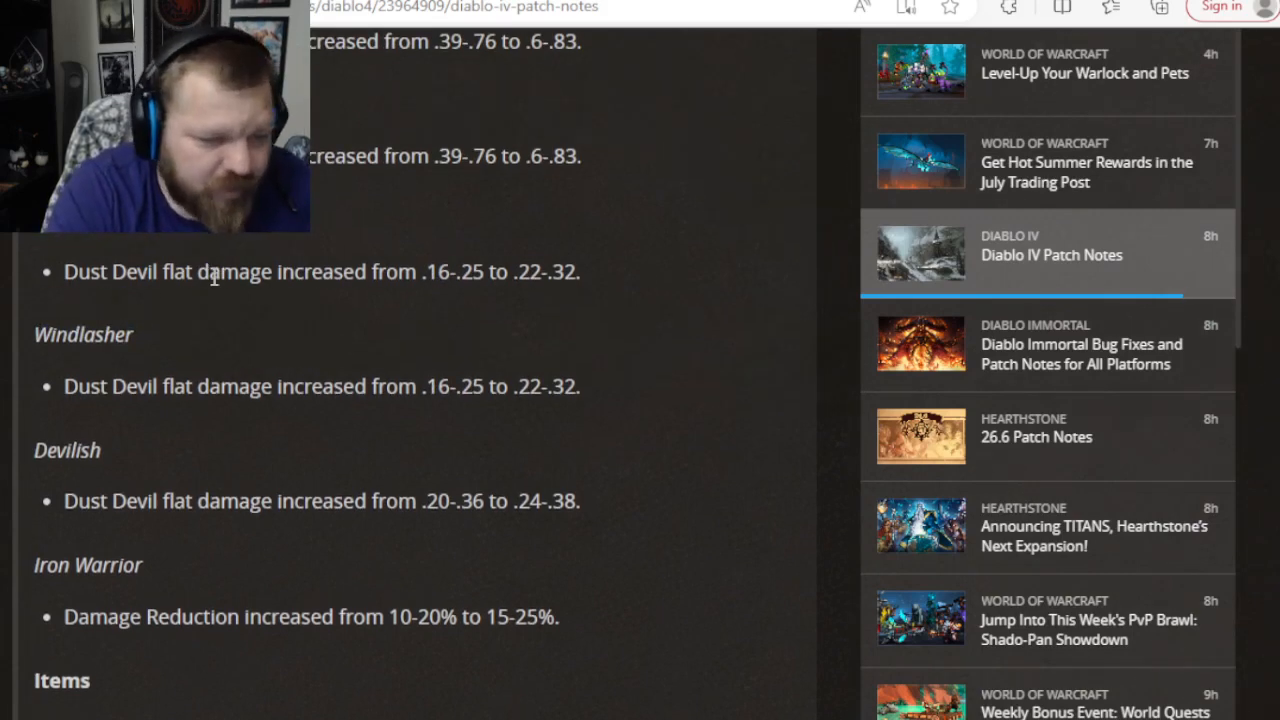
scroll("down", 3)
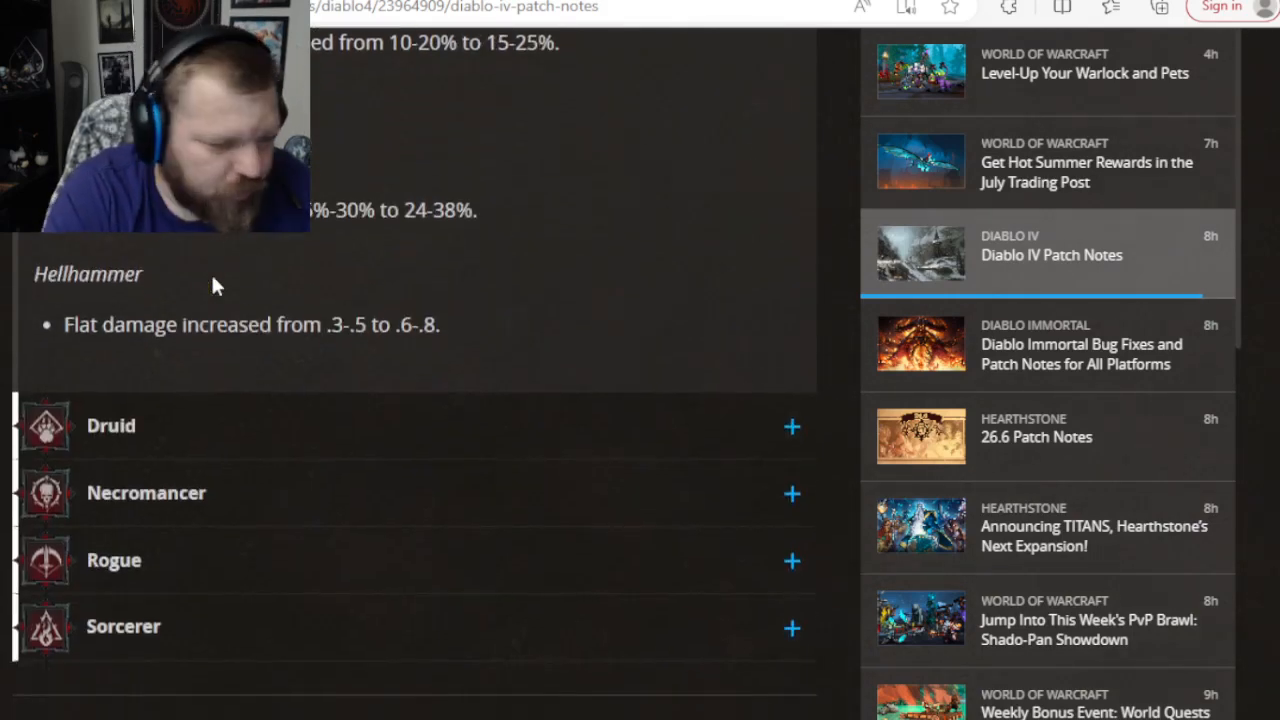
Bring the expanded Druid Skills list into view, starting with Earthspike and Wind Shear.
scroll("down", 3)
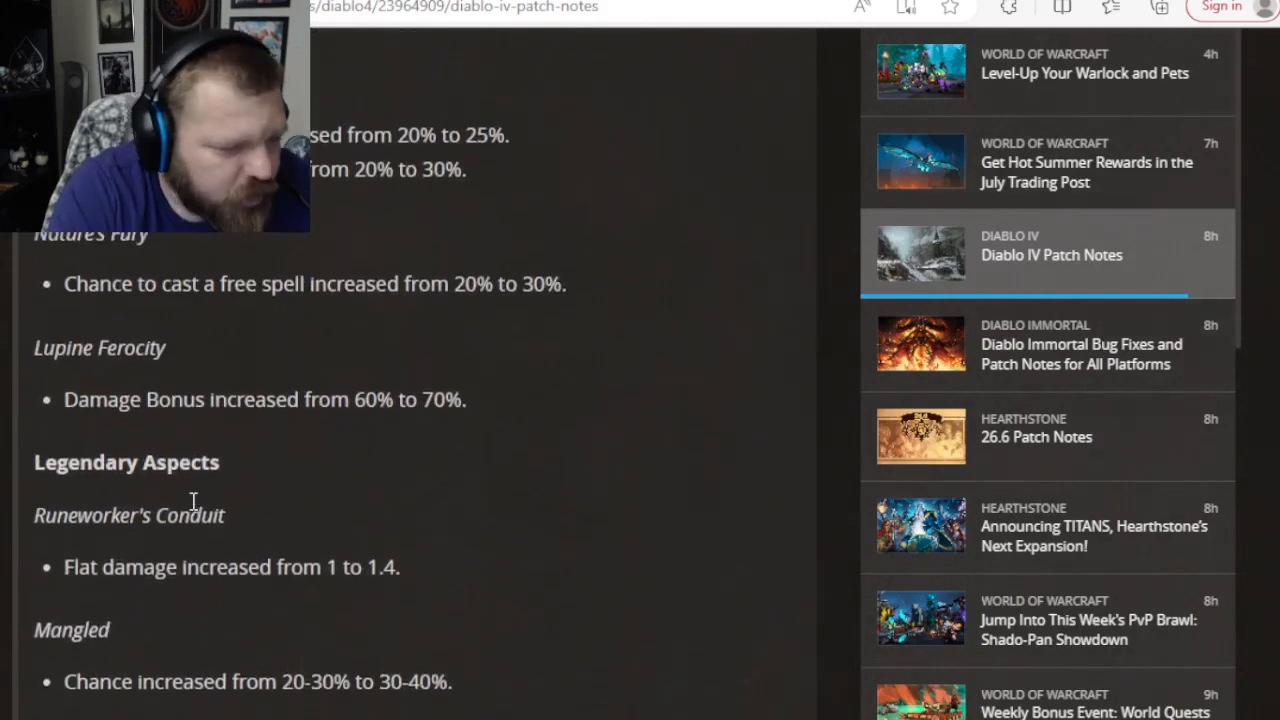
scroll("down", 3)
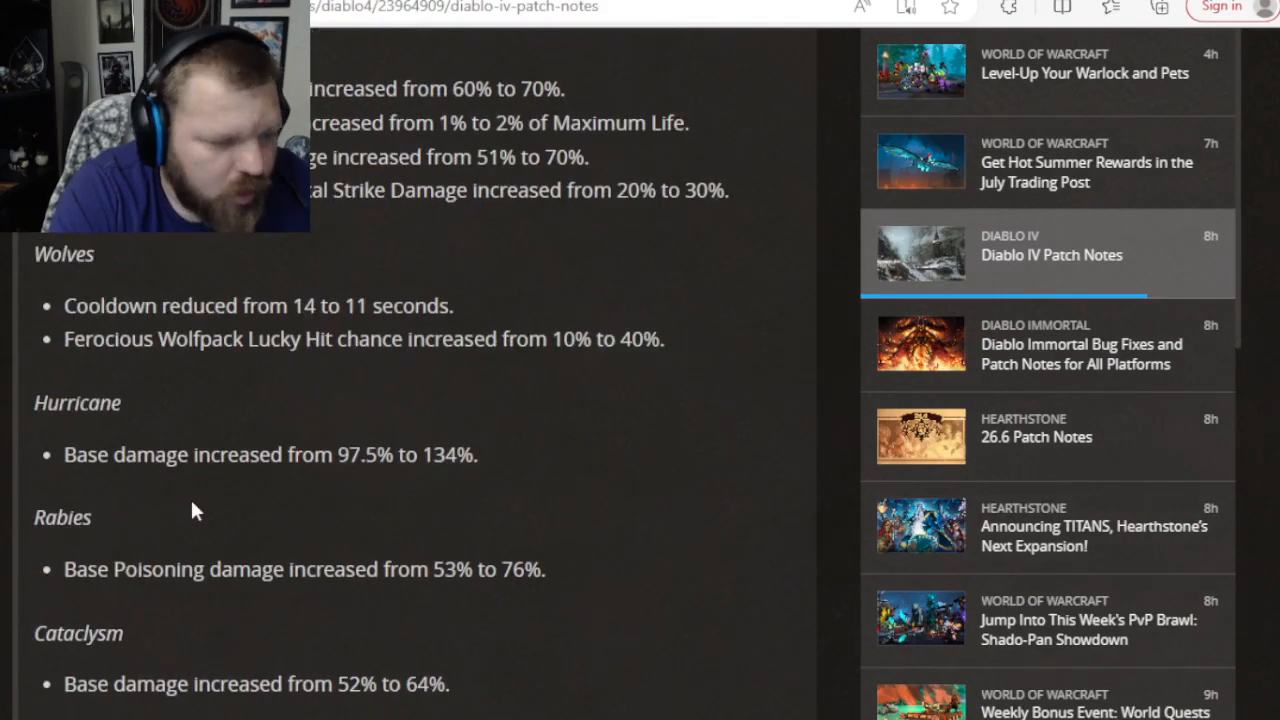
scroll("down", 3)
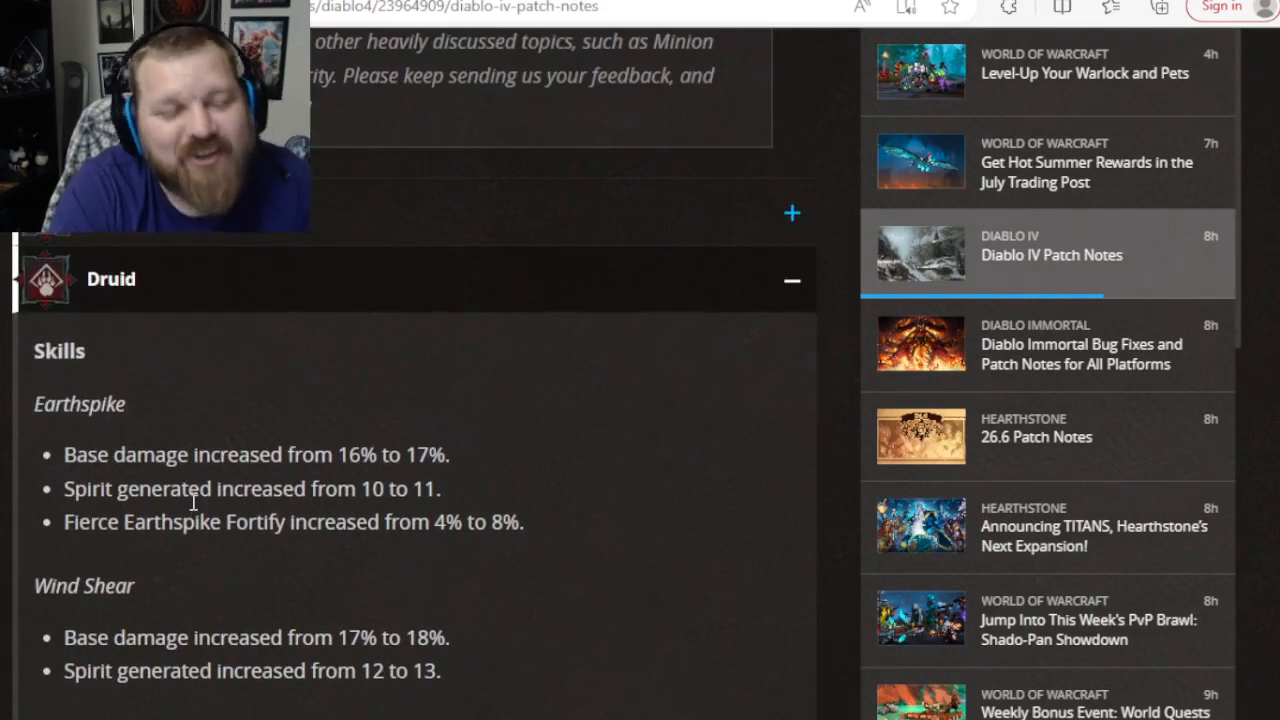
Scroll through the Druid Skills changes into the Passives section.
scroll("down", 3)
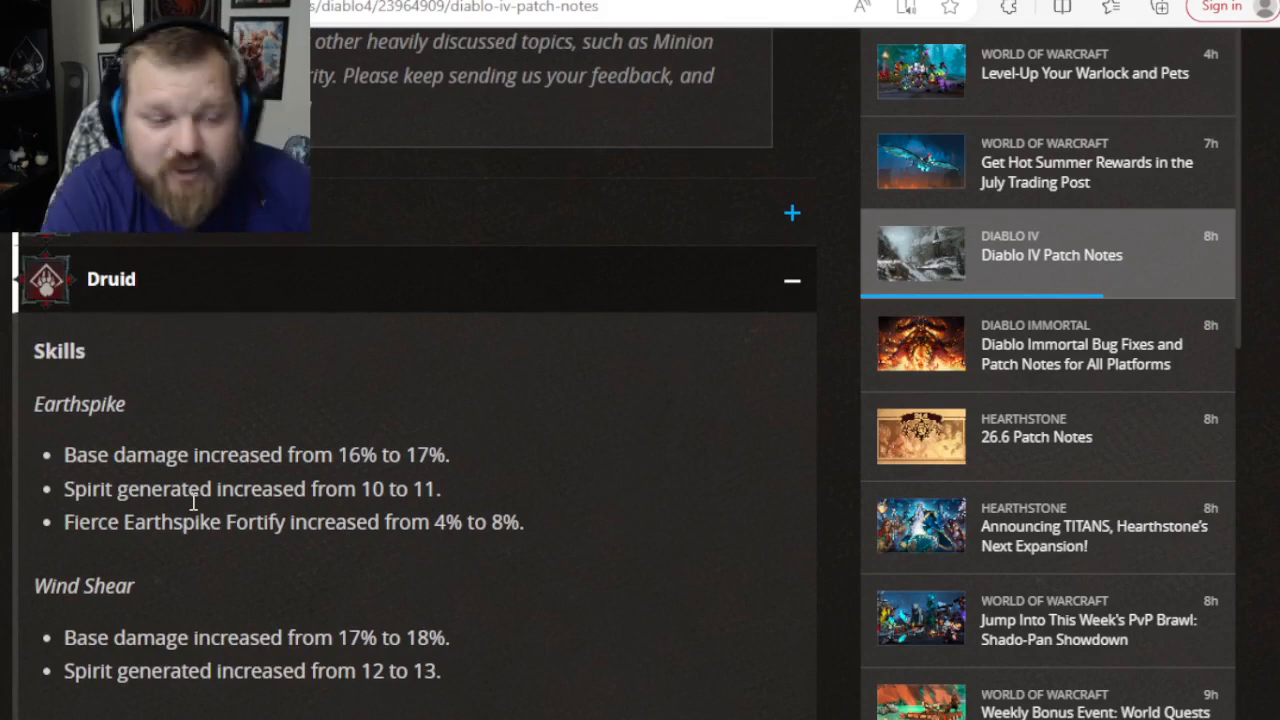
scroll("down", 3)
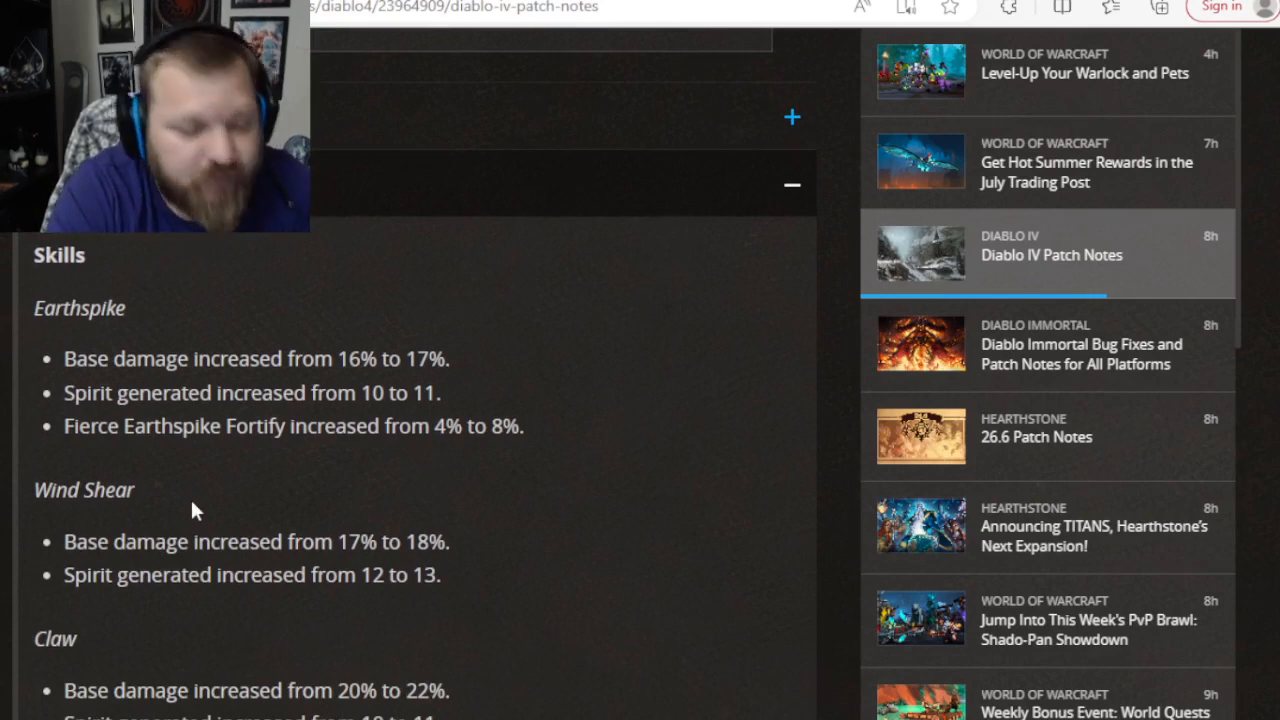
scroll("down", 3)
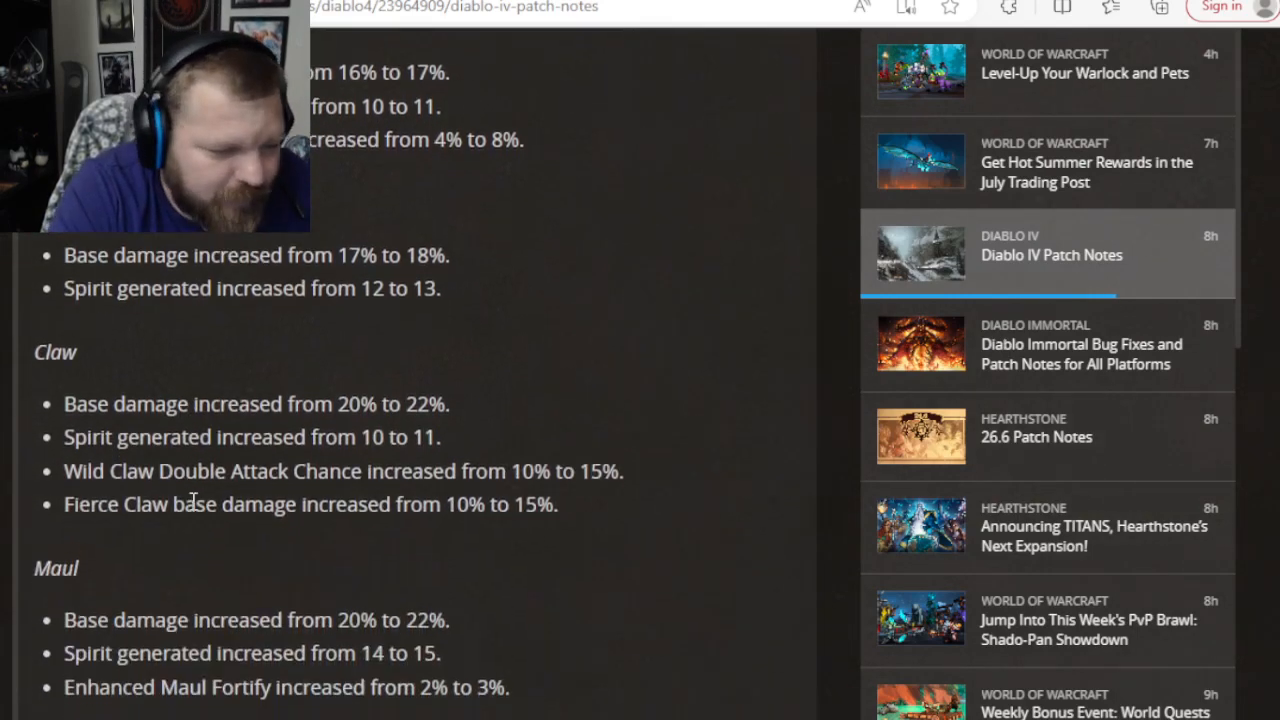
scroll("down", 3)
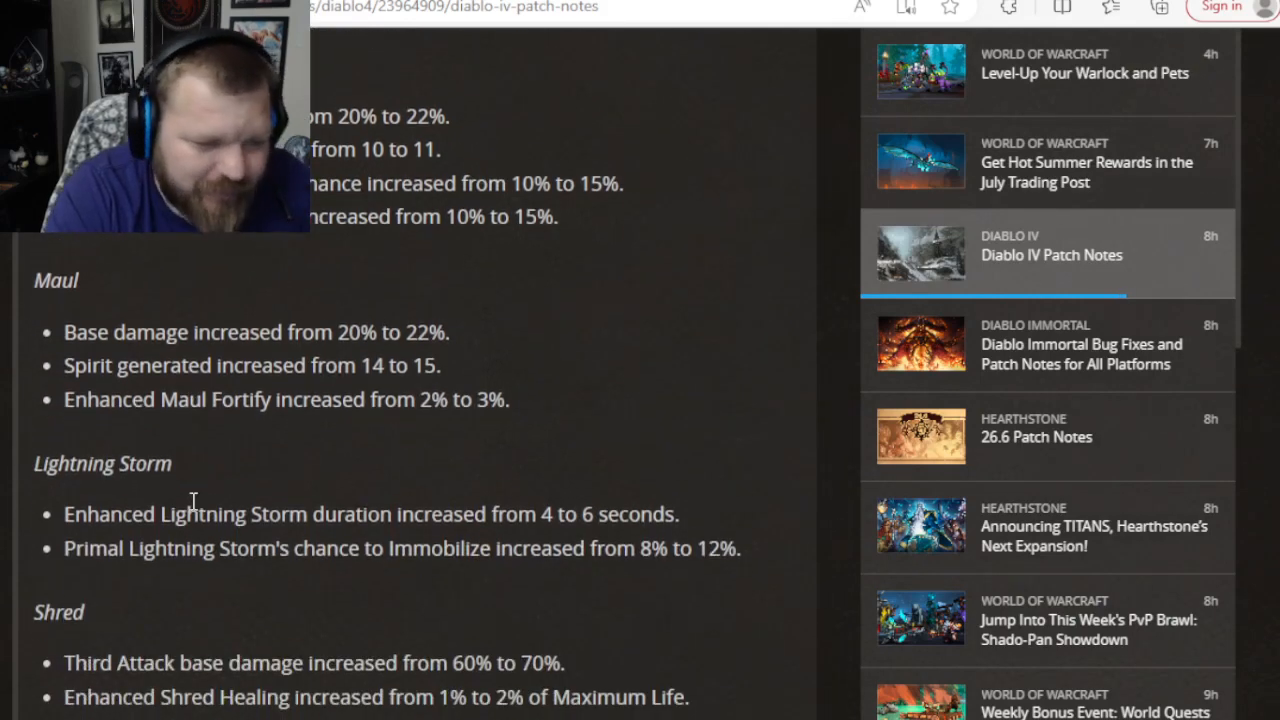
scroll("down", 3)
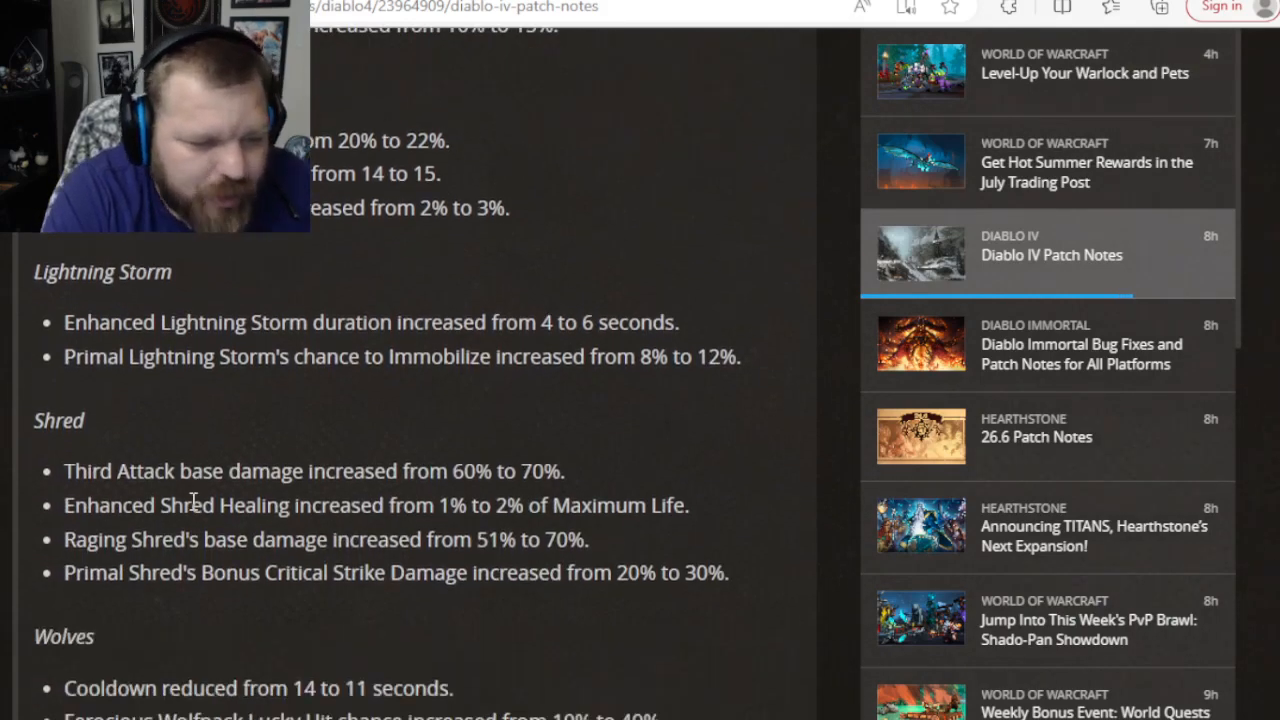
scroll("down", 3)
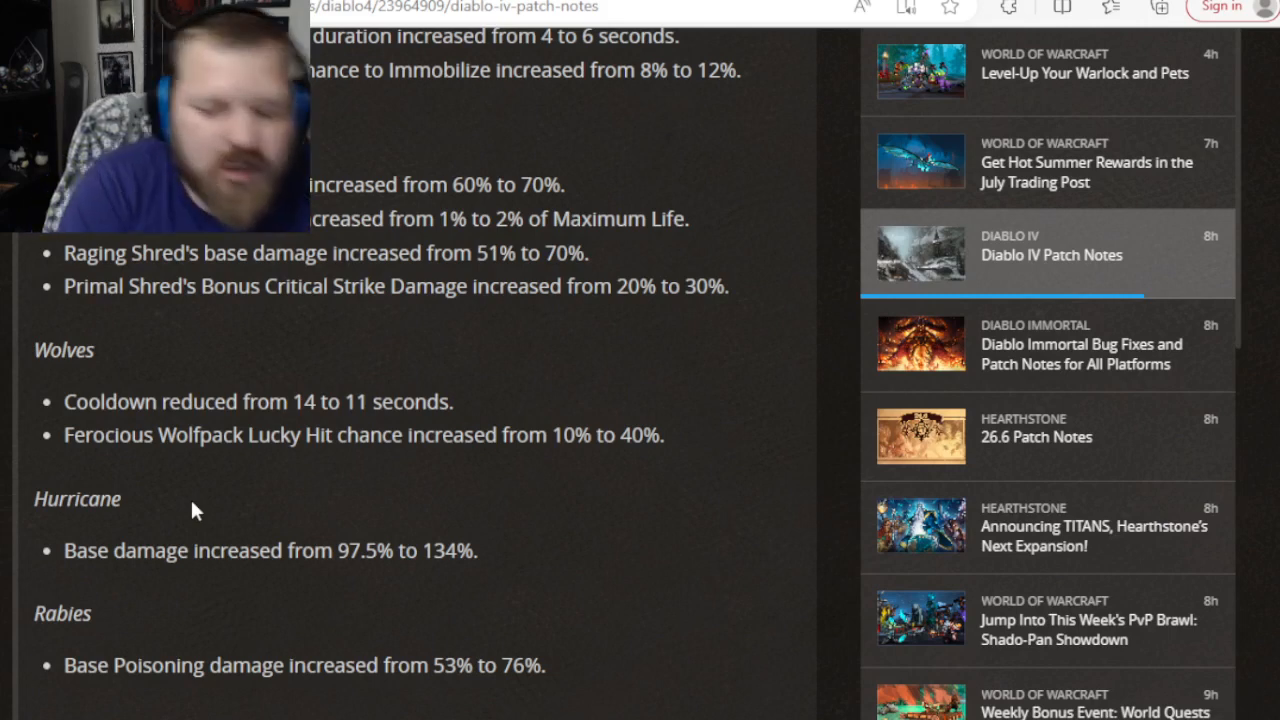
Continue through Druid Passives and Legendary Aspects to Blurred Beast and the Necromancer header.
scroll("down", 3)
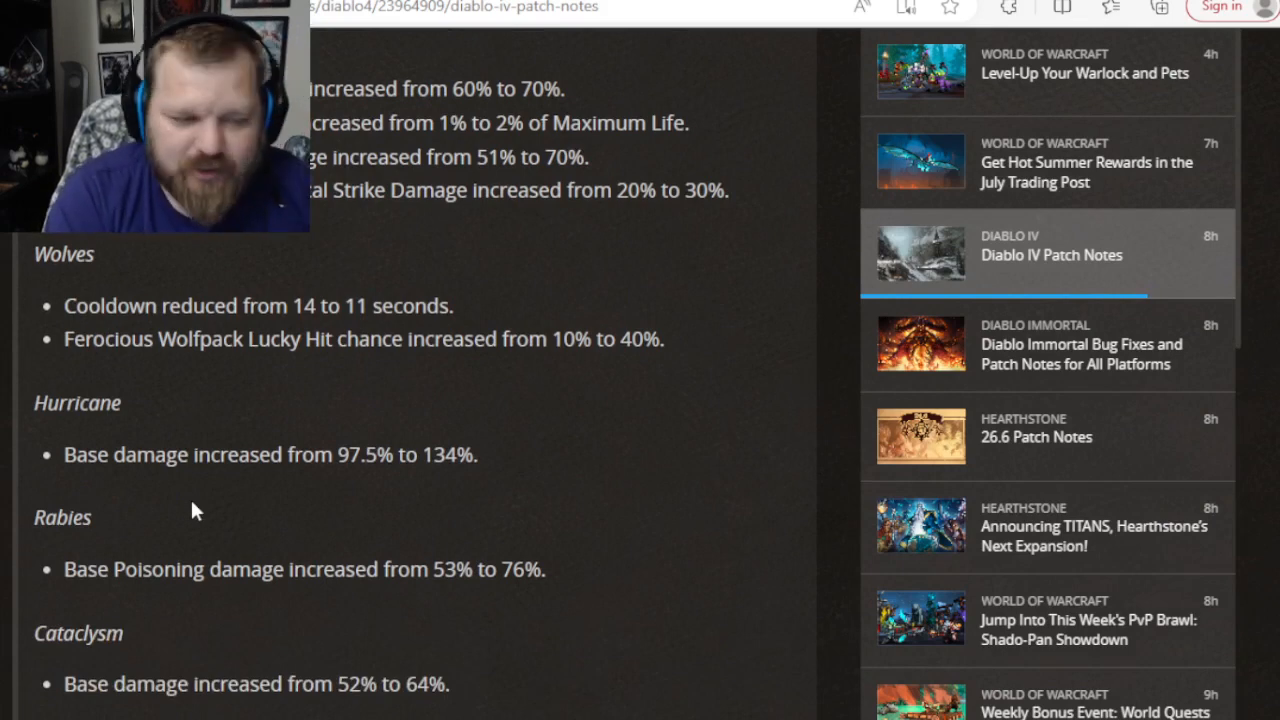
scroll("down", 3)
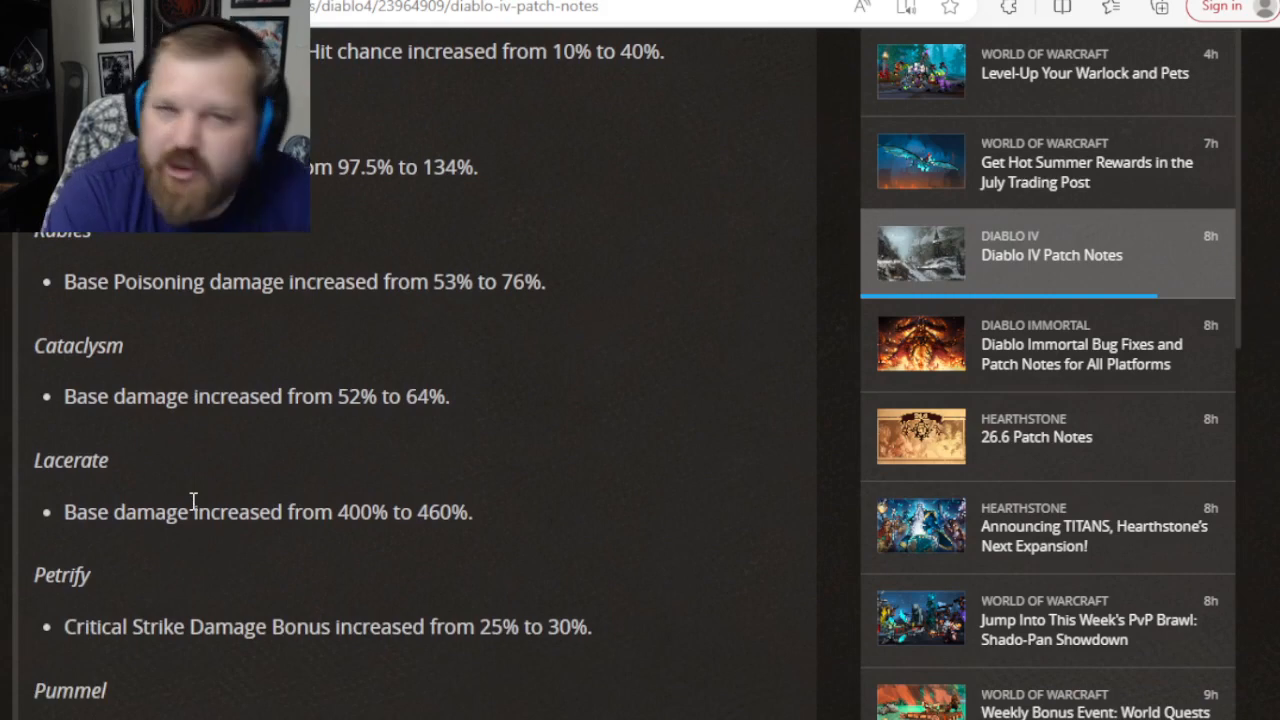
scroll("down", 3)
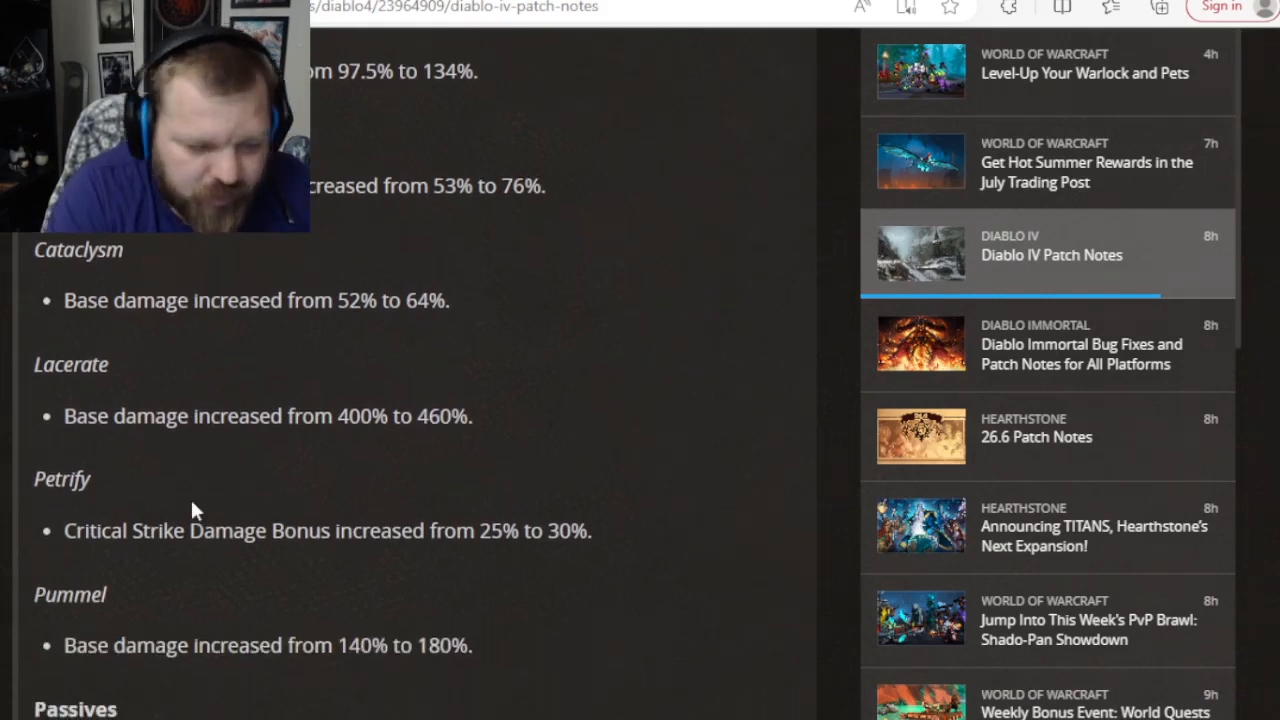
scroll("down", 3)
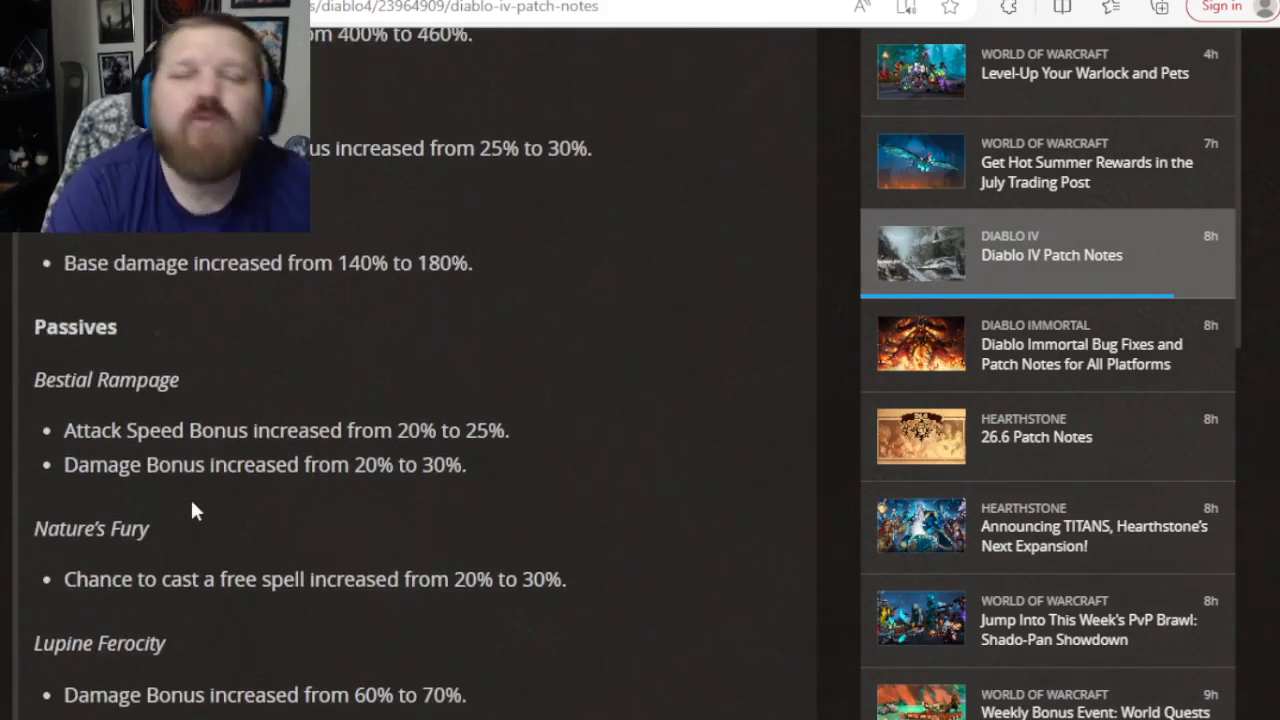
scroll("down", 3)
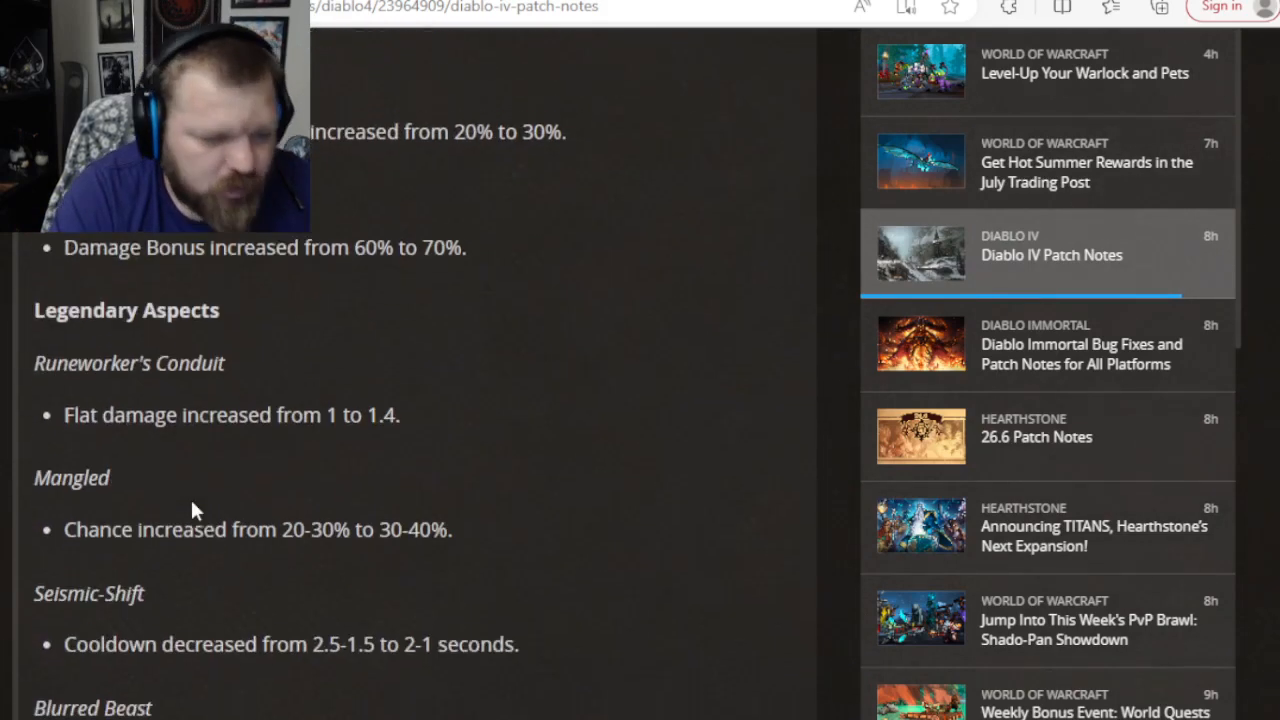
scroll("down", 3)
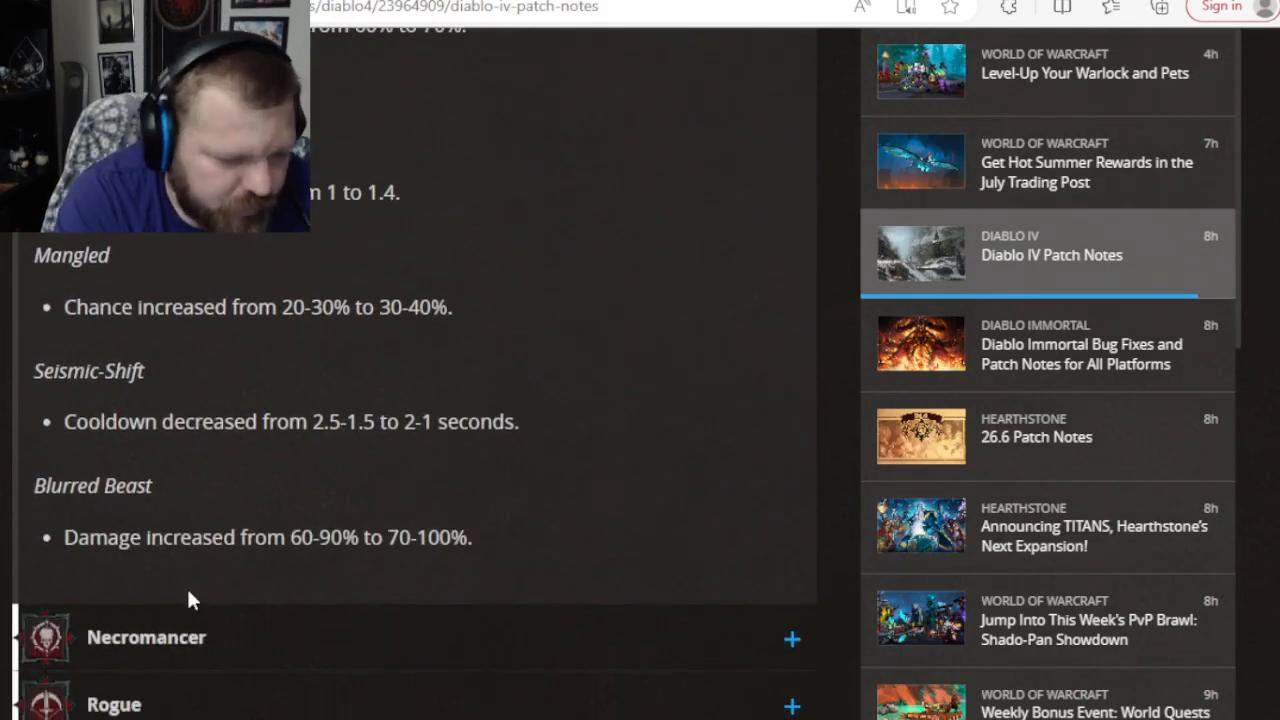
Scroll through the Necromancer skill changes toward its Legendary Aspects.
scroll("down", 3)
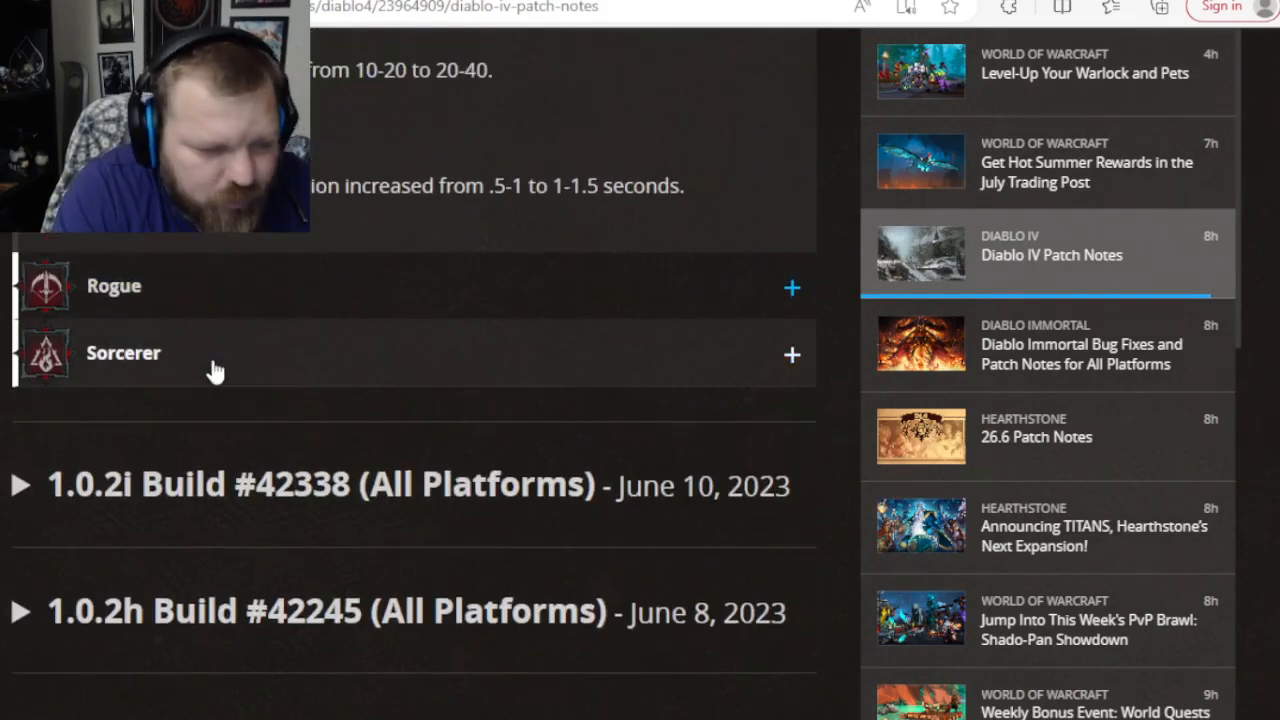
scroll("down", 3)
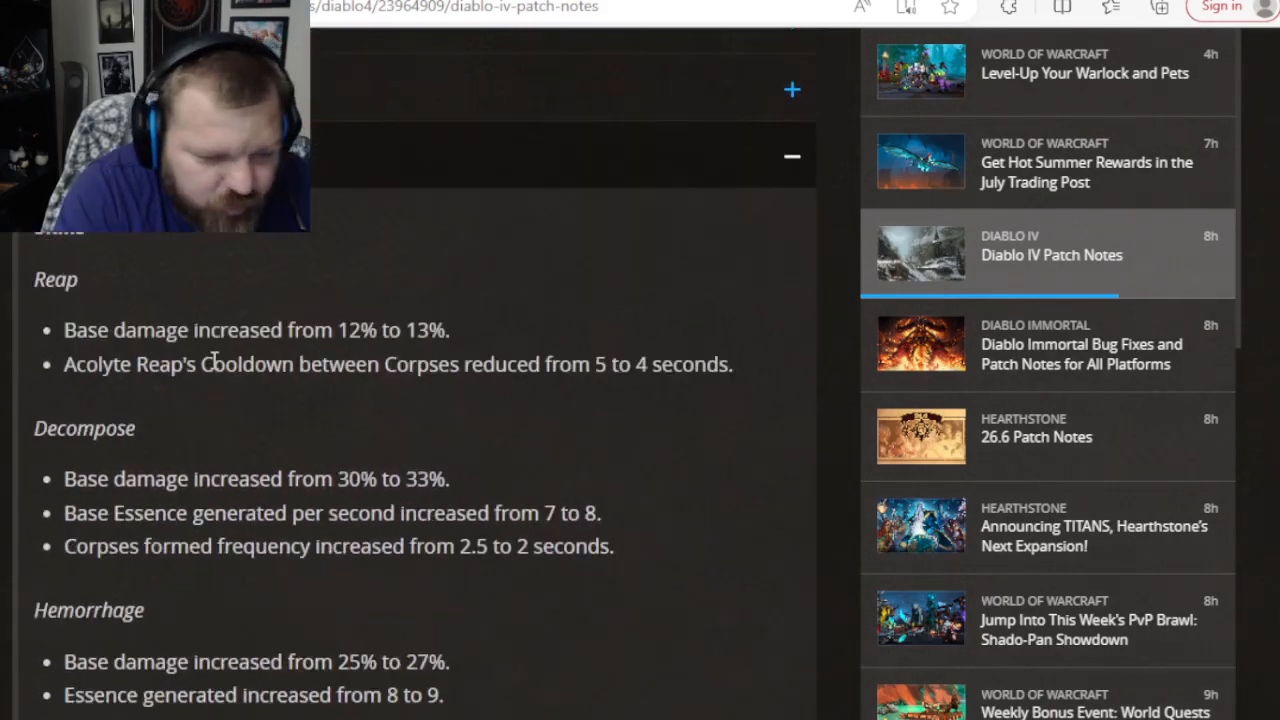
scroll("down", 3)
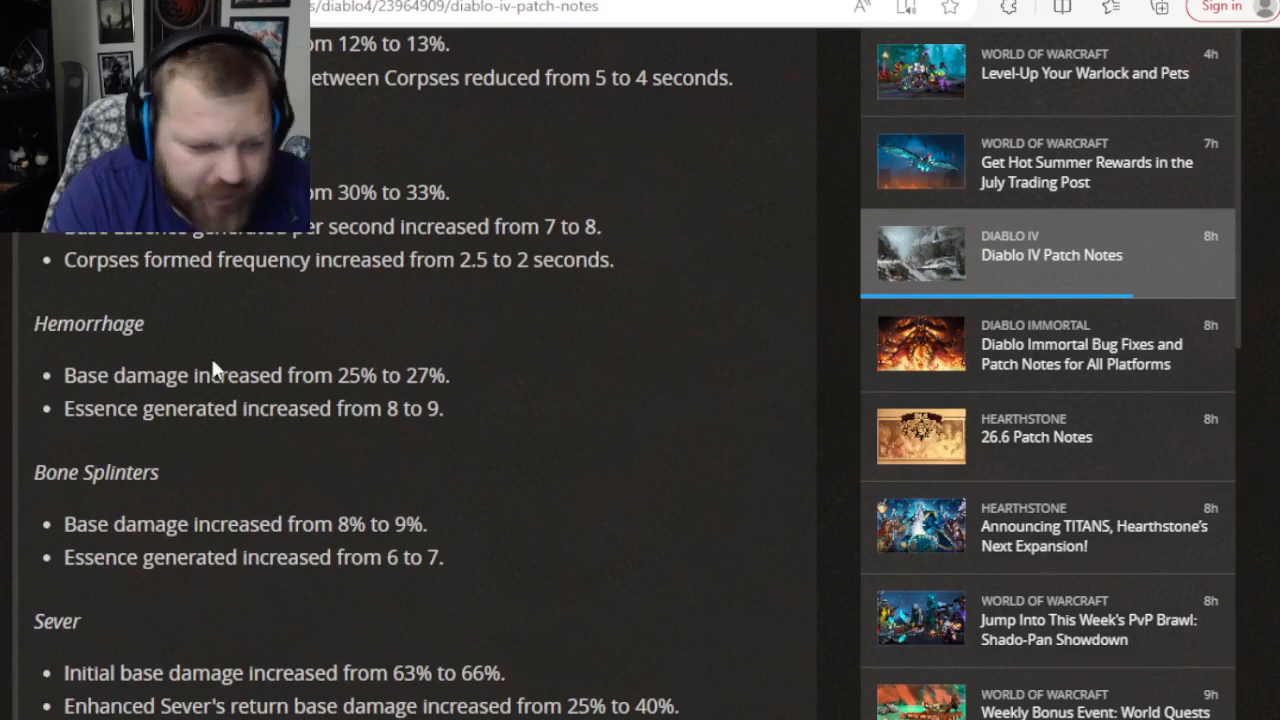
scroll("down", 3)
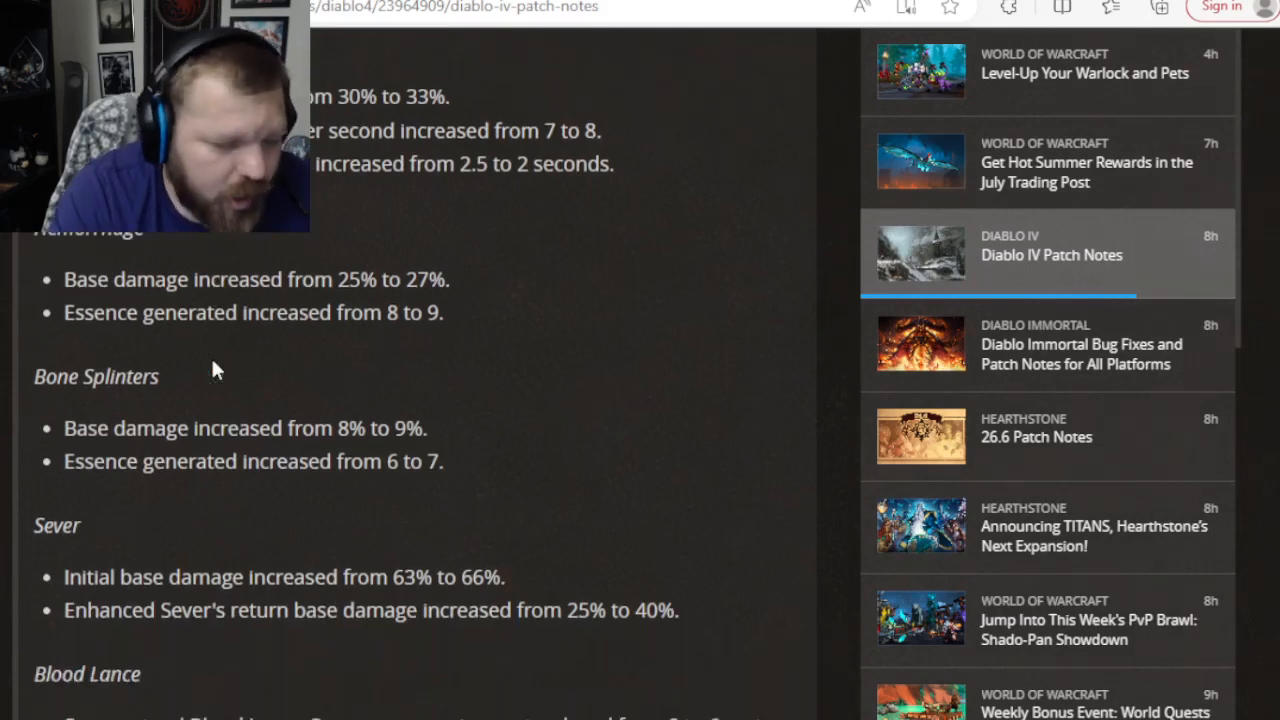
scroll("down", 3)
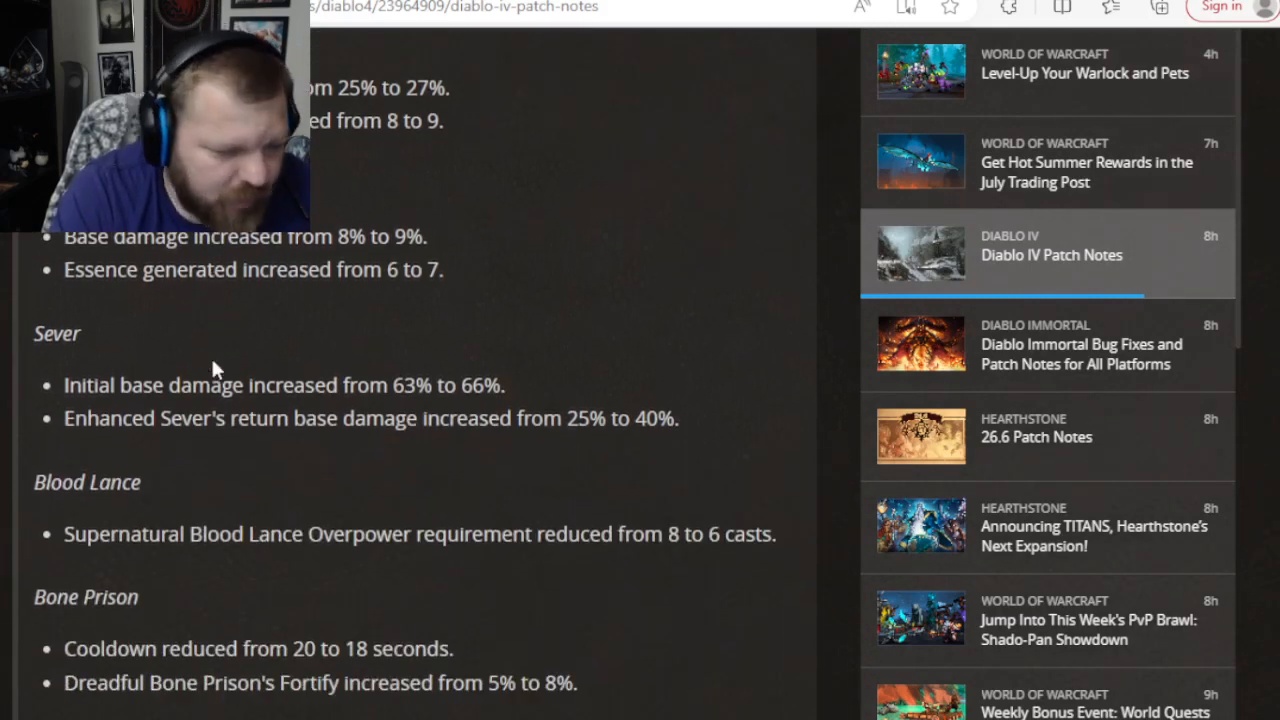
scroll("down", 3)
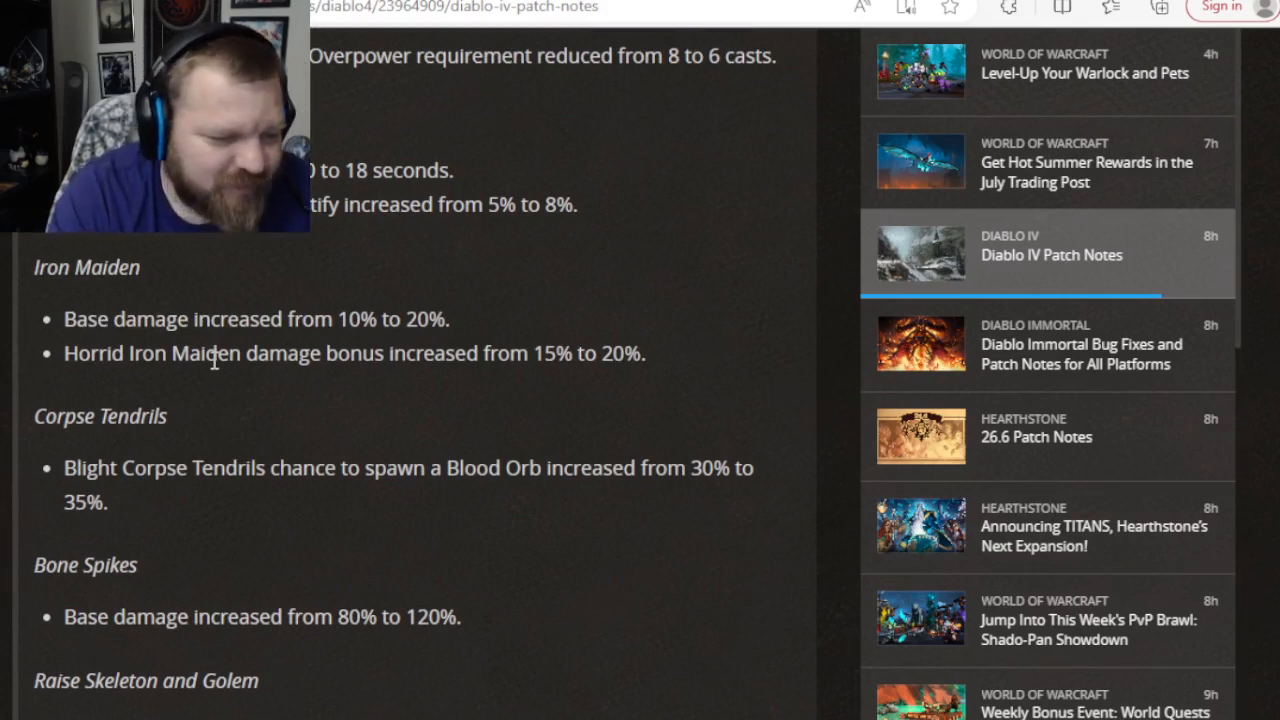
scroll("down", 3)
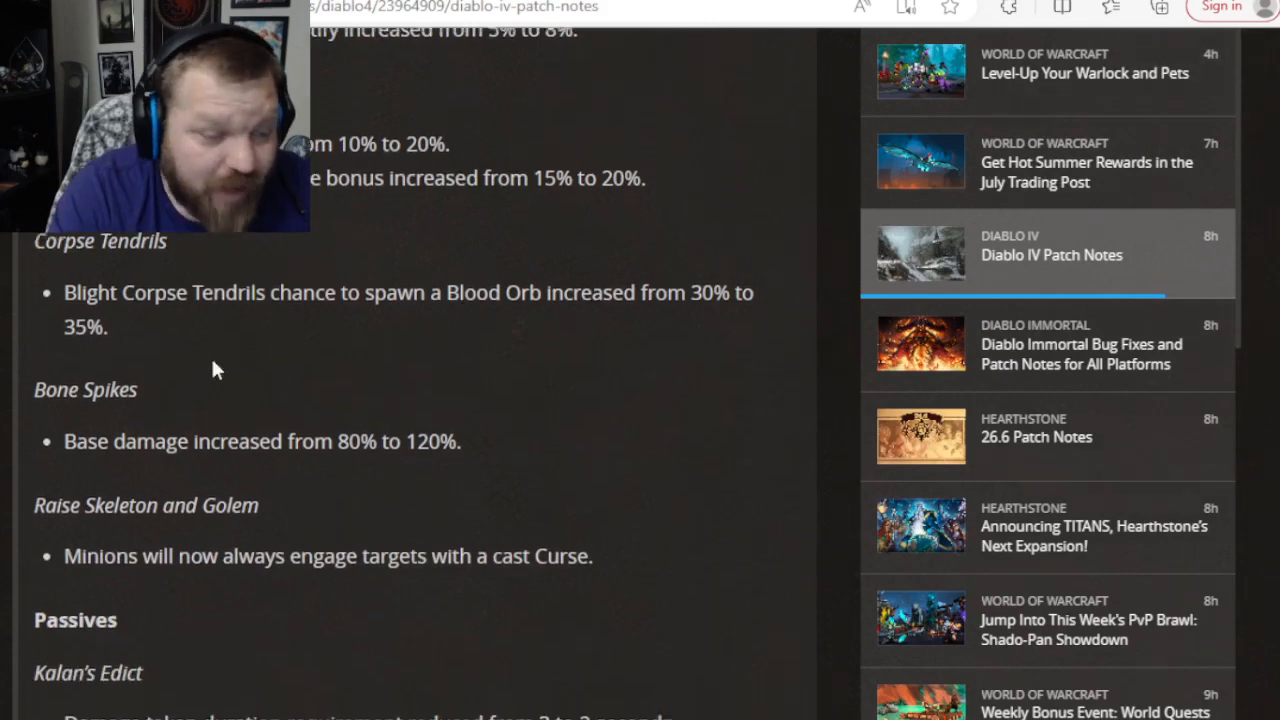
Continue past Necromancer Legendary Aspects to Fastblood and the Rogue section's Invigorating Strike.
scroll("down", 3)
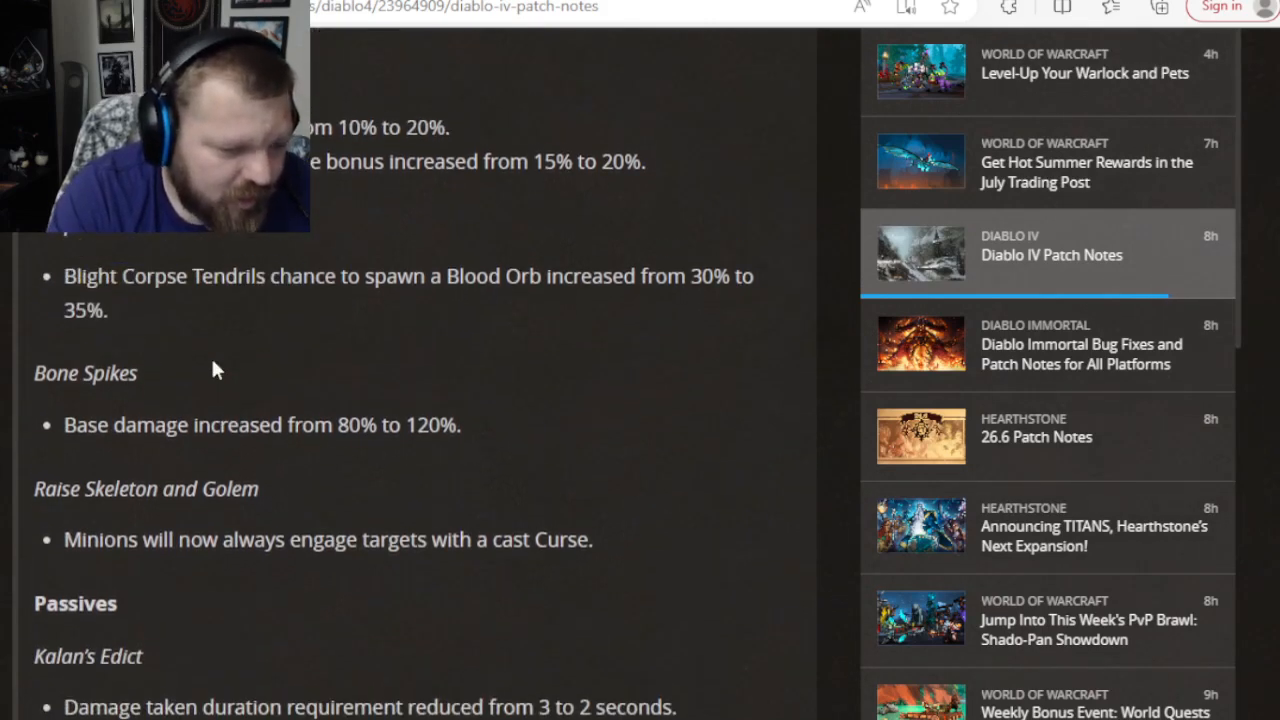
scroll("down", 3)
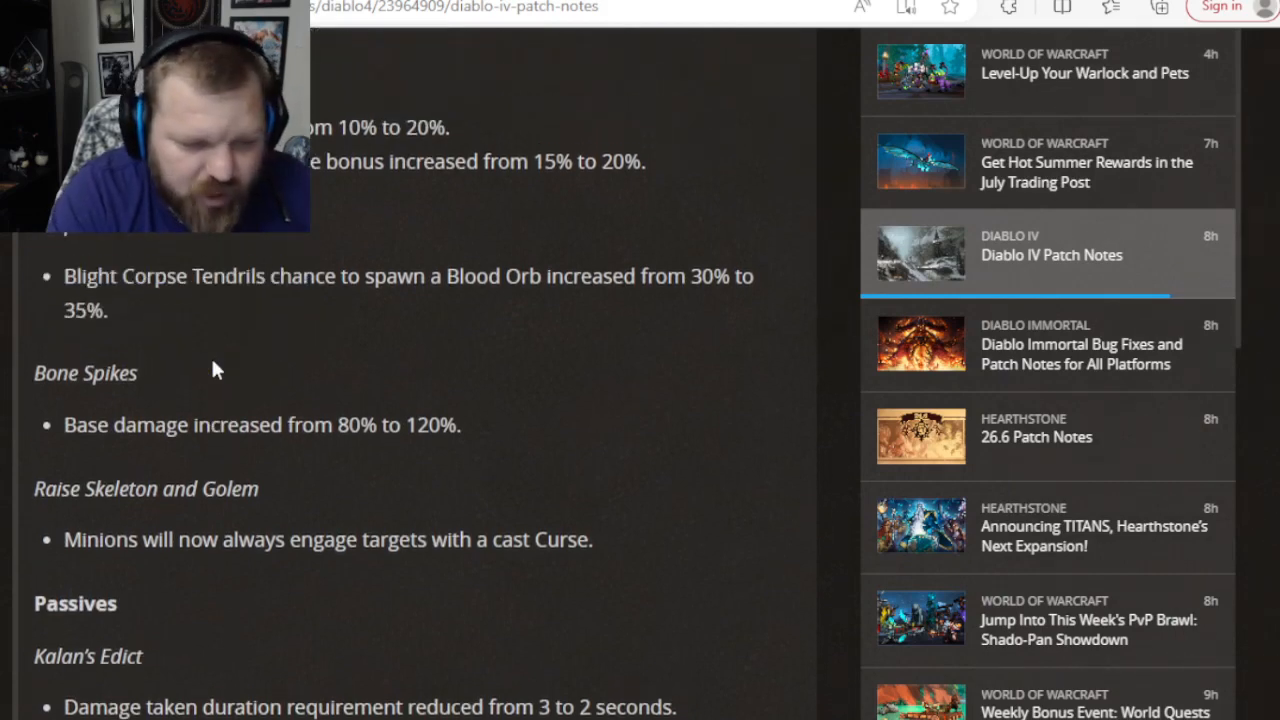
scroll("down", 3)
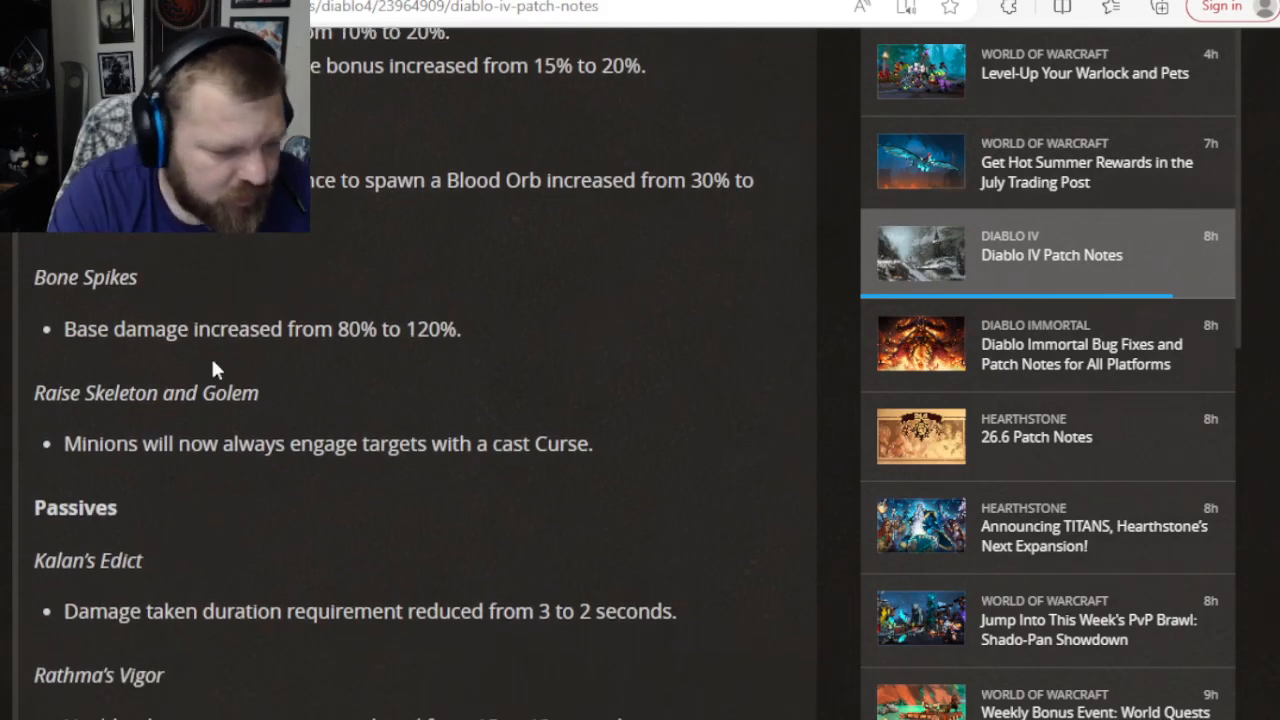
scroll("down", 3)
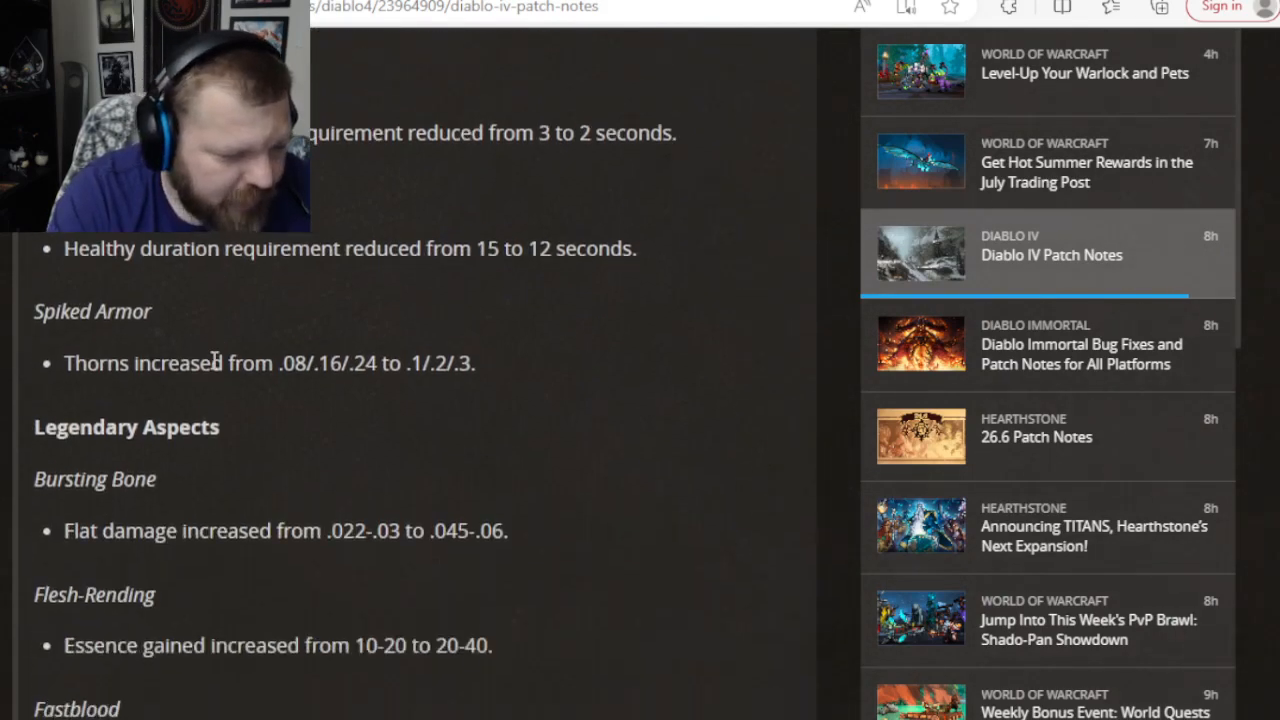
scroll("down", 3)
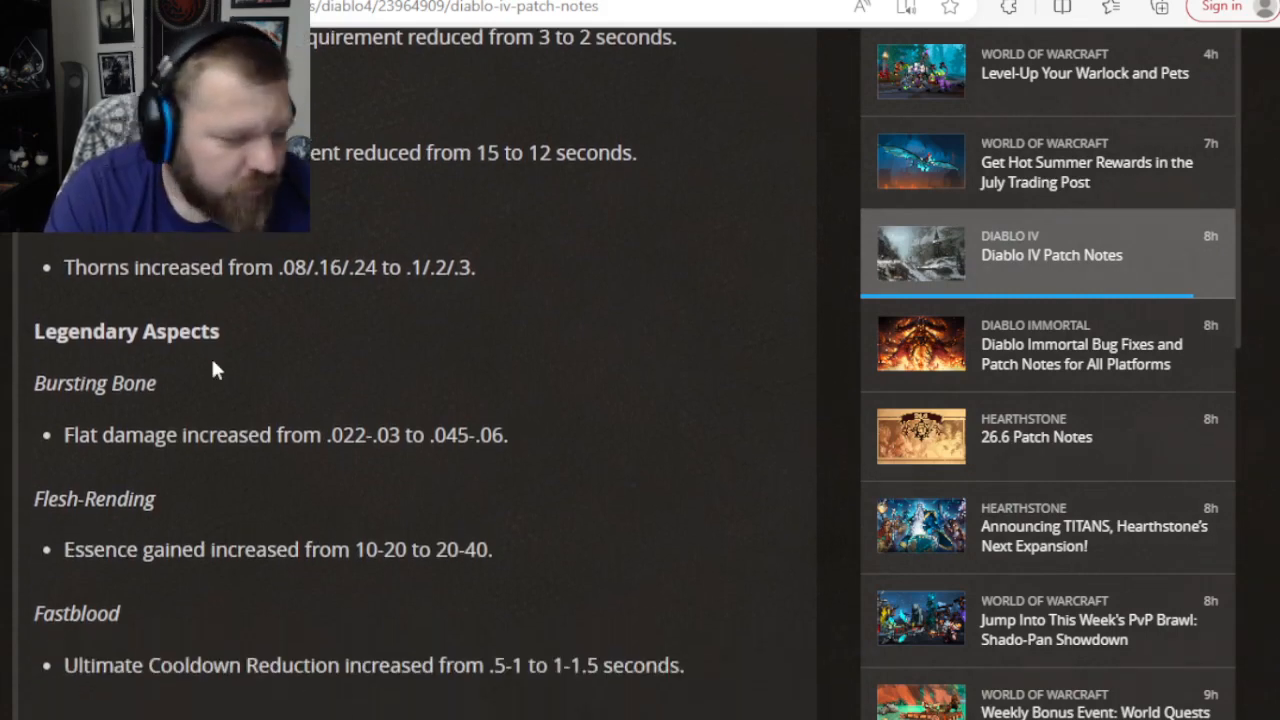
scroll("down", 3)
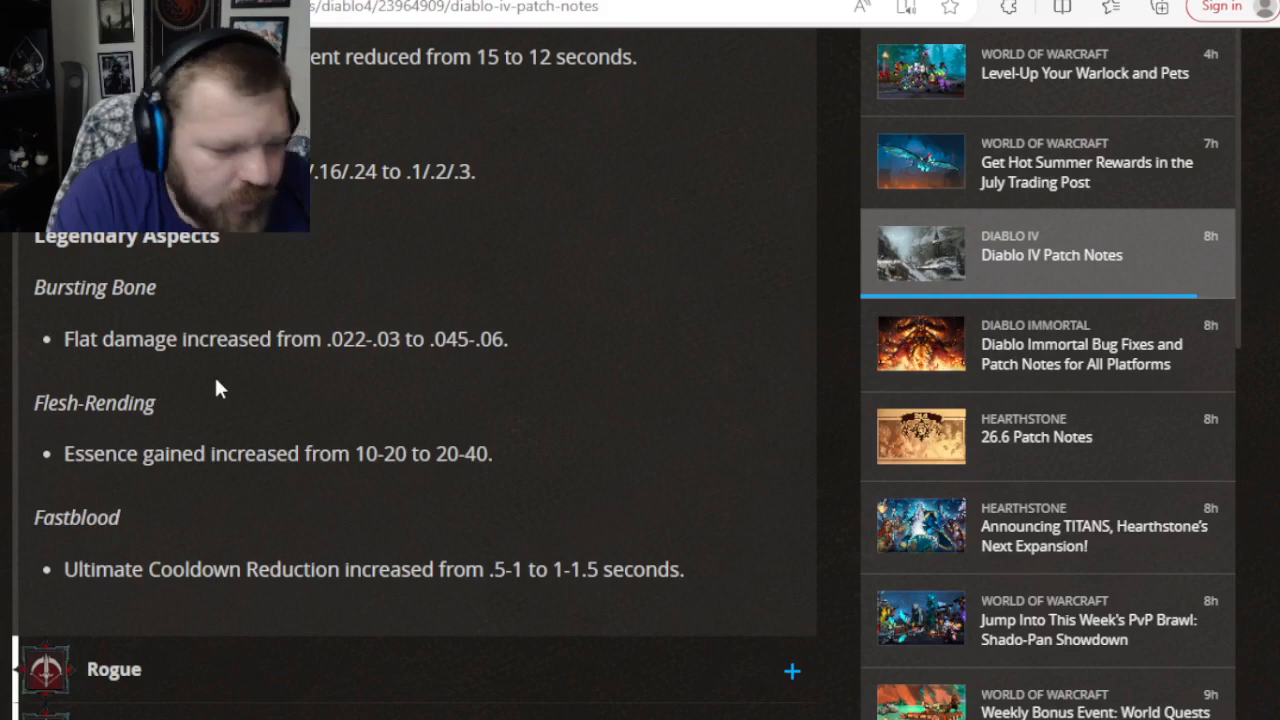
scroll("down", 3)
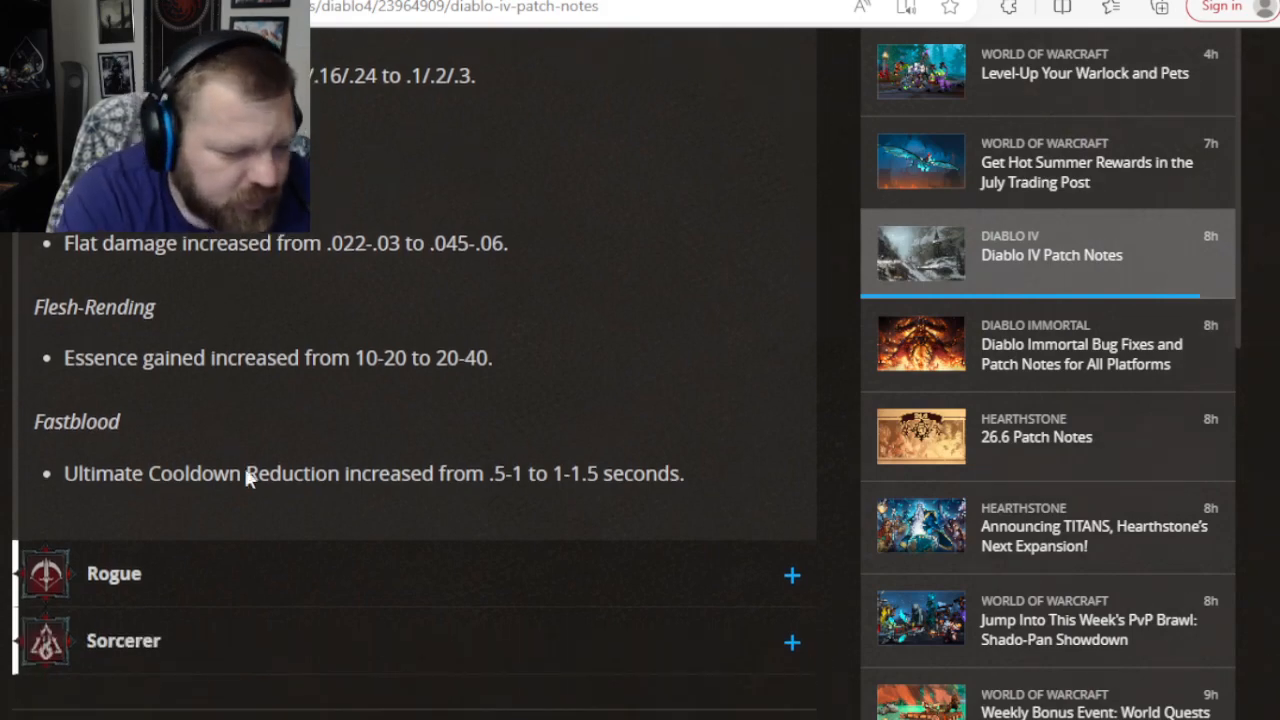
scroll("down", 3)
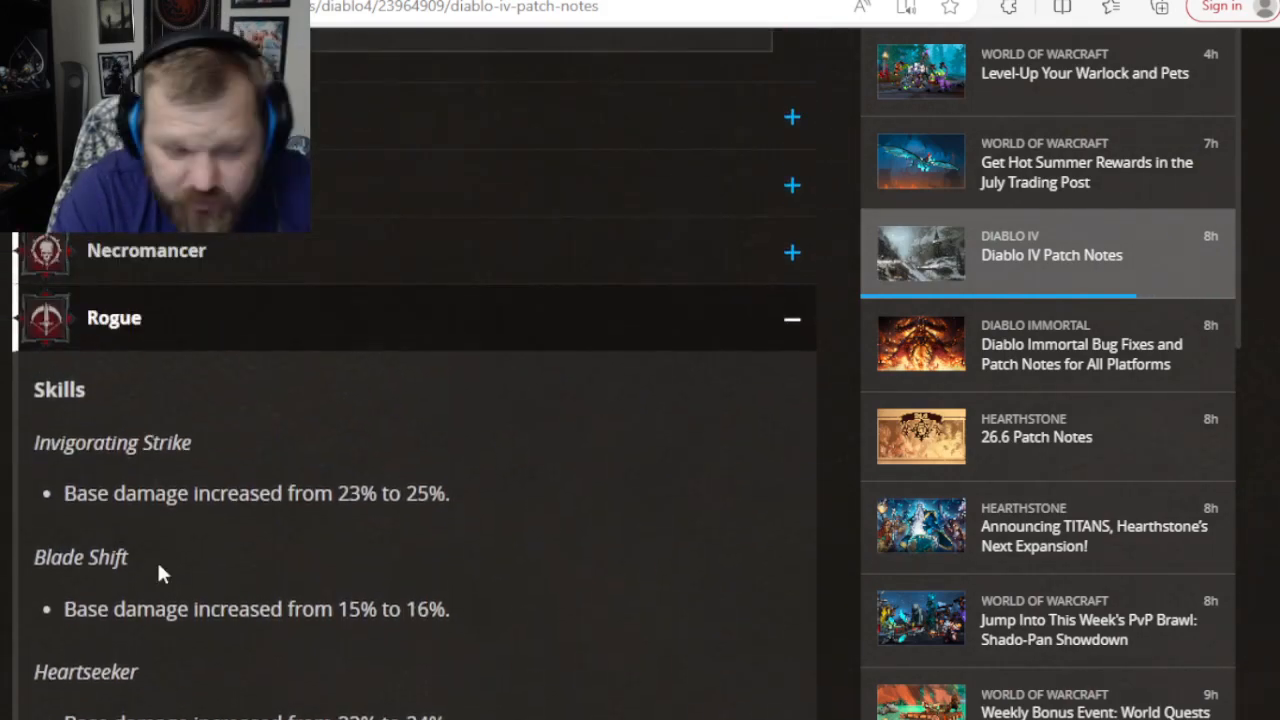
Scroll through the Rogue skills, aspects and items to Eyes in the Dark and the Sorcerer header.
scroll("down", 3)
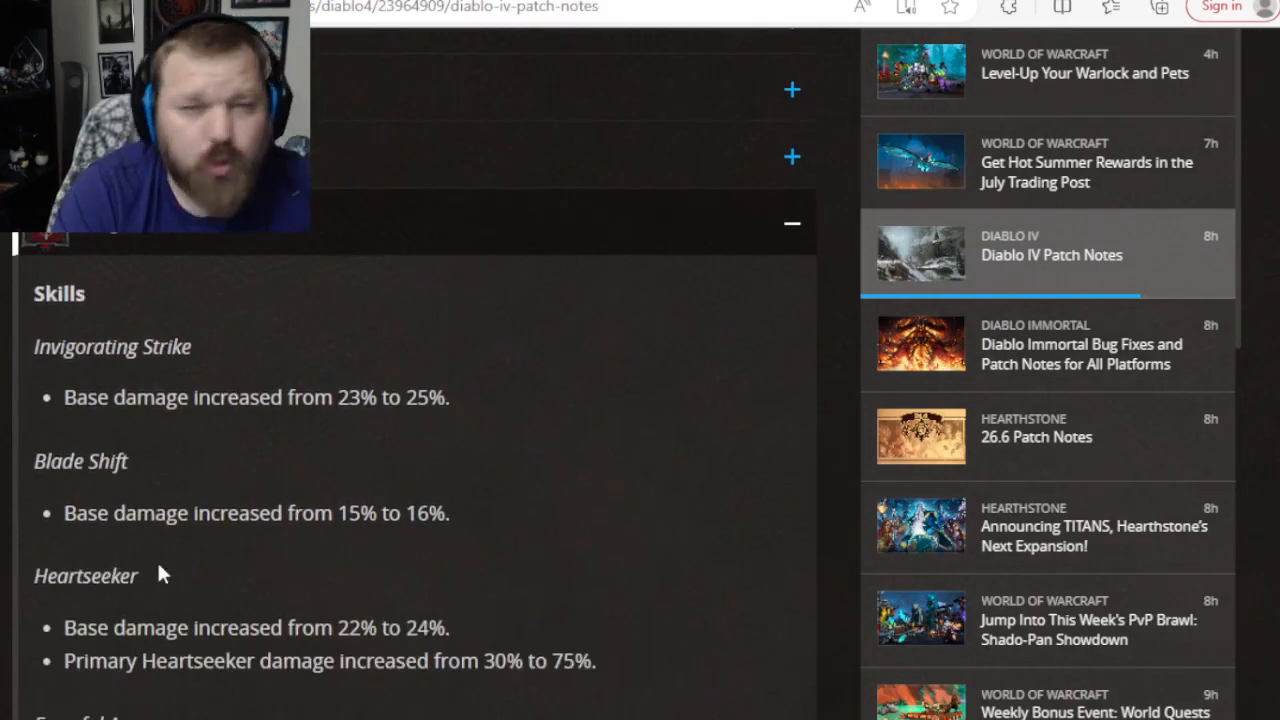
scroll("down", 3)
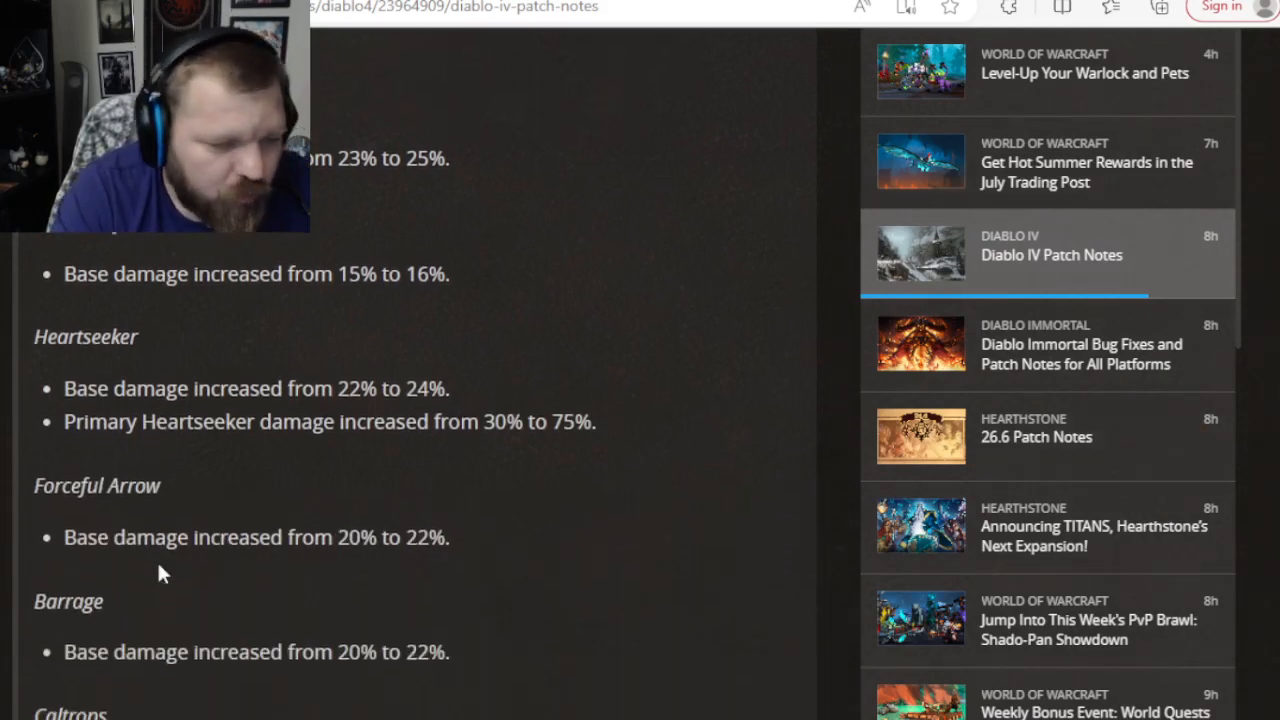
scroll("down", 3)
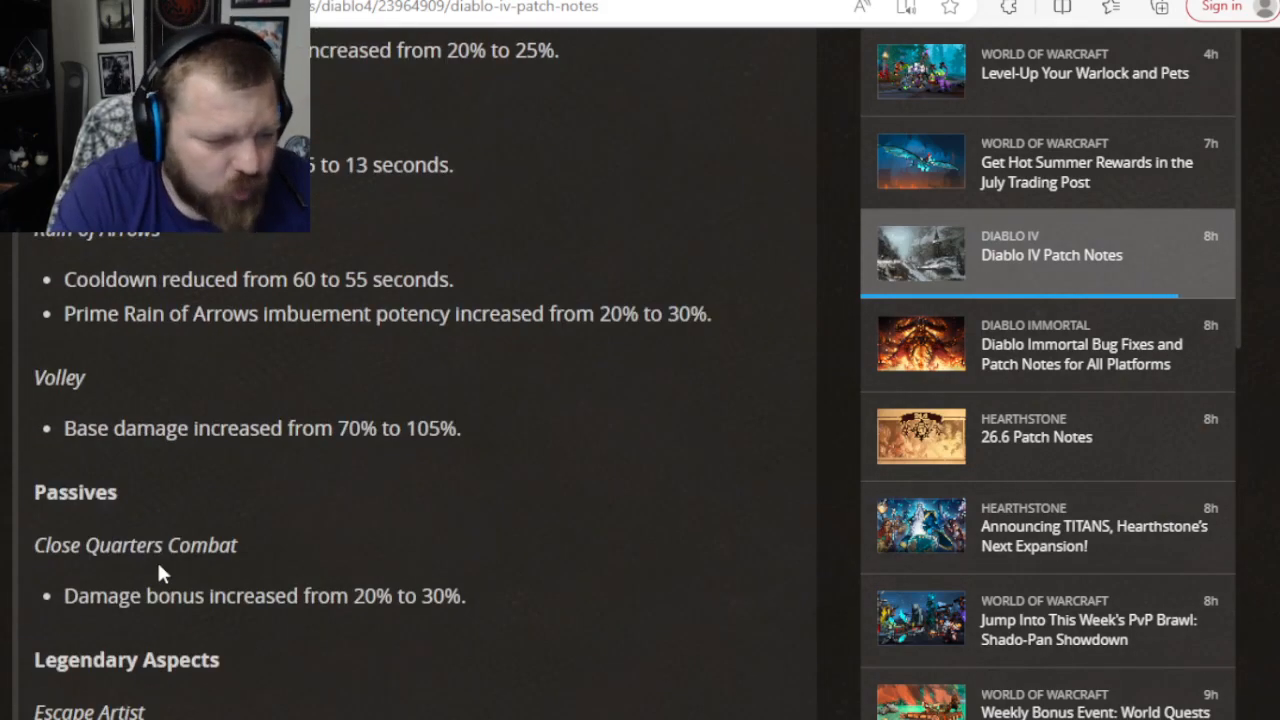
scroll("down", 3)
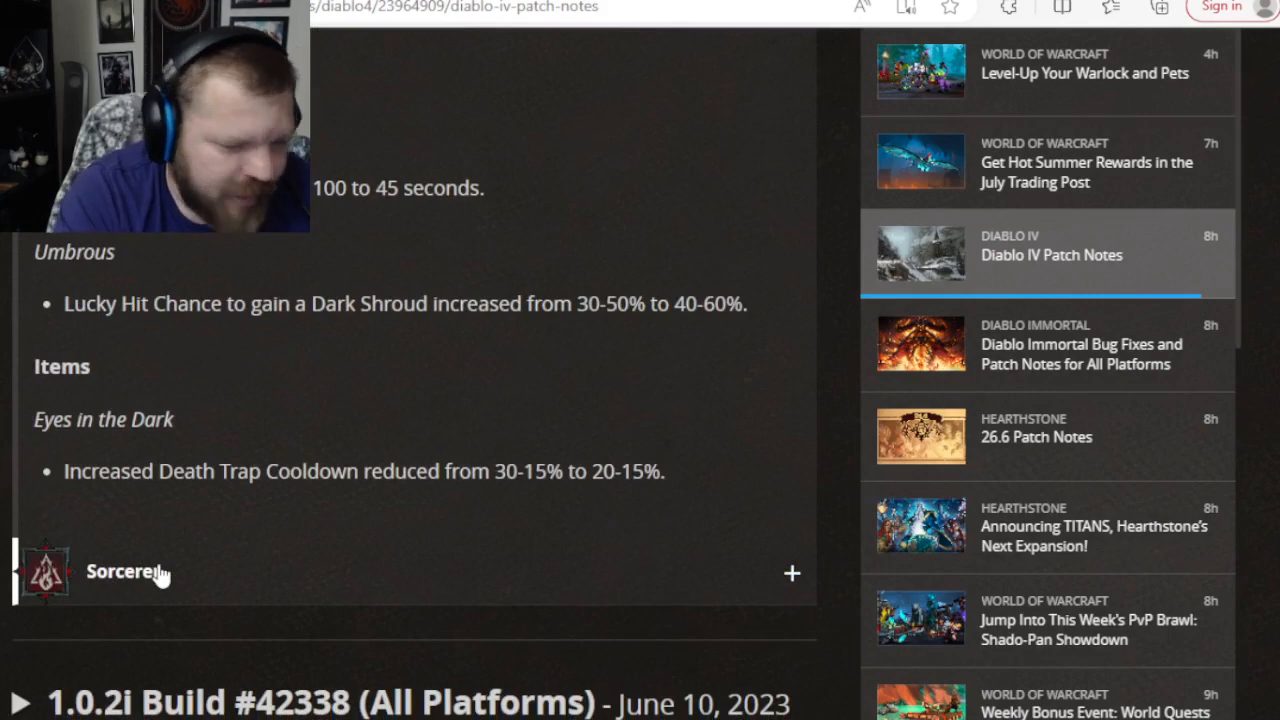
scroll("down", 3)
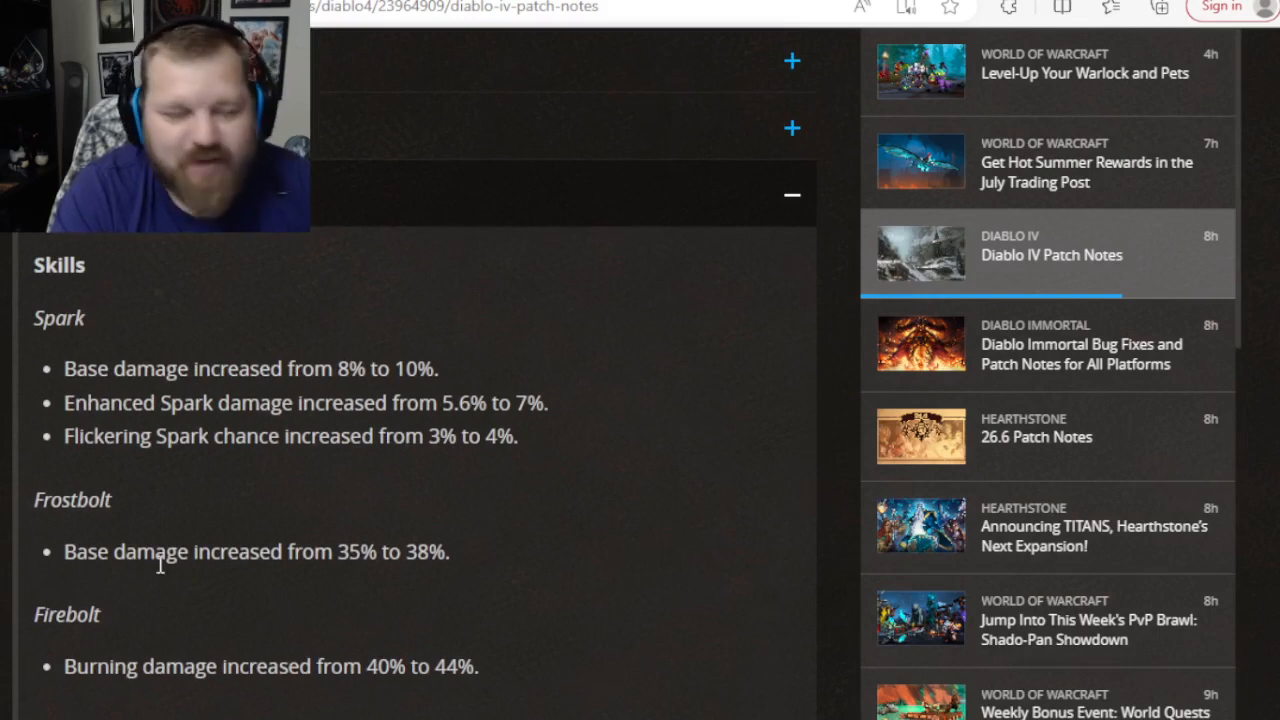
Scroll through the Sorcerer skill changes starting at Spark.
scroll("down", 3)
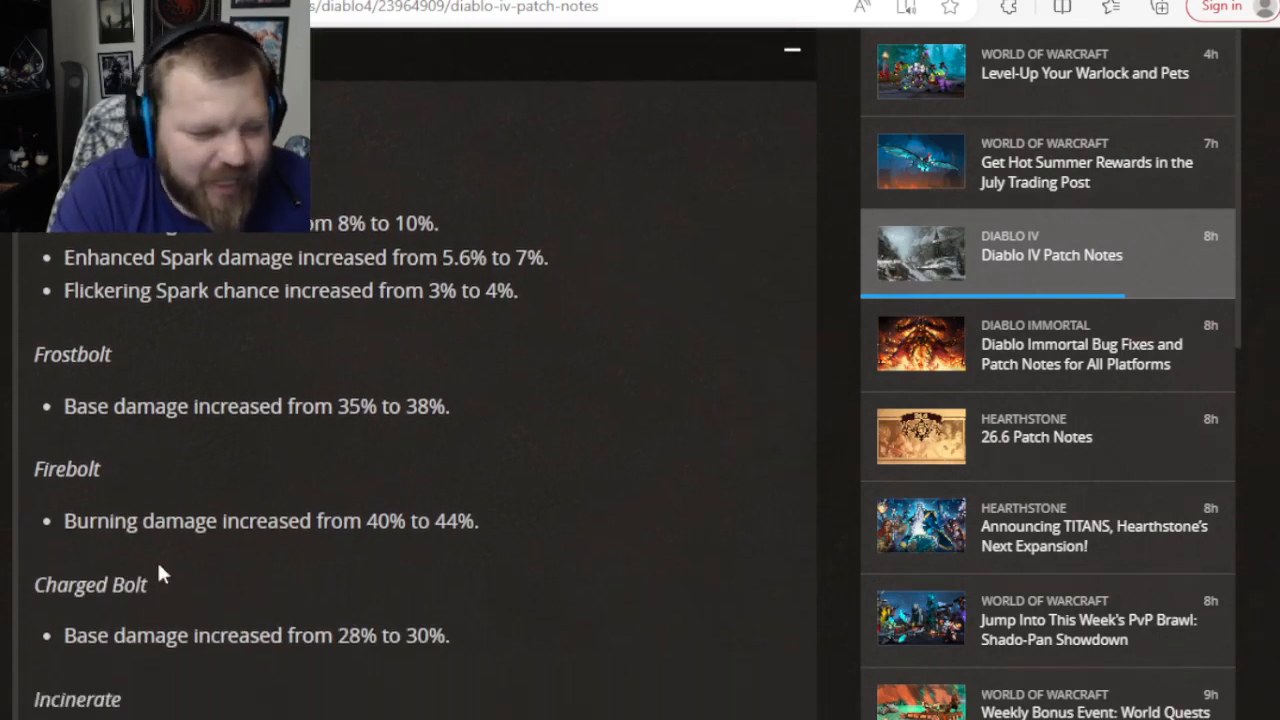
scroll("down", 3)
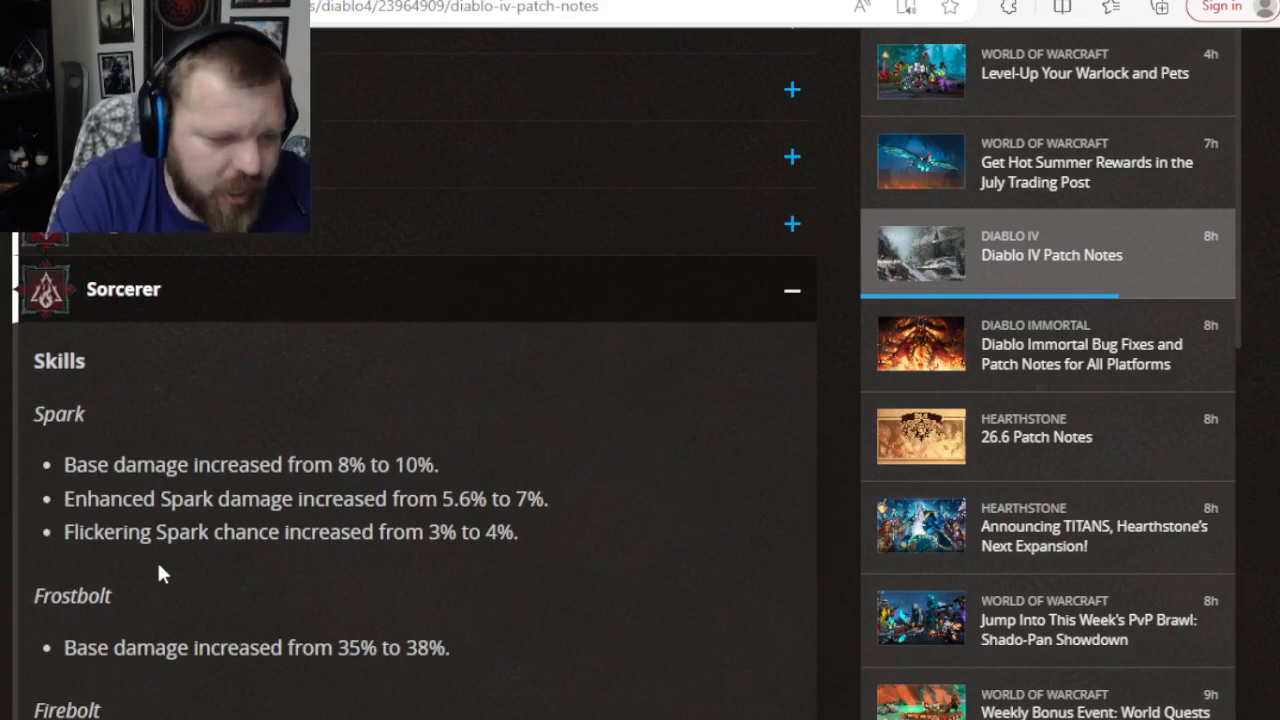
scroll("down", 3)
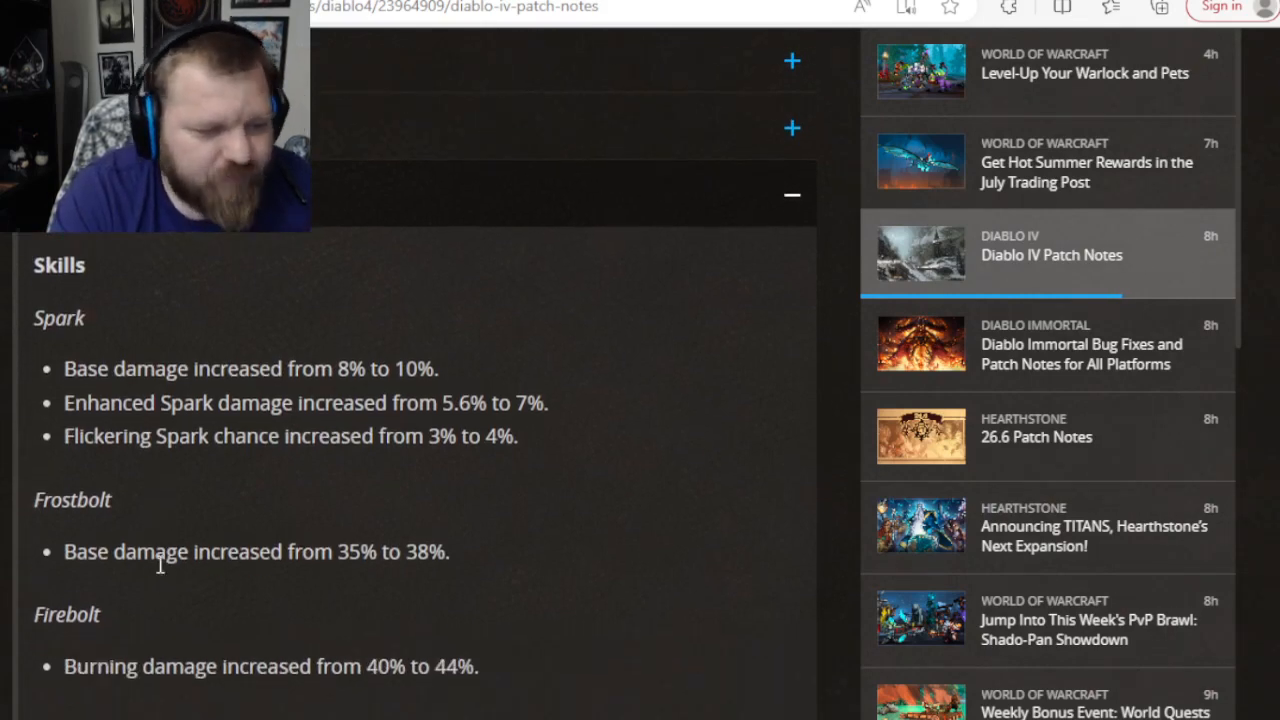
scroll("down", 3)
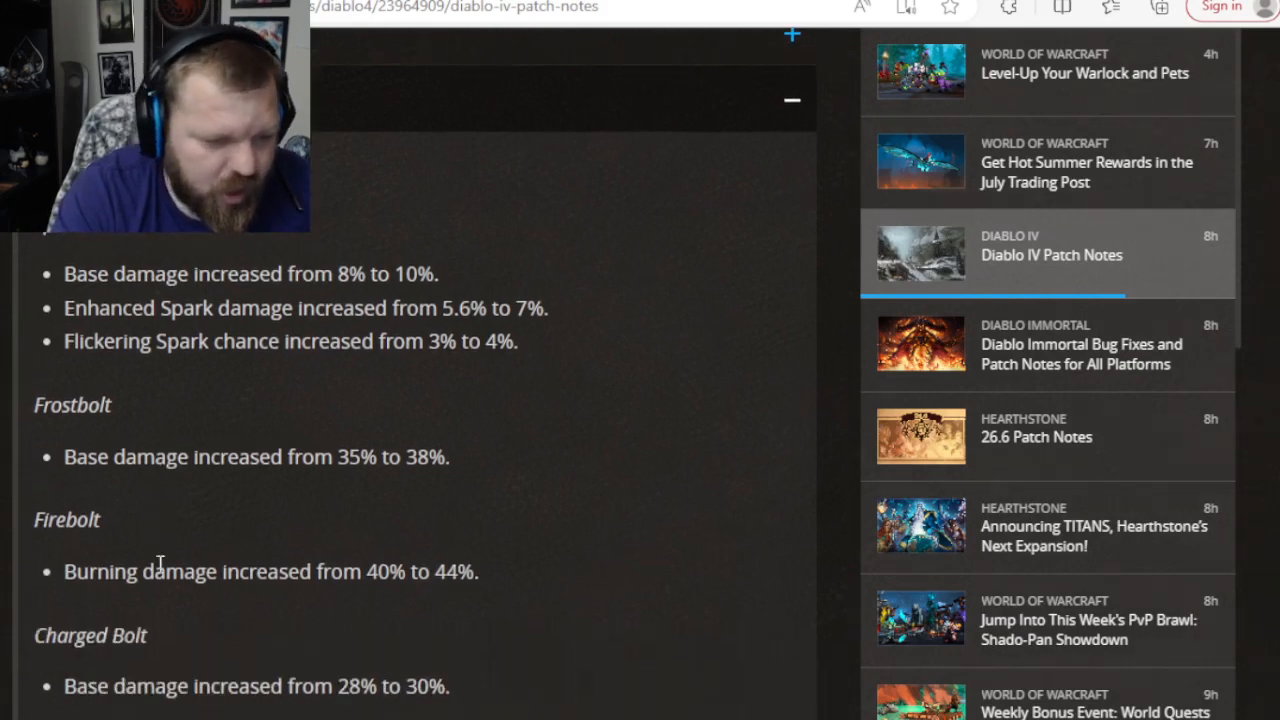
scroll("down", 3)
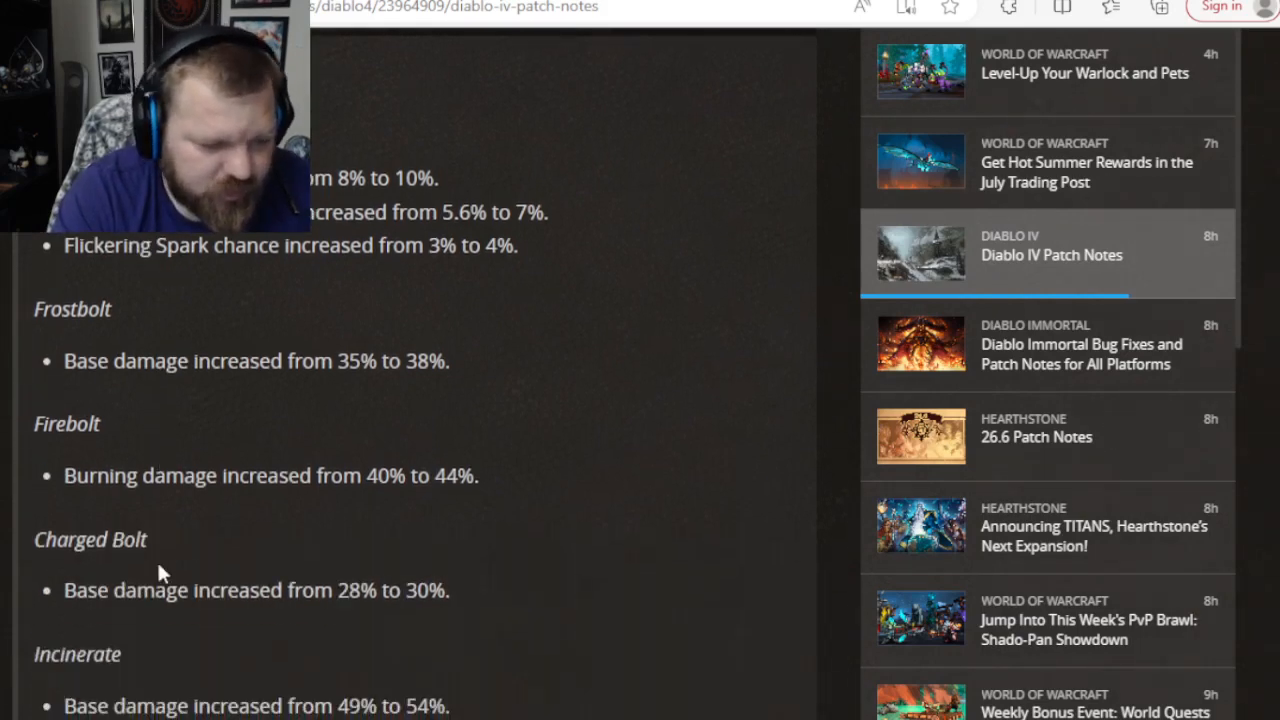
scroll("down", 3)
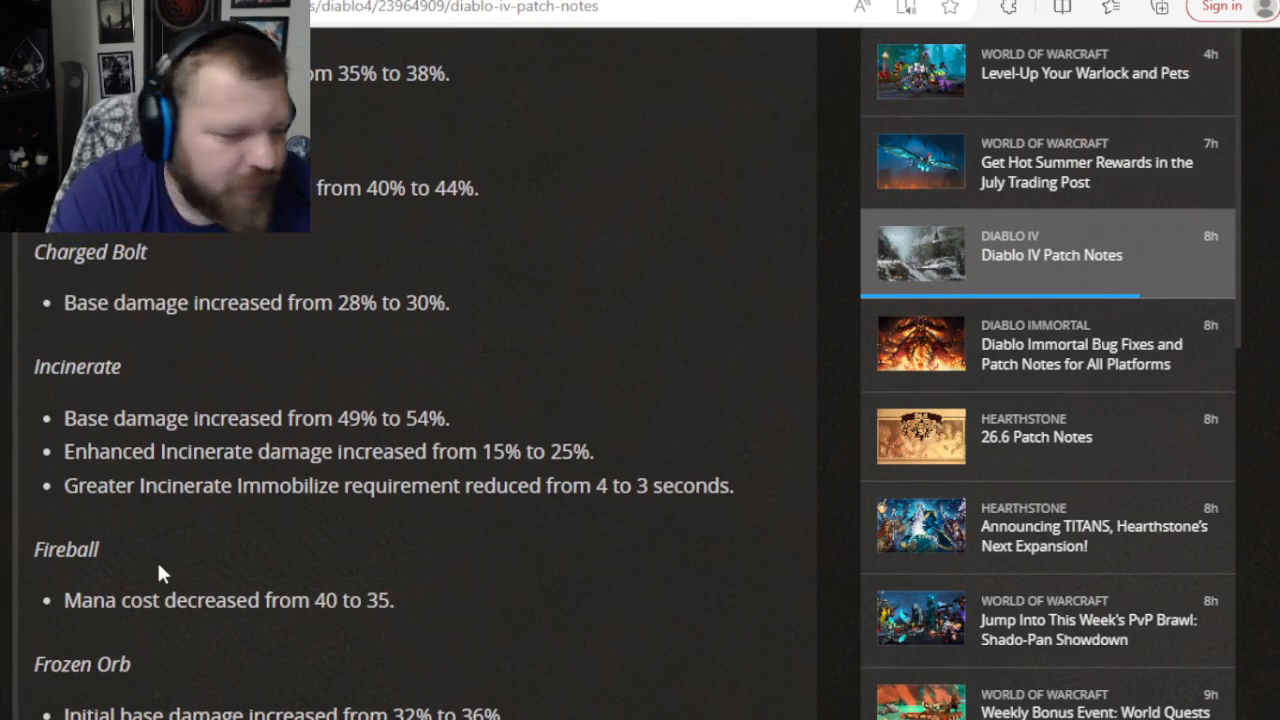
Scroll on through Sorcerer Legendary Aspects into Items, reaching Flamescar and Staff of Lam Esen.
scroll("down", 3)
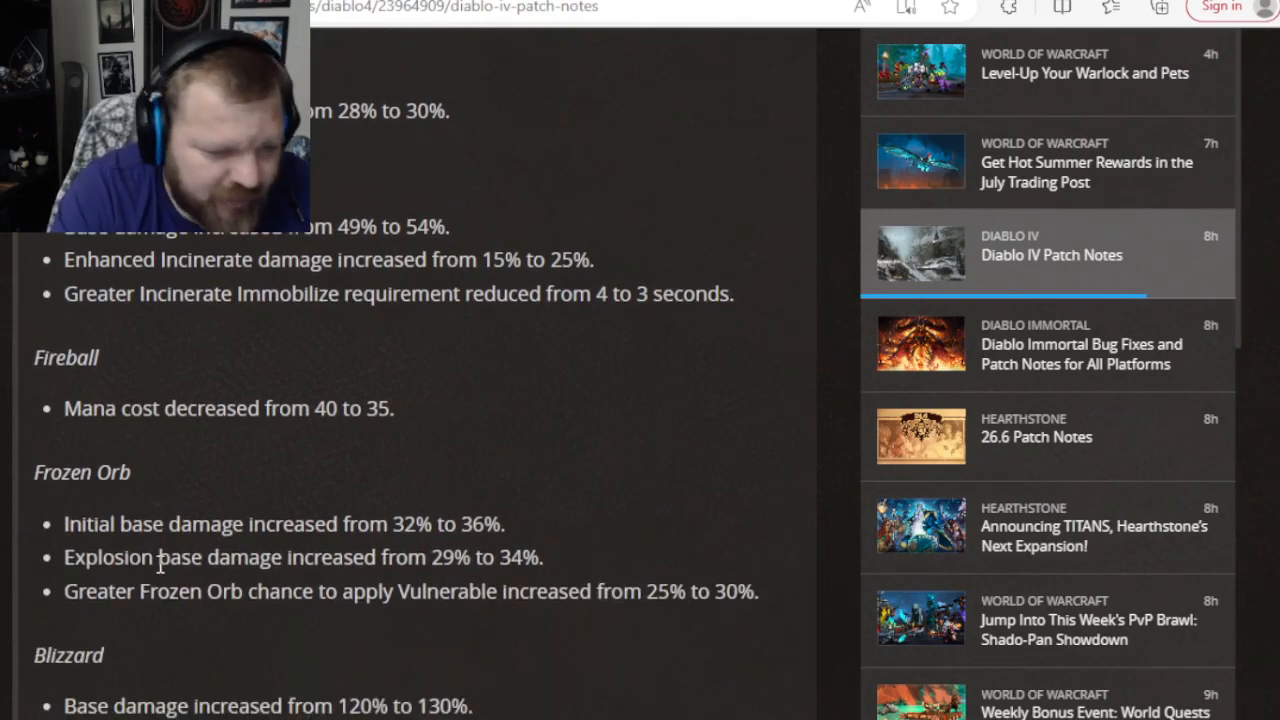
scroll("down", 3)
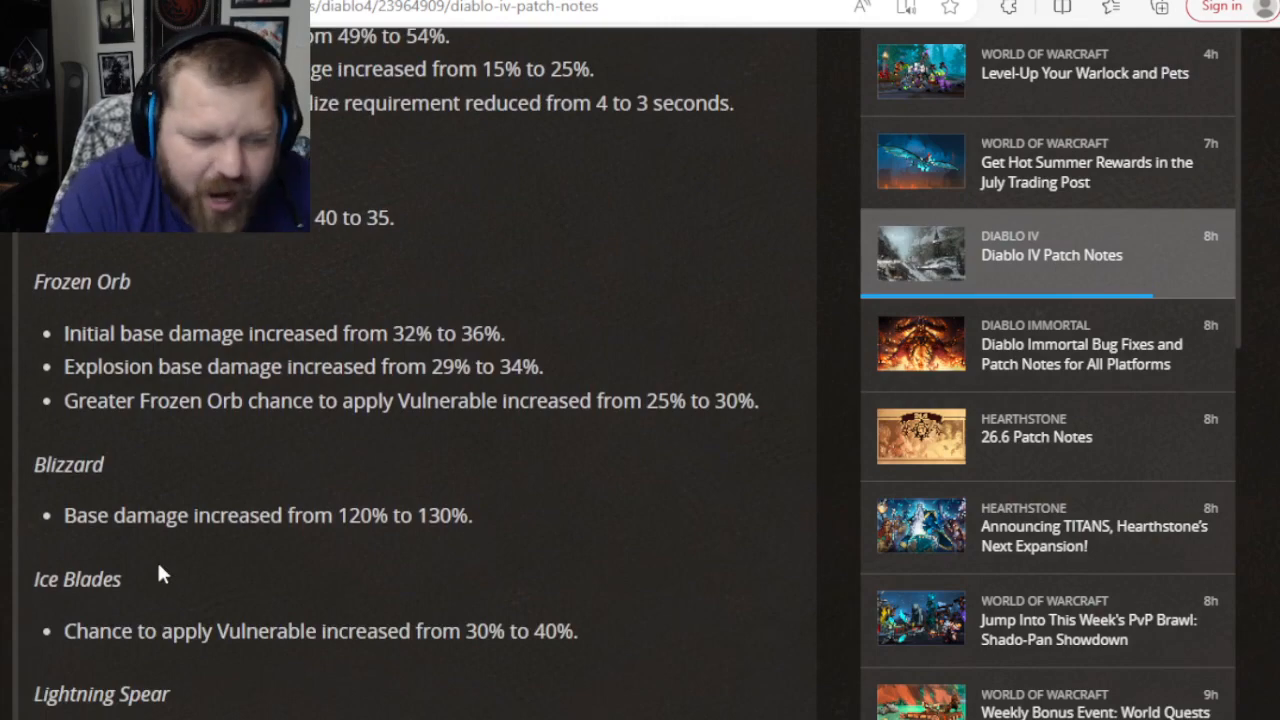
scroll("down", 3)
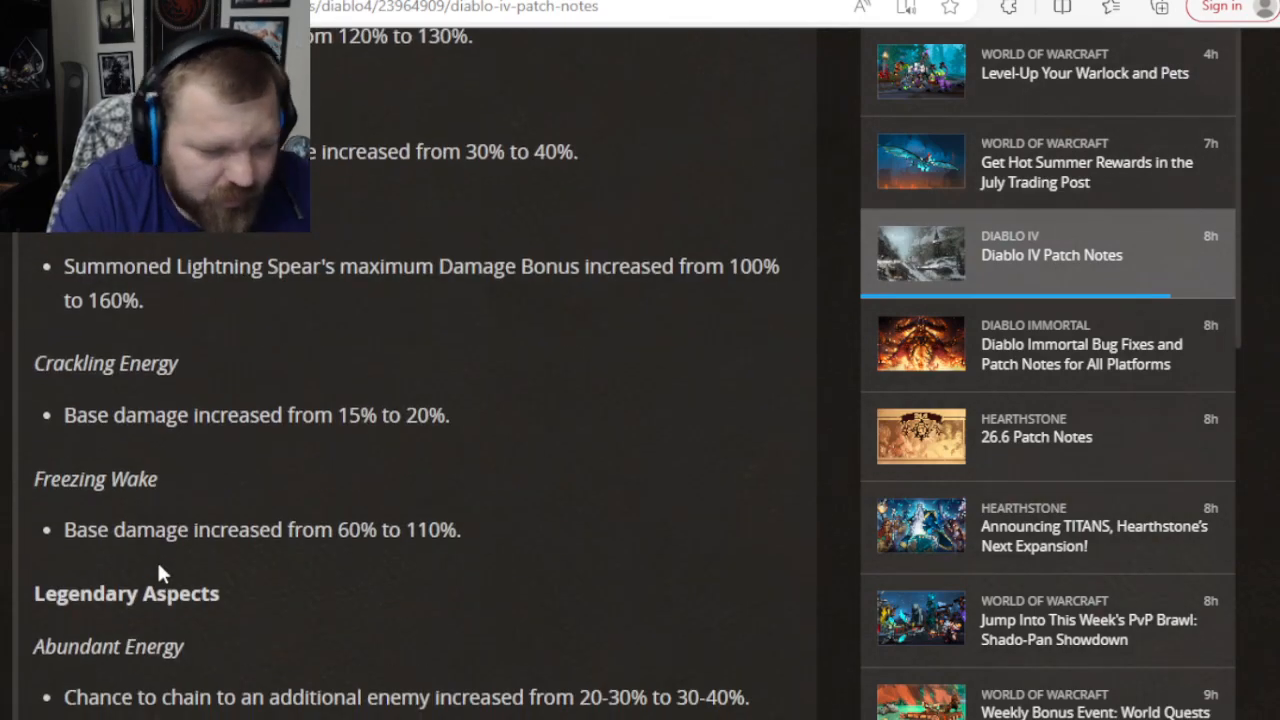
scroll("down", 3)
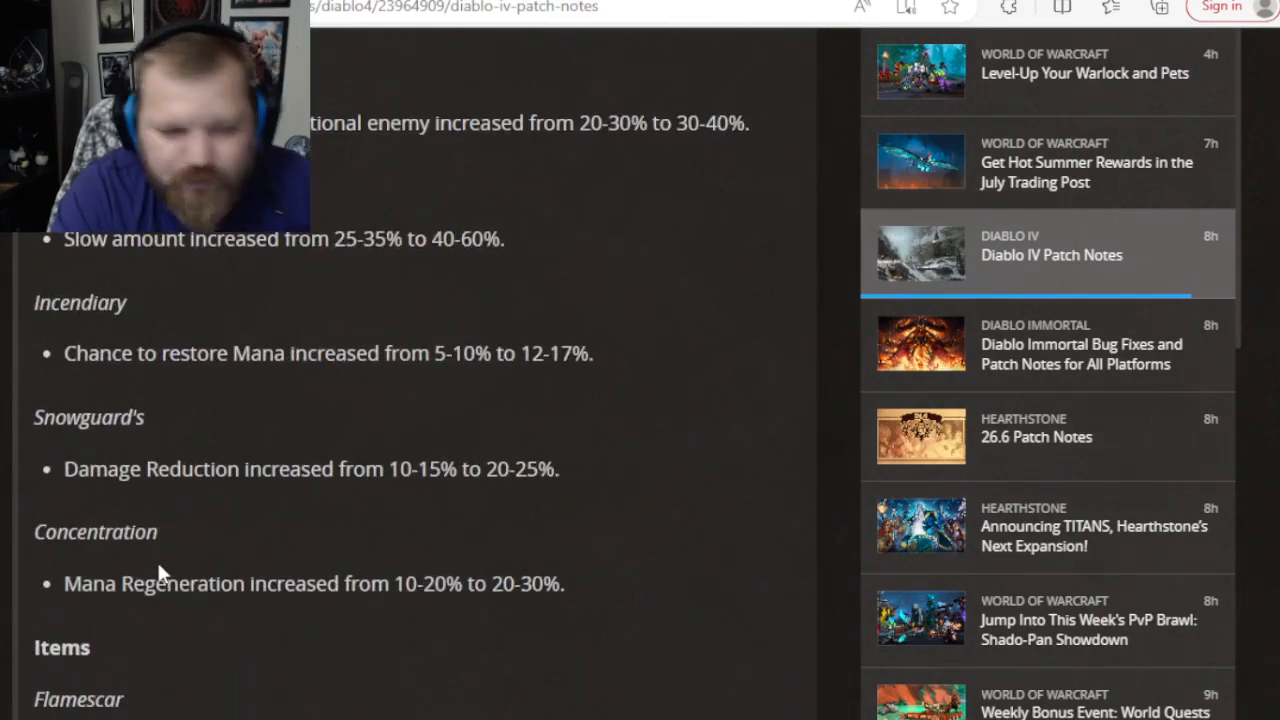
scroll("down", 3)
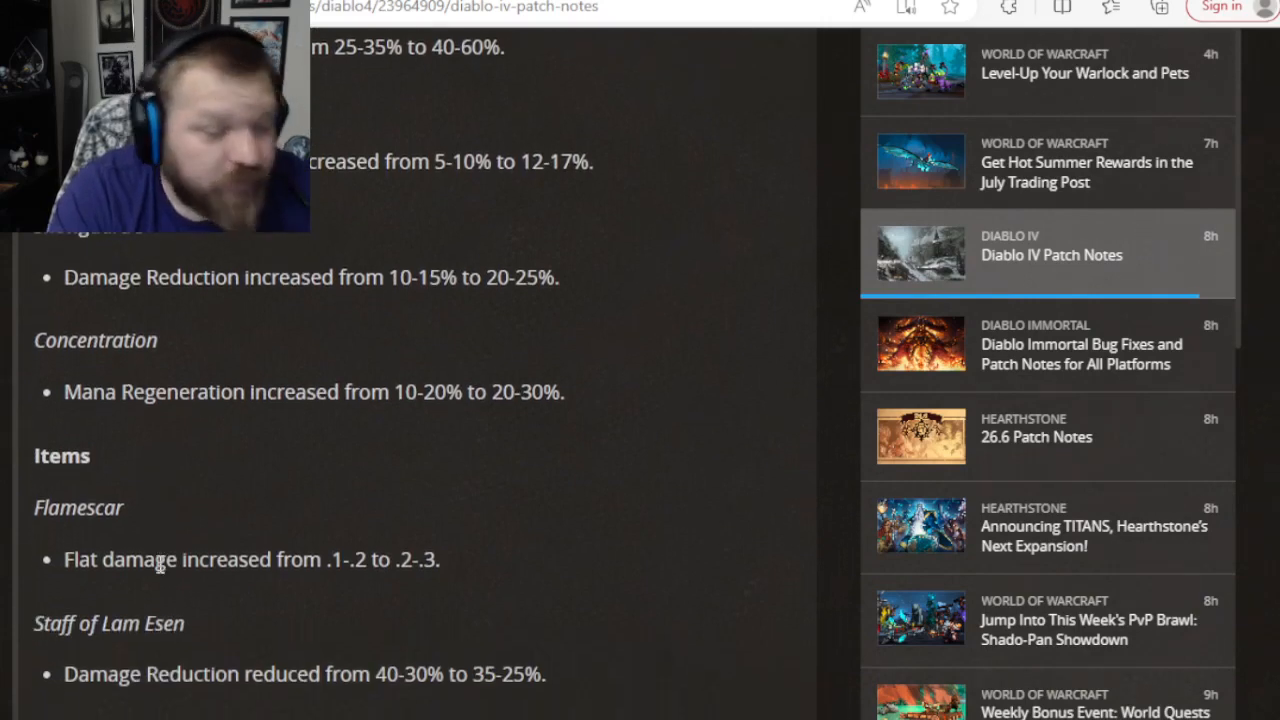